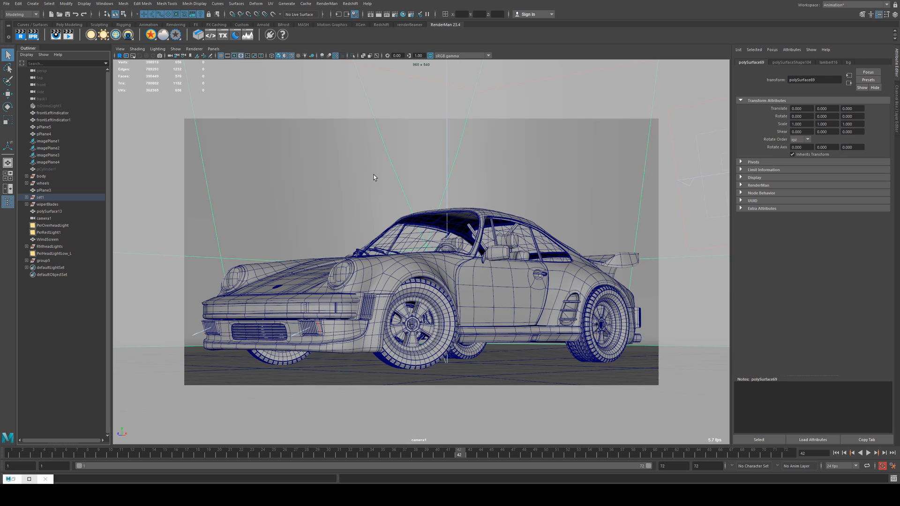
{"action": "mouse_move", "coordinate": [454, 340]}
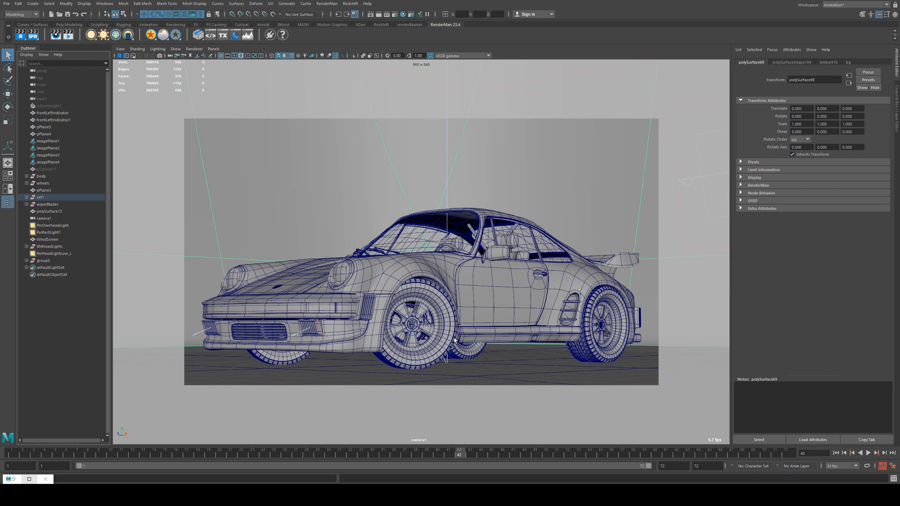
{"action": "mouse_move", "coordinate": [453, 305]}
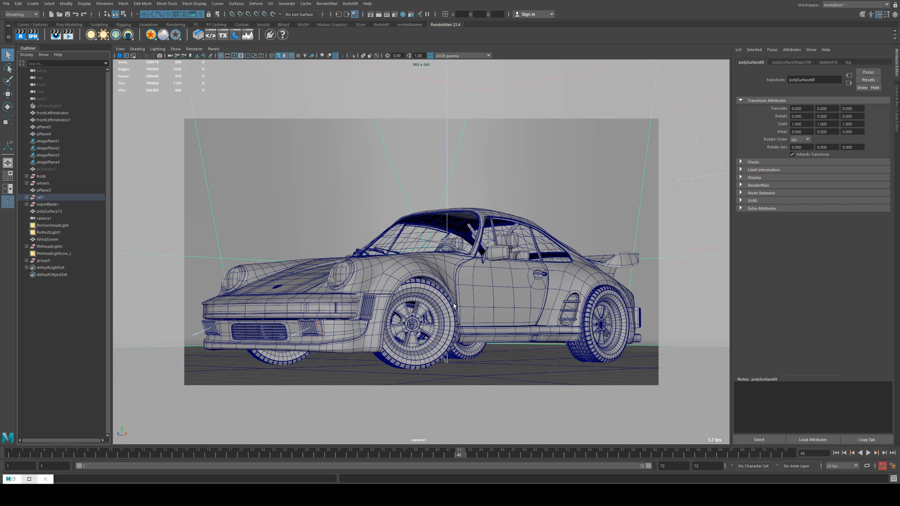
{"action": "mouse_move", "coordinate": [533, 256]}
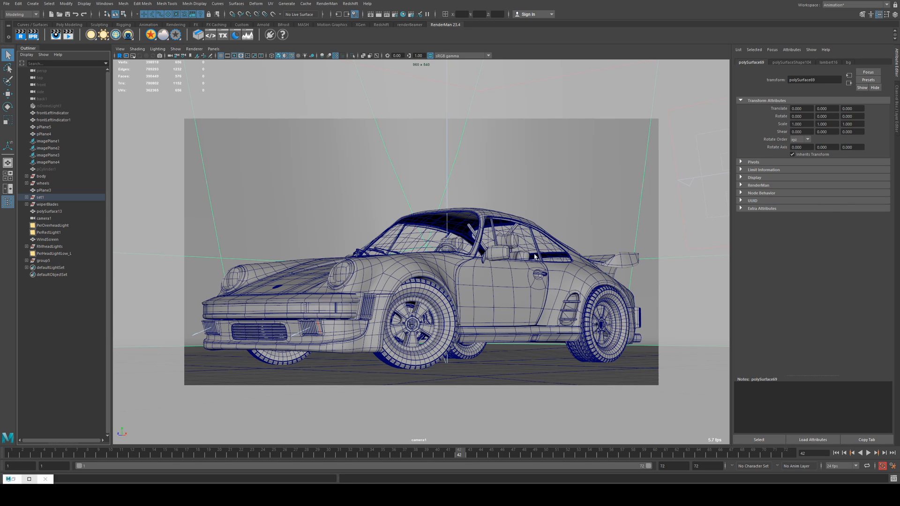
{"action": "mouse_move", "coordinate": [478, 266]}
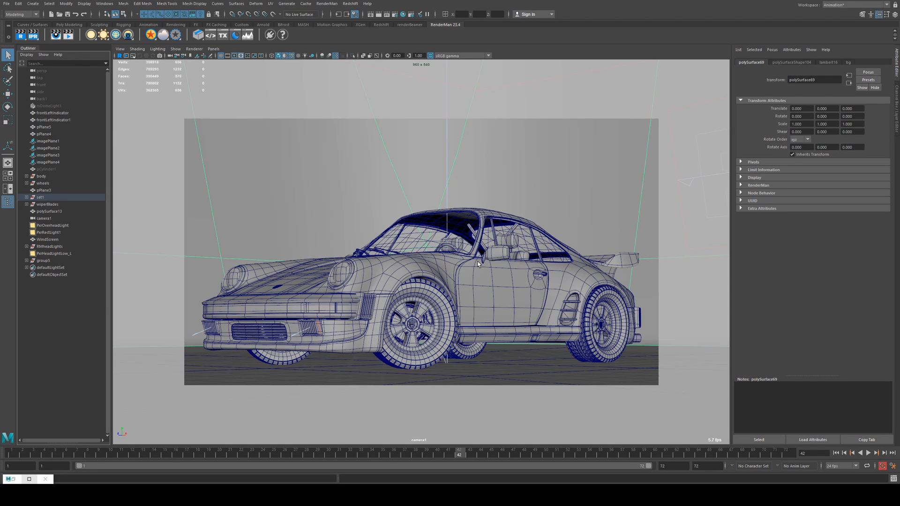
{"action": "mouse_move", "coordinate": [238, 107]}
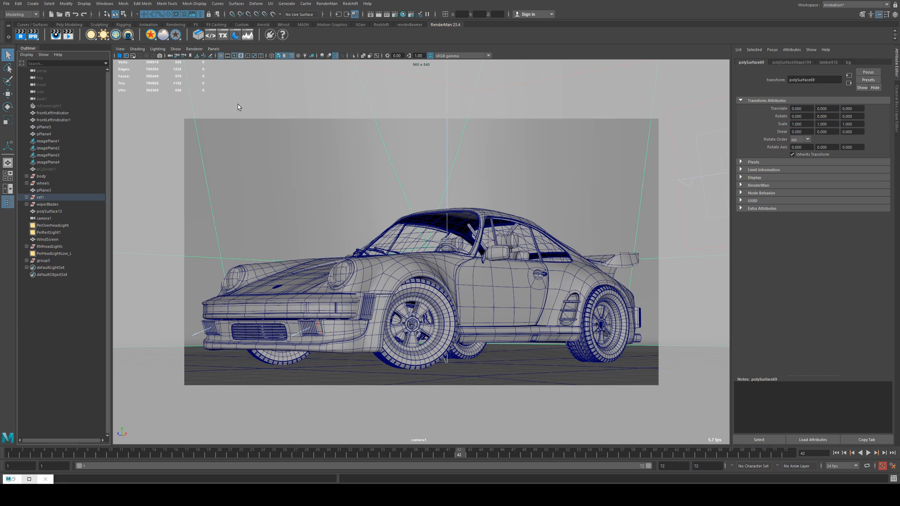
{"action": "mouse_move", "coordinate": [515, 384]}
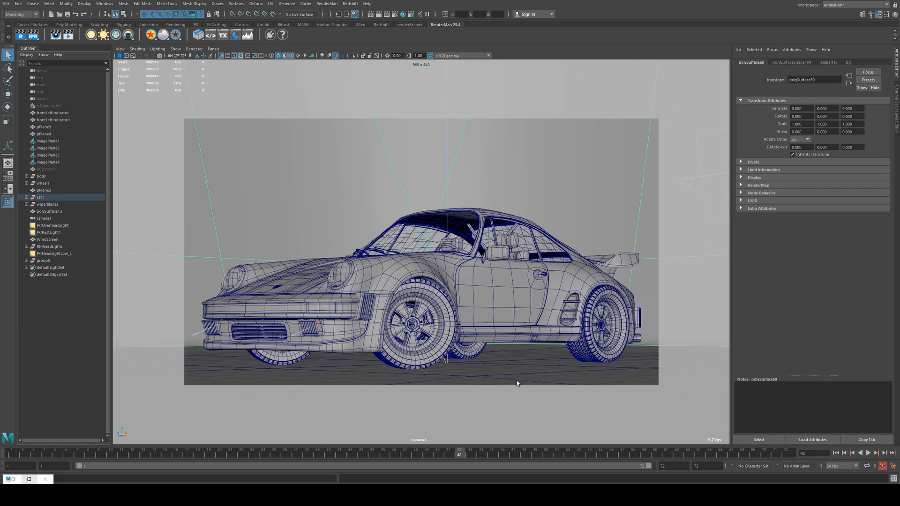
{"action": "mouse_move", "coordinate": [381, 273]}
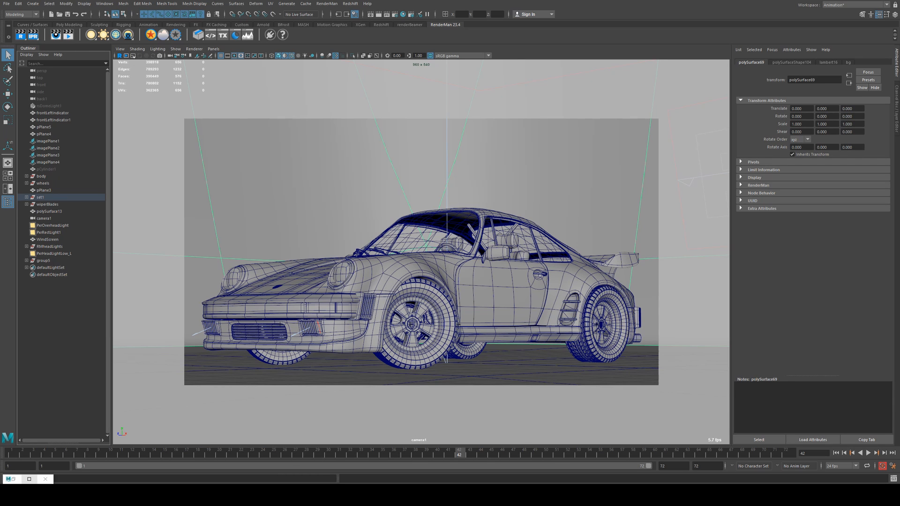
Set Render Threads to -3 in the RenderMan for Maya preferences Render page
{"action": "left_click", "coordinate": [326, 4]}
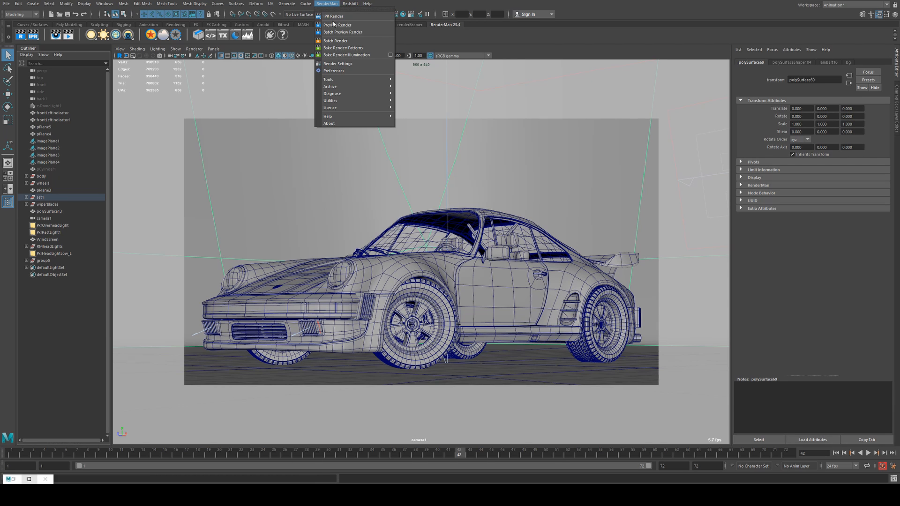
{"action": "left_click", "coordinate": [334, 70]}
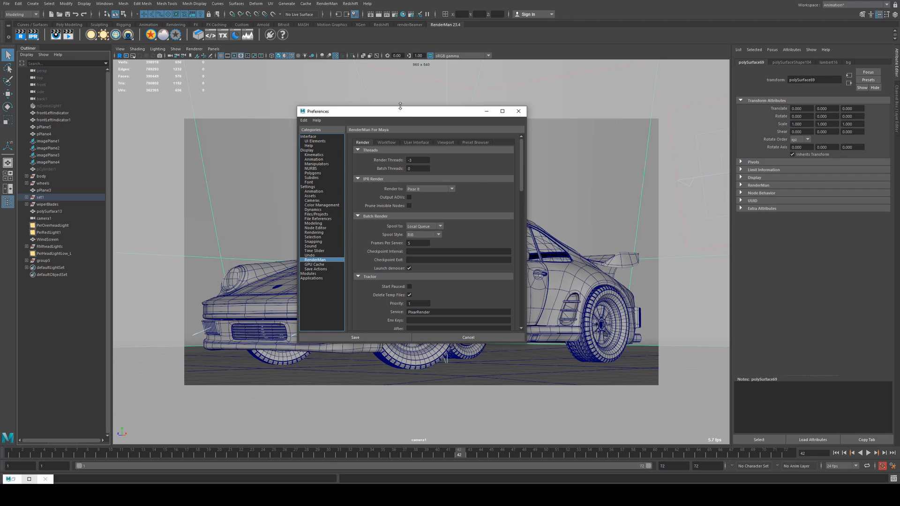
{"action": "mouse_move", "coordinate": [377, 158]}
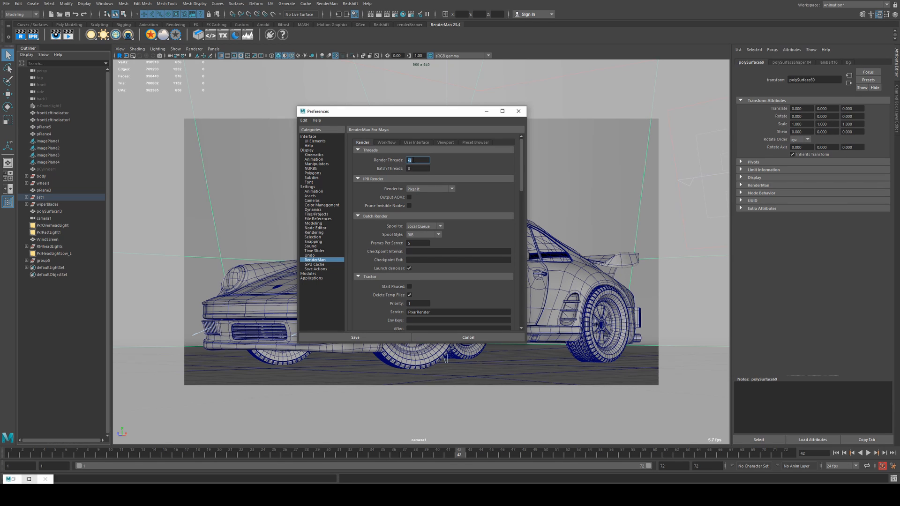
{"action": "type", "text": "-3"}
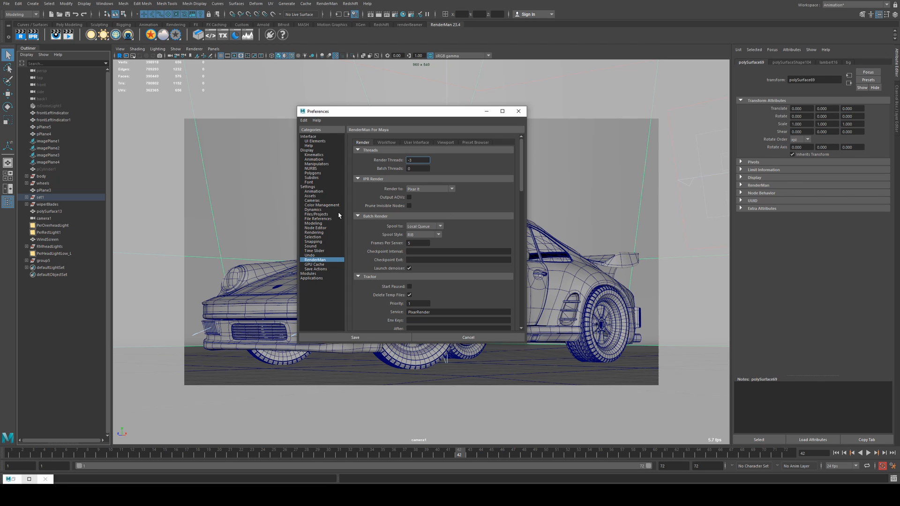
{"action": "mouse_move", "coordinate": [471, 247]}
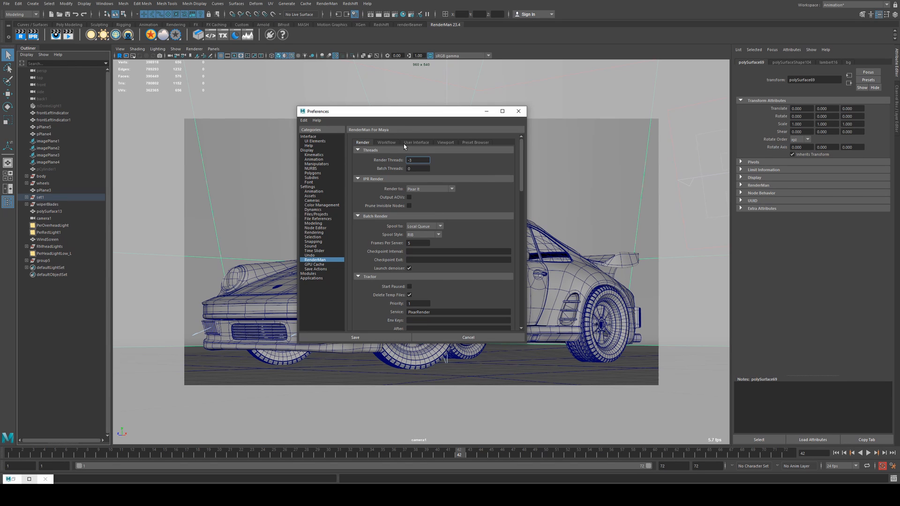
Save the preferences and raise Max Samples to 64 in the RenderMan sampling settings
{"action": "left_click", "coordinate": [354, 338]}
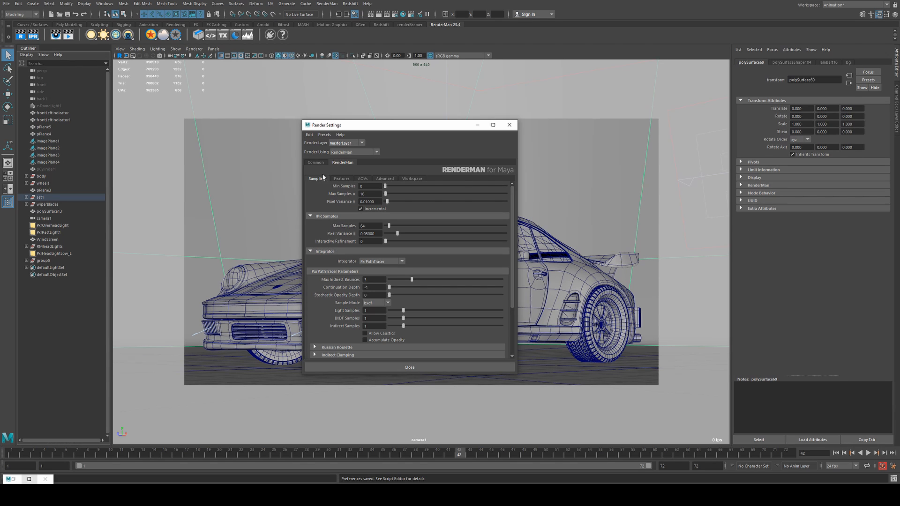
{"action": "mouse_move", "coordinate": [433, 131]}
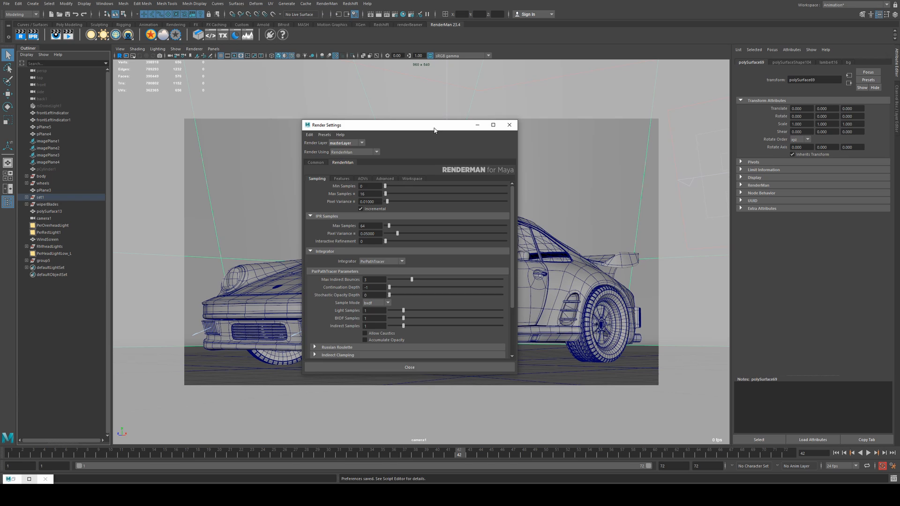
{"action": "left_click_drag", "start_coordinate": [433, 125], "coordinate": [450, 102]}
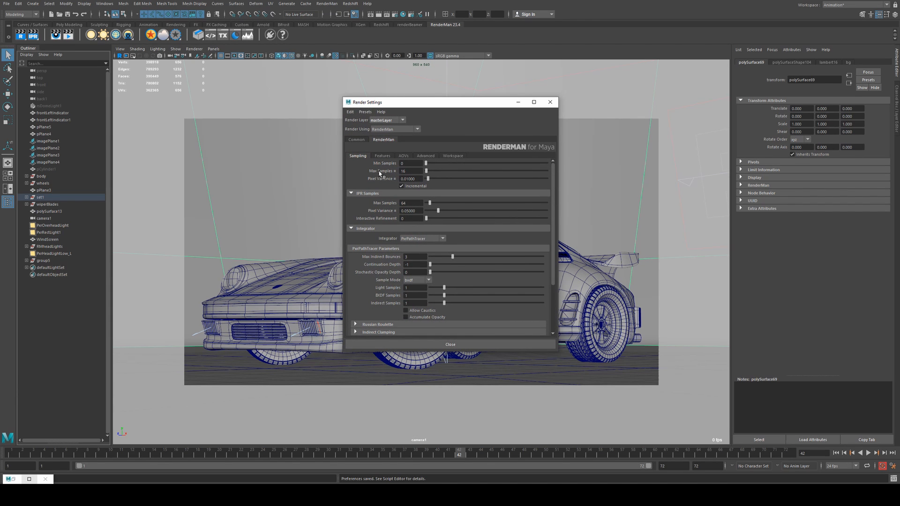
{"action": "type", "text": "64"}
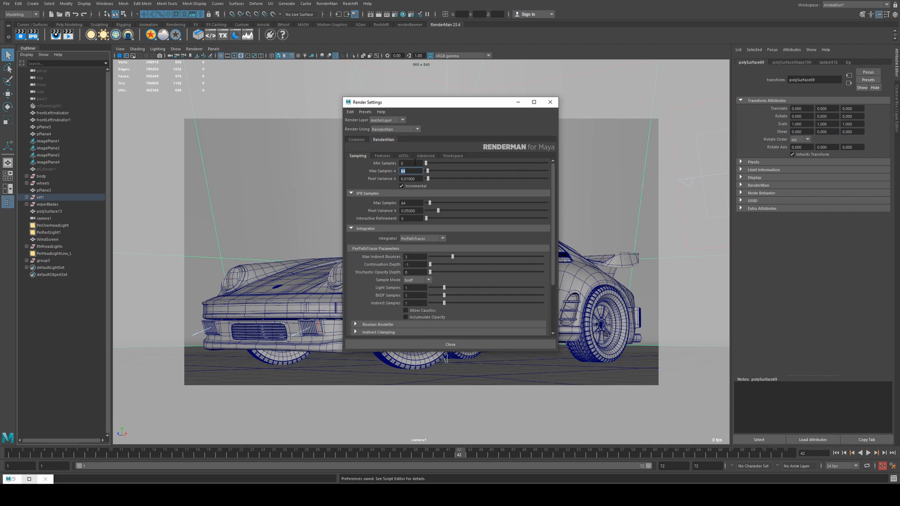
{"action": "left_click", "coordinate": [410, 164]}
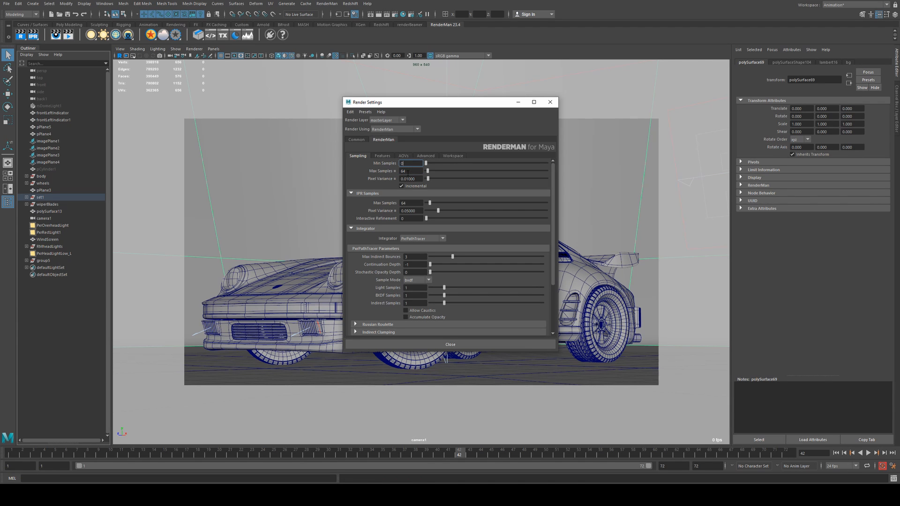
{"action": "left_click", "coordinate": [411, 171]}
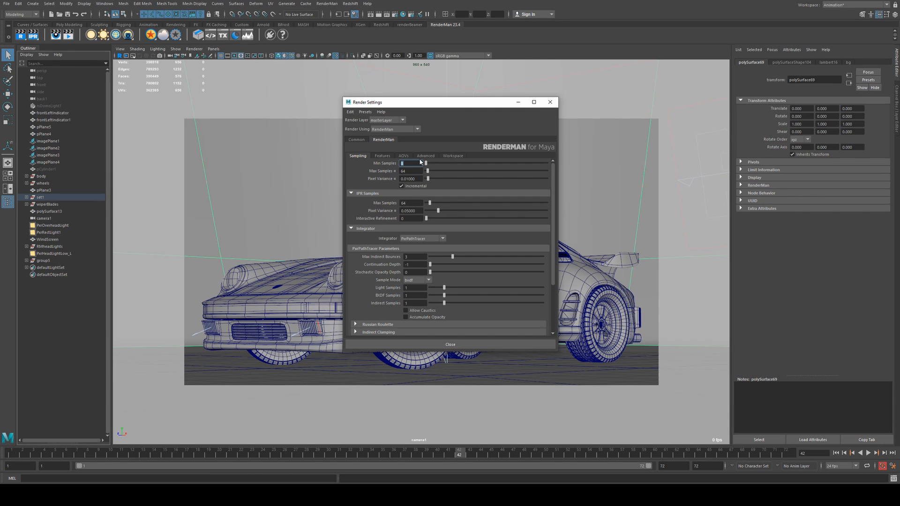
{"action": "mouse_move", "coordinate": [438, 162]}
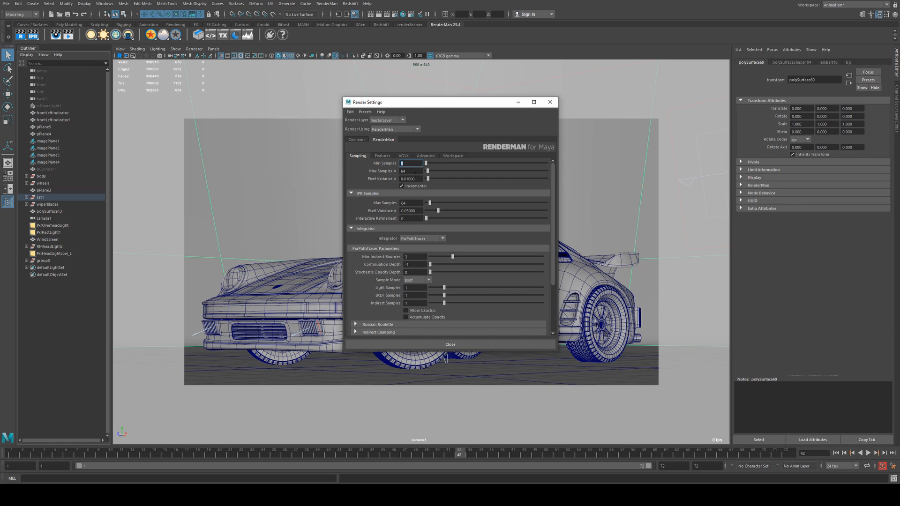
Lower Pixel Variance from 0.01000 to 0.00100 in the Sampling section
{"action": "left_click", "coordinate": [411, 178]}
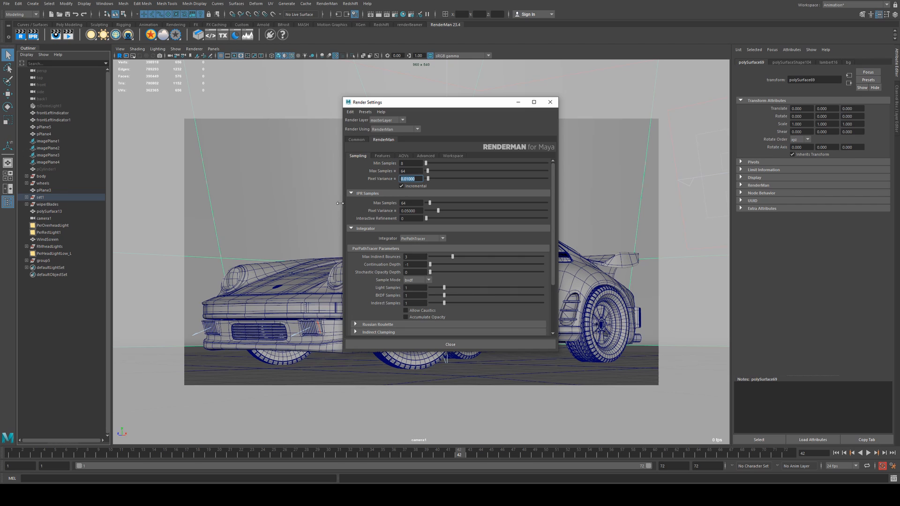
{"action": "mouse_move", "coordinate": [205, 304]}
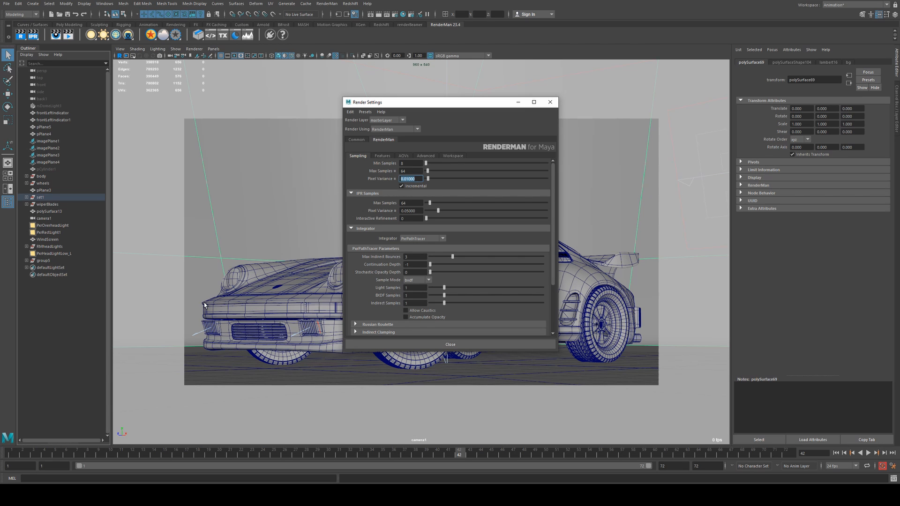
{"action": "mouse_move", "coordinate": [246, 324]}
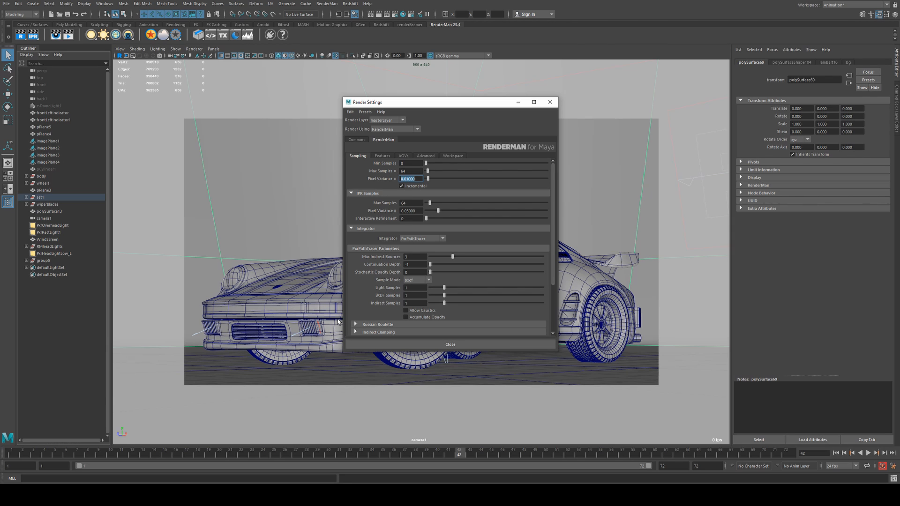
{"action": "mouse_move", "coordinate": [450, 344]}
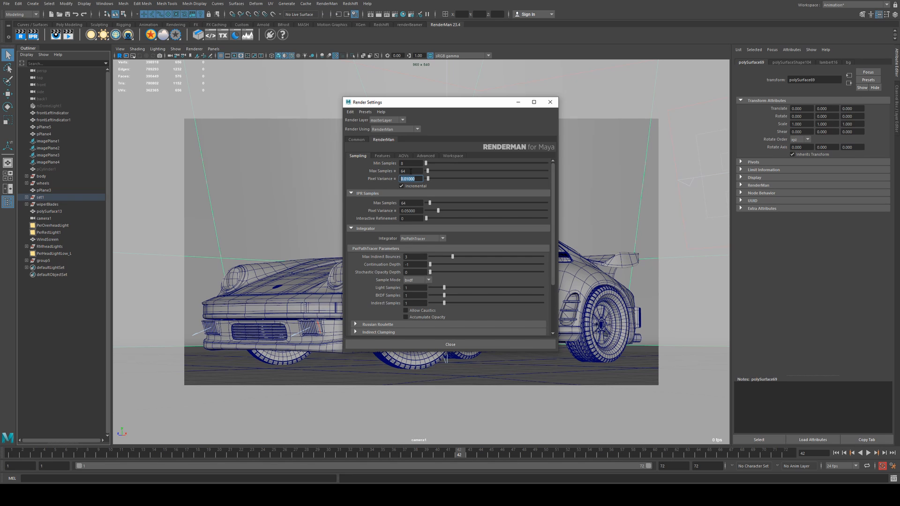
{"action": "mouse_move", "coordinate": [174, 372]}
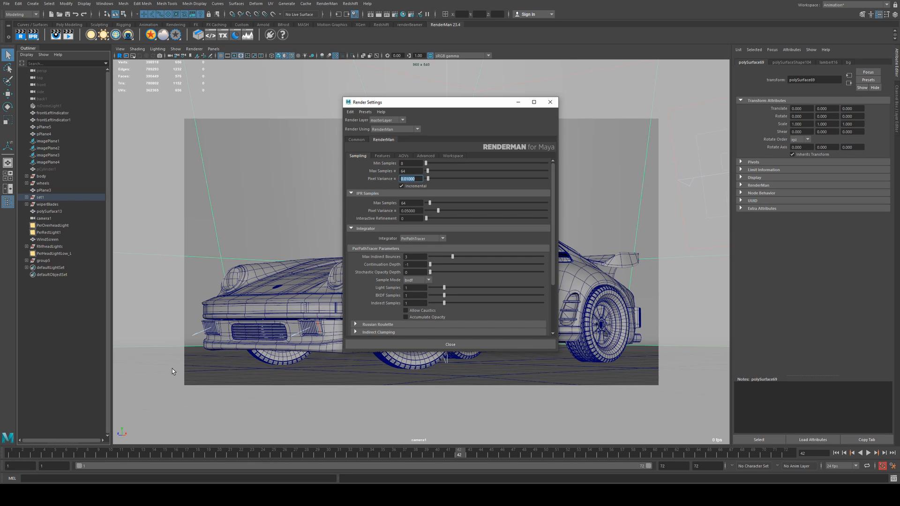
{"action": "left_click", "coordinate": [408, 178]}
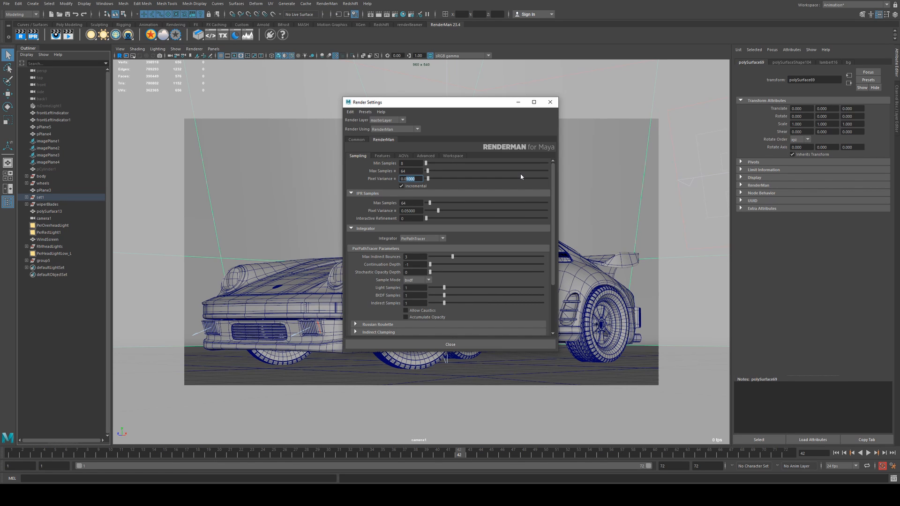
{"action": "type", "text": "0.00100"}
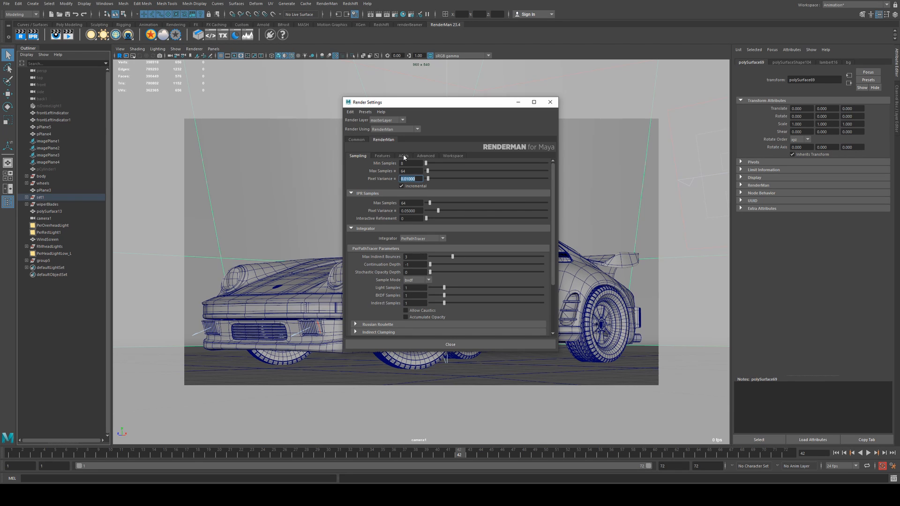
{"action": "mouse_move", "coordinate": [405, 157]}
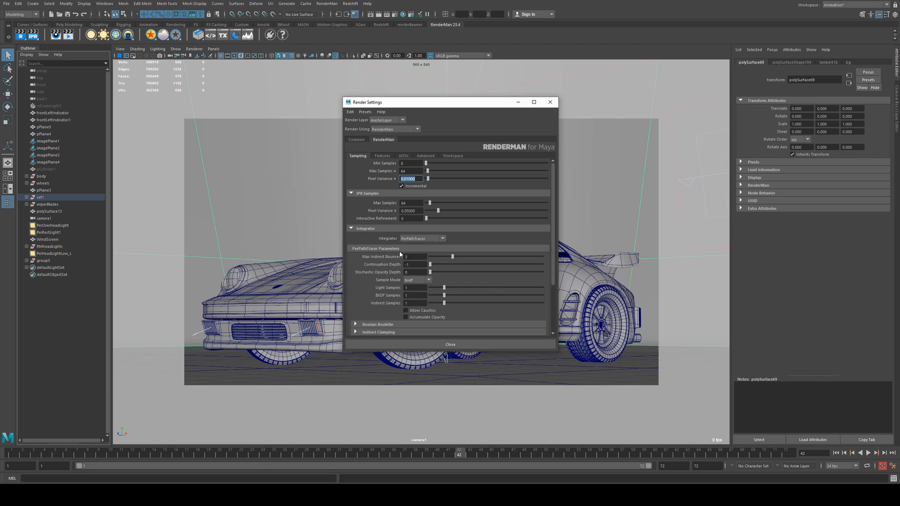
{"action": "left_click", "coordinate": [413, 257]}
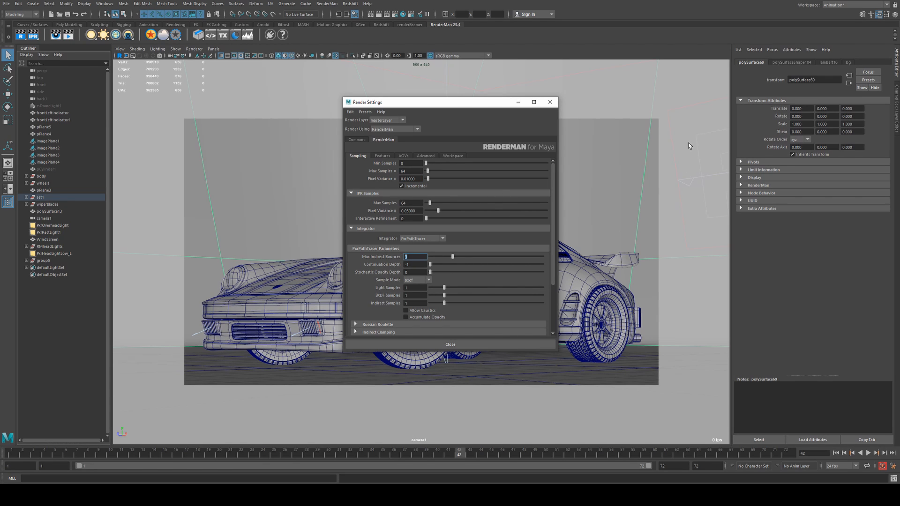
{"action": "mouse_move", "coordinate": [527, 248]}
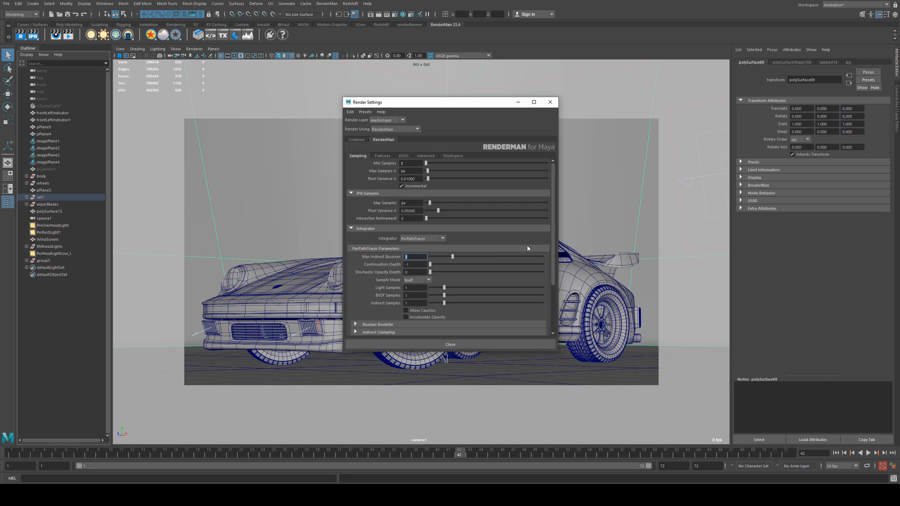
{"action": "mouse_move", "coordinate": [295, 138]}
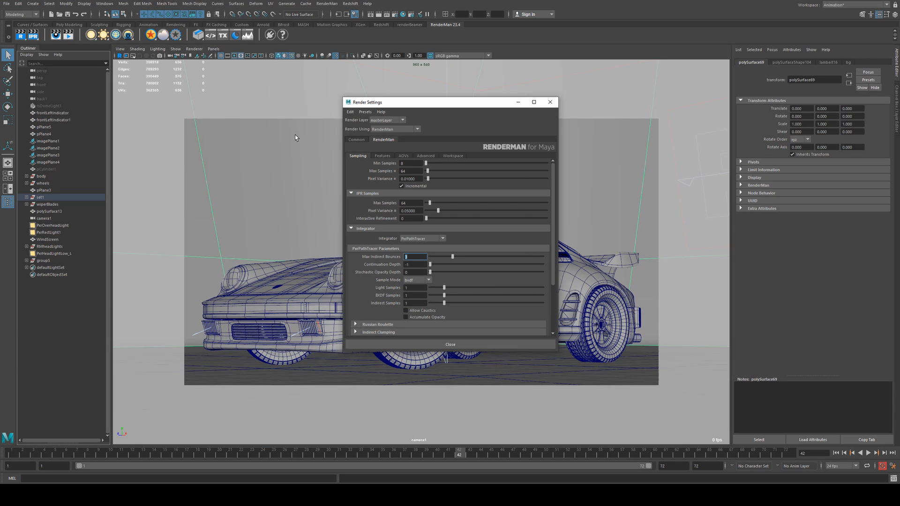
{"action": "mouse_move", "coordinate": [568, 221]}
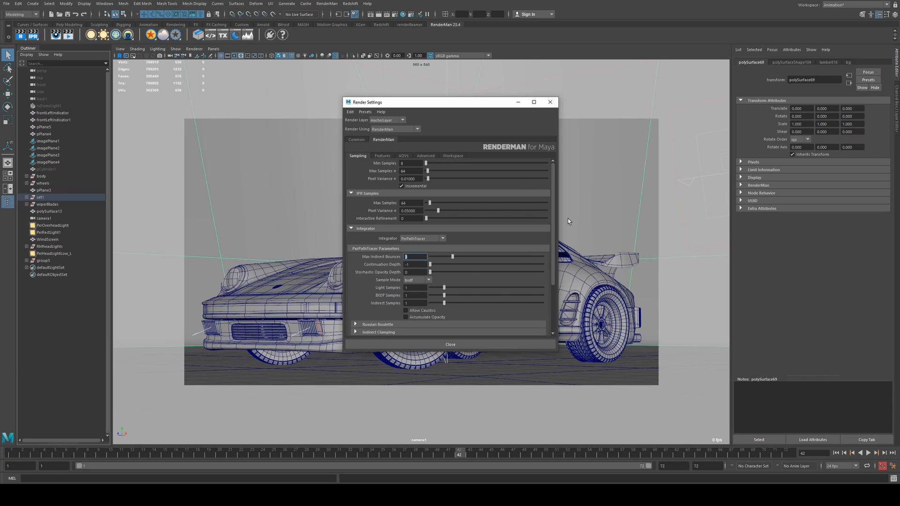
{"action": "mouse_move", "coordinate": [674, 214]}
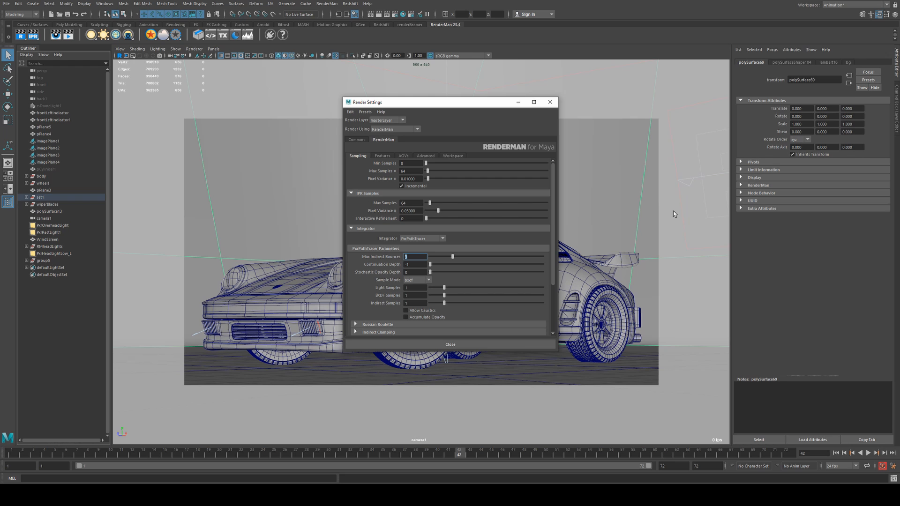
{"action": "mouse_move", "coordinate": [530, 104]}
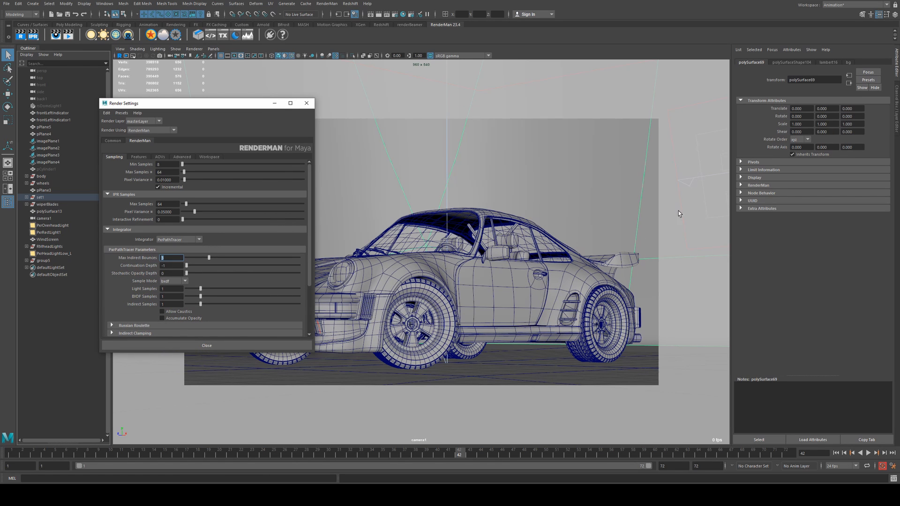
{"action": "mouse_move", "coordinate": [443, 382]}
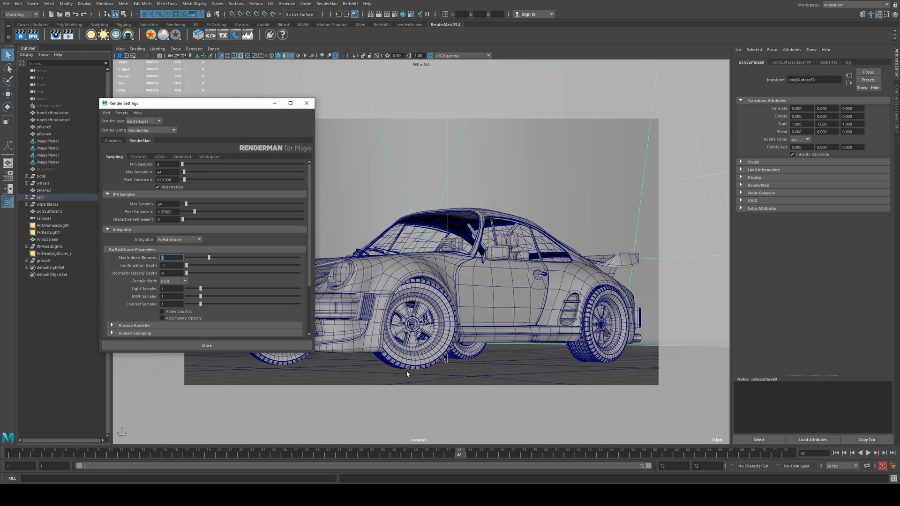
{"action": "mouse_move", "coordinate": [416, 380]}
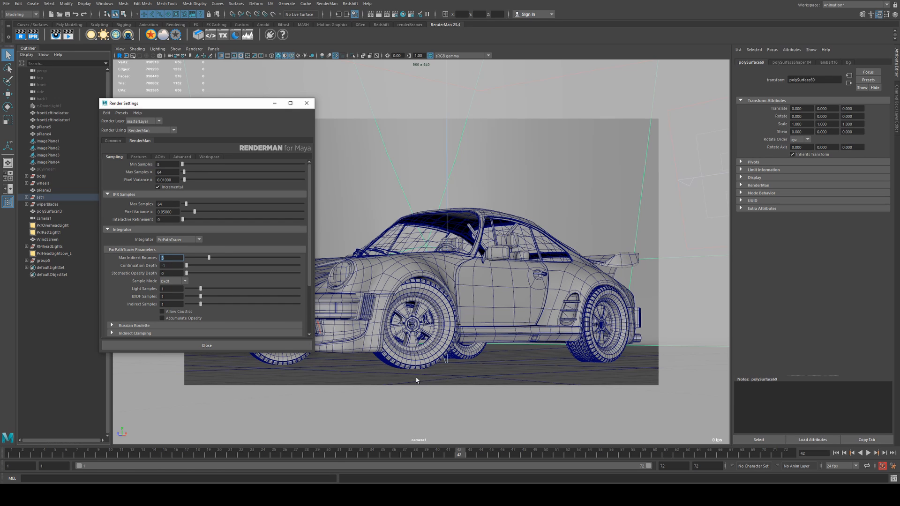
{"action": "mouse_move", "coordinate": [418, 384]}
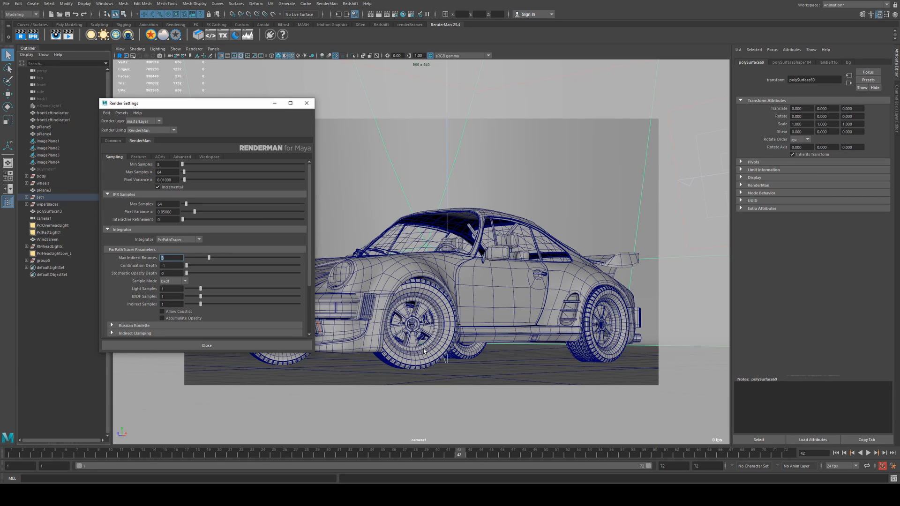
{"action": "mouse_move", "coordinate": [442, 348]}
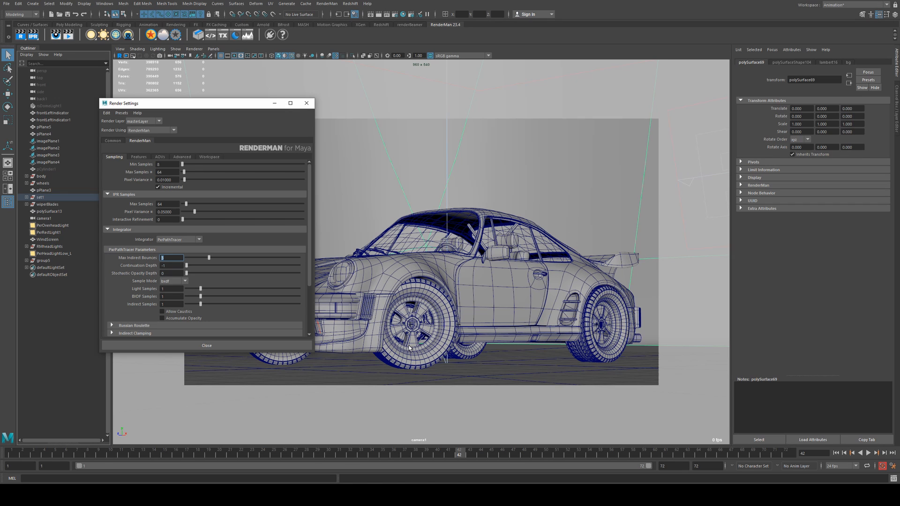
{"action": "mouse_move", "coordinate": [503, 345]}
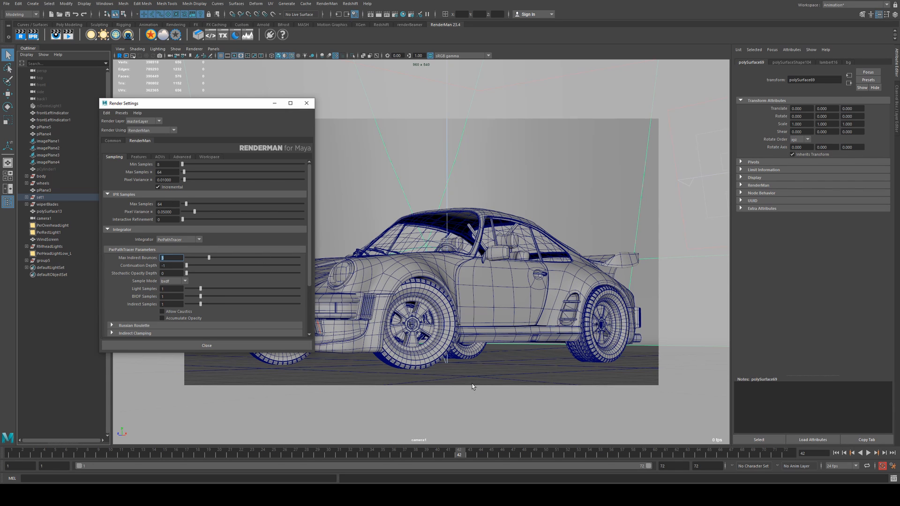
{"action": "mouse_move", "coordinate": [525, 346]}
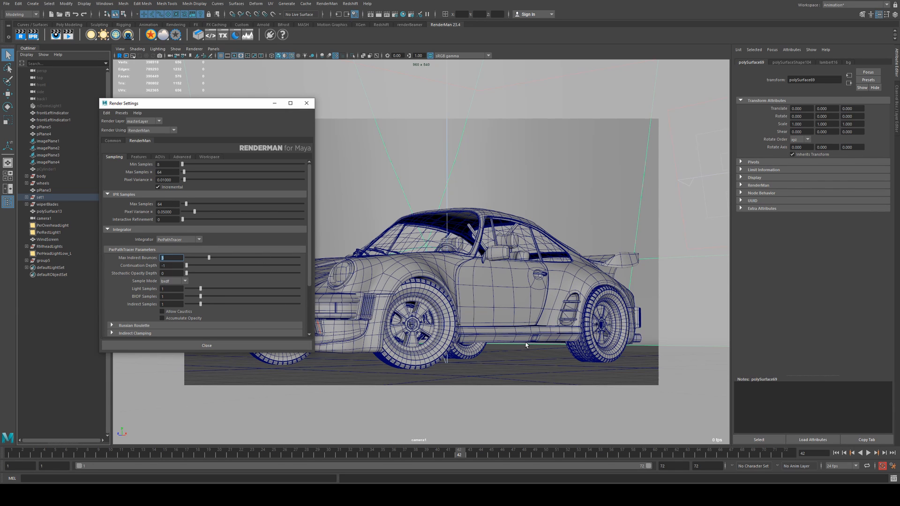
{"action": "mouse_move", "coordinate": [427, 354]}
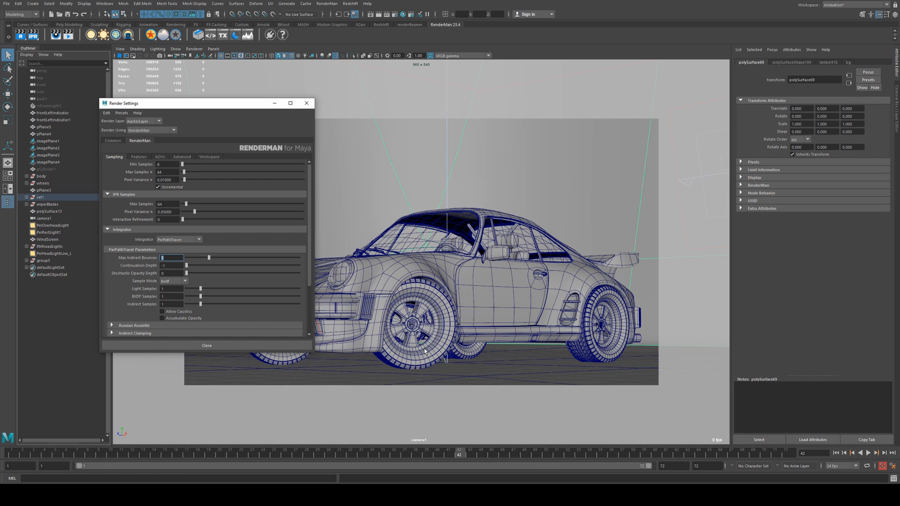
{"action": "mouse_move", "coordinate": [470, 381]}
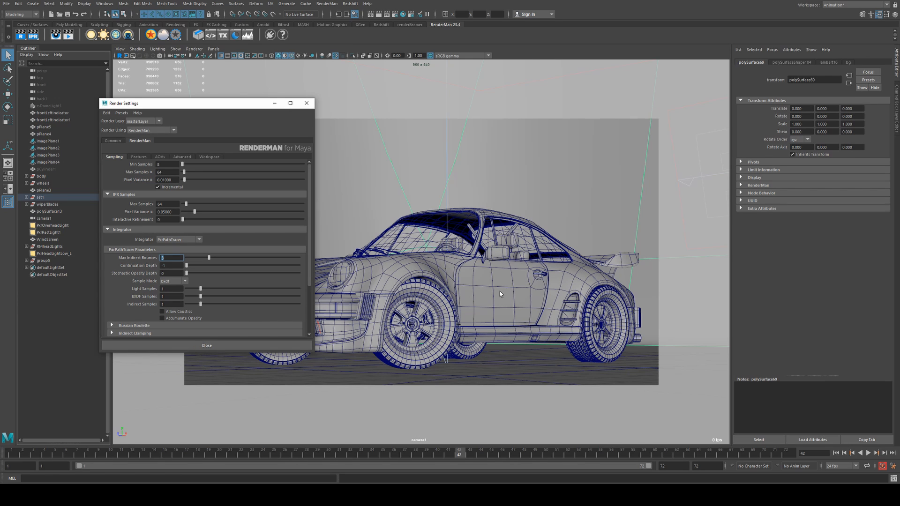
{"action": "mouse_move", "coordinate": [509, 287]}
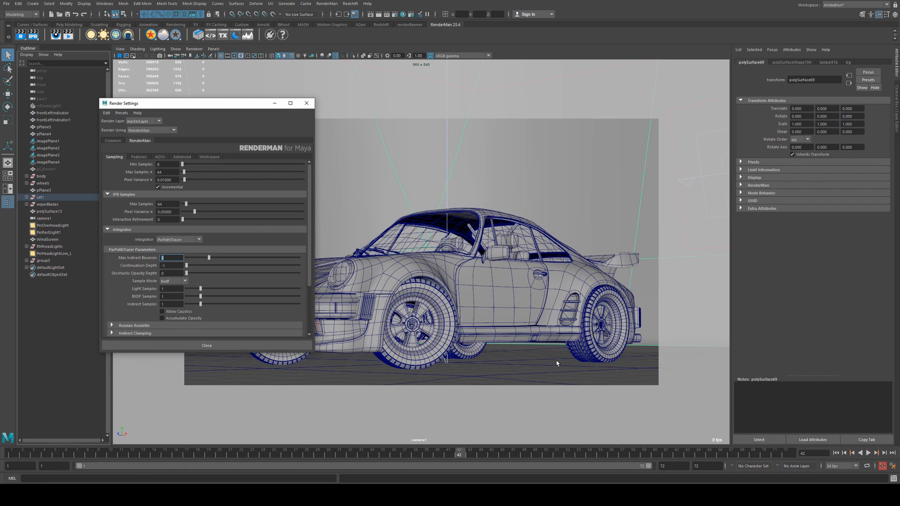
{"action": "mouse_move", "coordinate": [504, 376]}
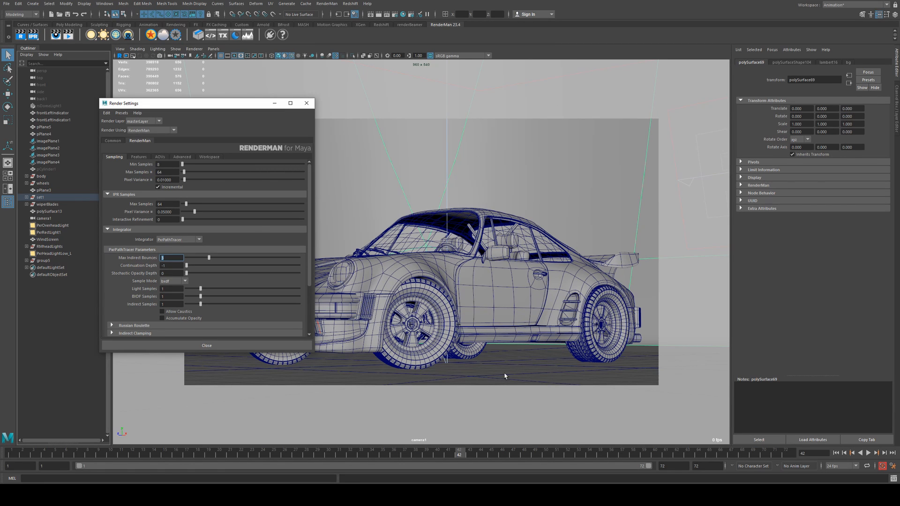
{"action": "mouse_move", "coordinate": [385, 377]}
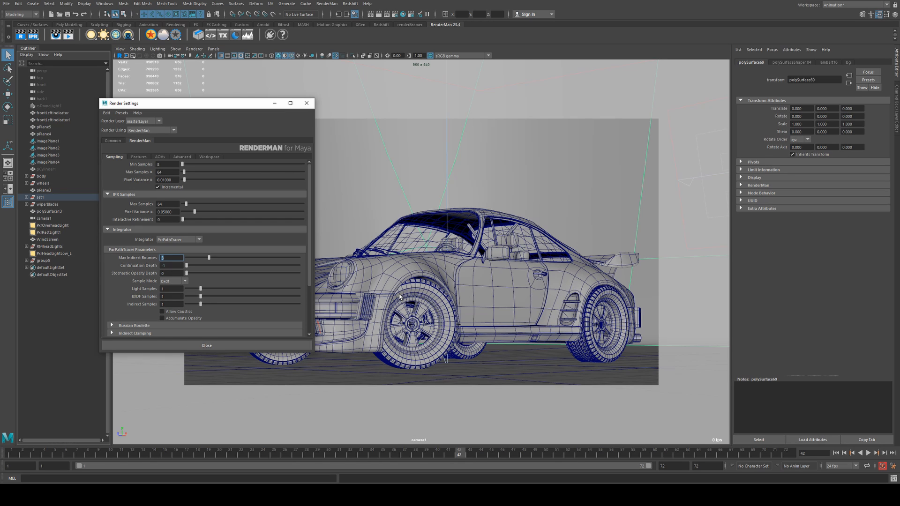
{"action": "mouse_move", "coordinate": [525, 386]}
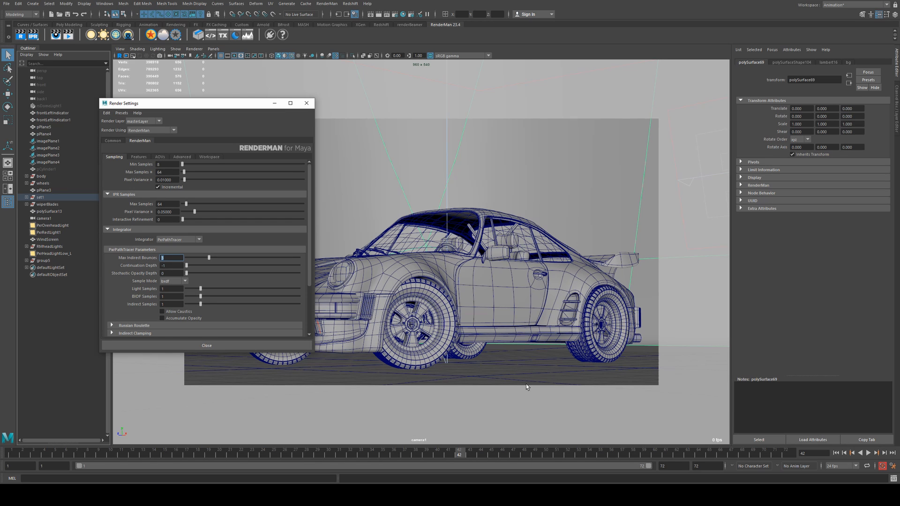
{"action": "mouse_move", "coordinate": [495, 369]}
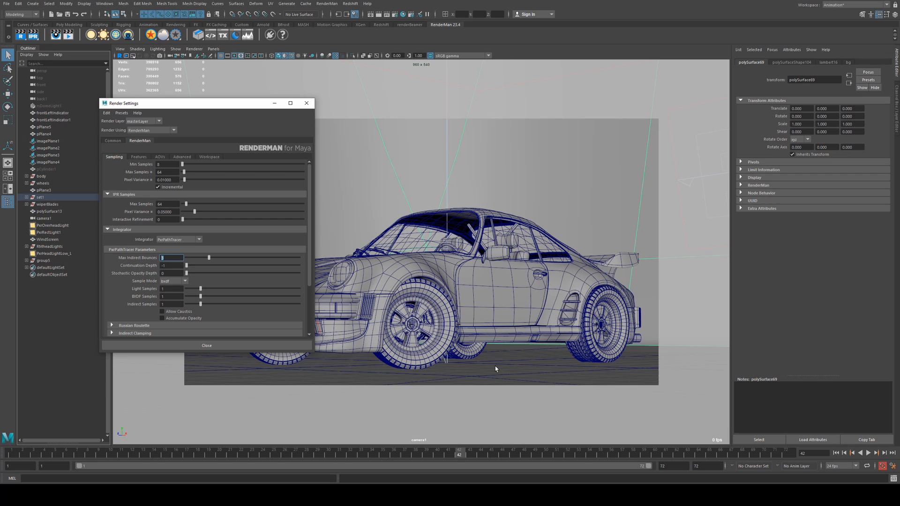
{"action": "mouse_move", "coordinate": [403, 343]}
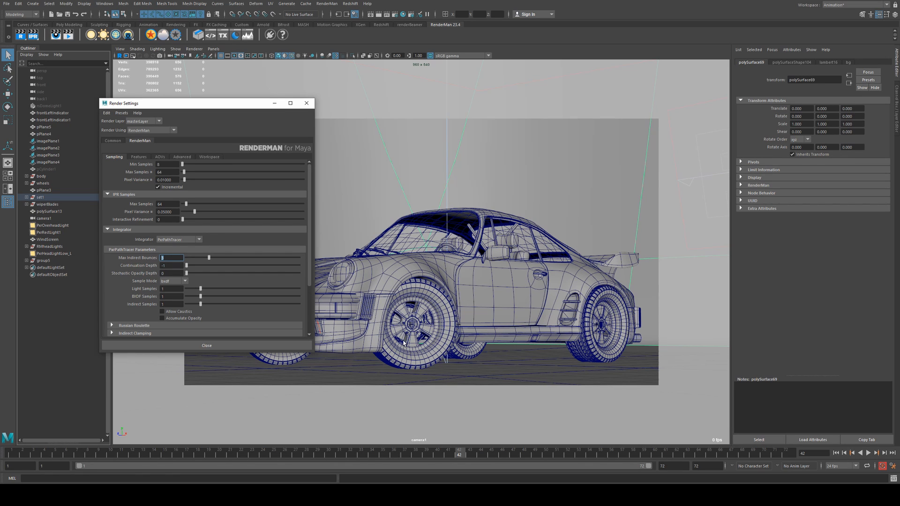
{"action": "mouse_move", "coordinate": [456, 274]}
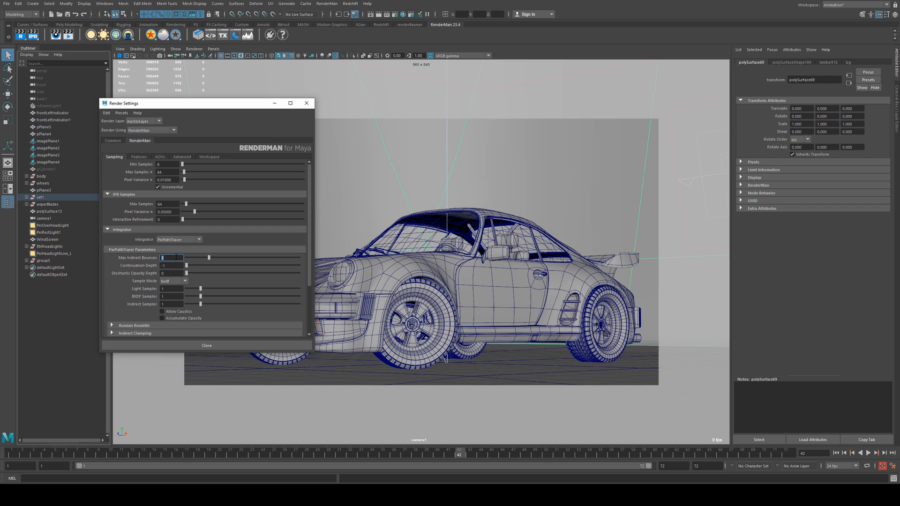
{"action": "mouse_move", "coordinate": [424, 241]}
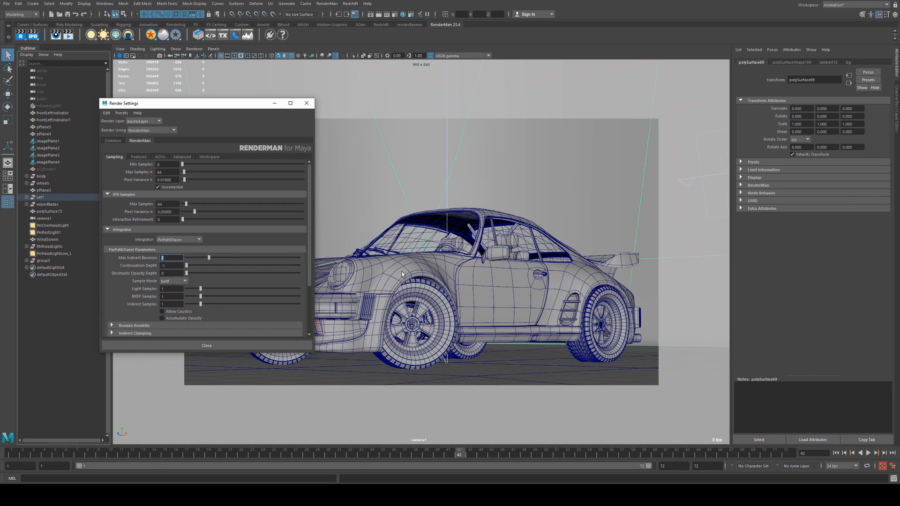
{"action": "scroll", "scroll_direction": "down", "scroll_amount": 3}
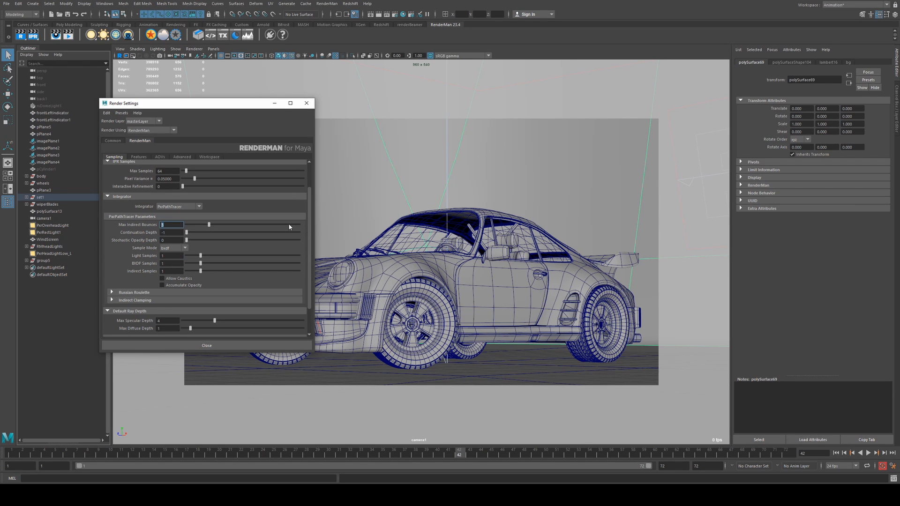
{"action": "mouse_move", "coordinate": [270, 270]}
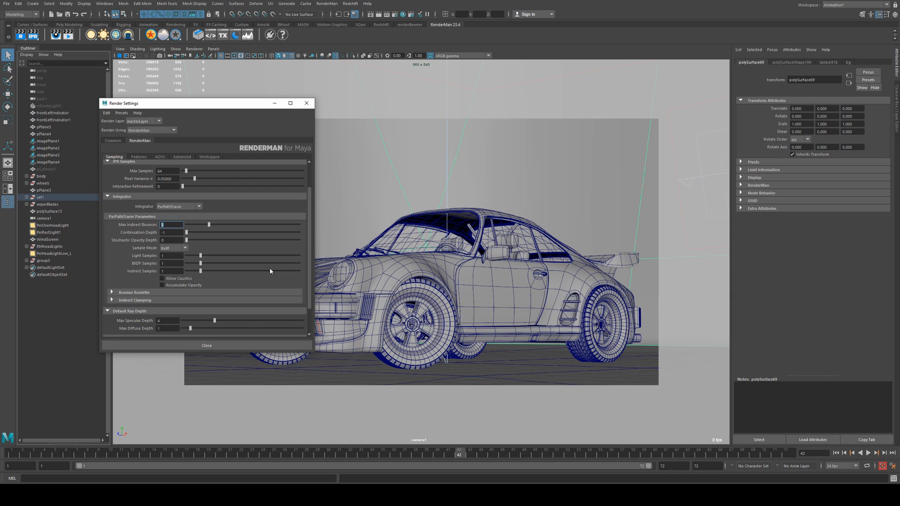
{"action": "mouse_move", "coordinate": [441, 191]}
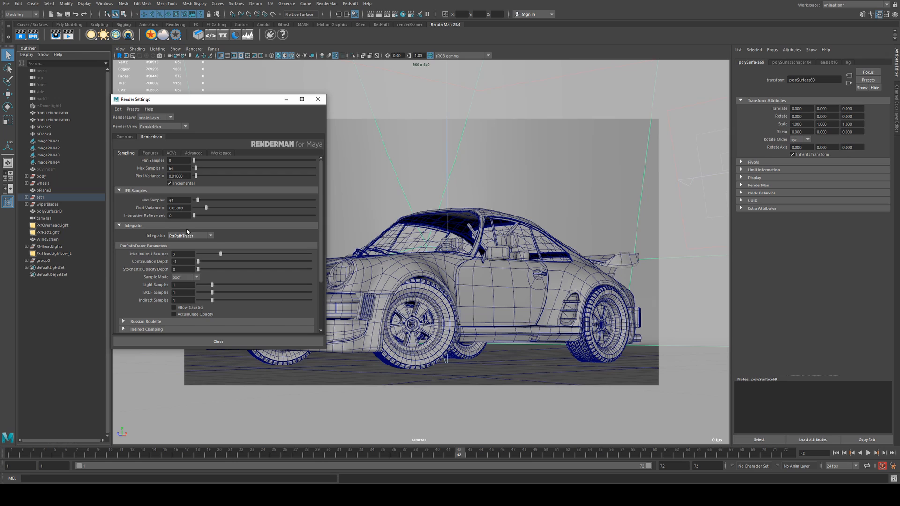
{"action": "mouse_move", "coordinate": [247, 231]}
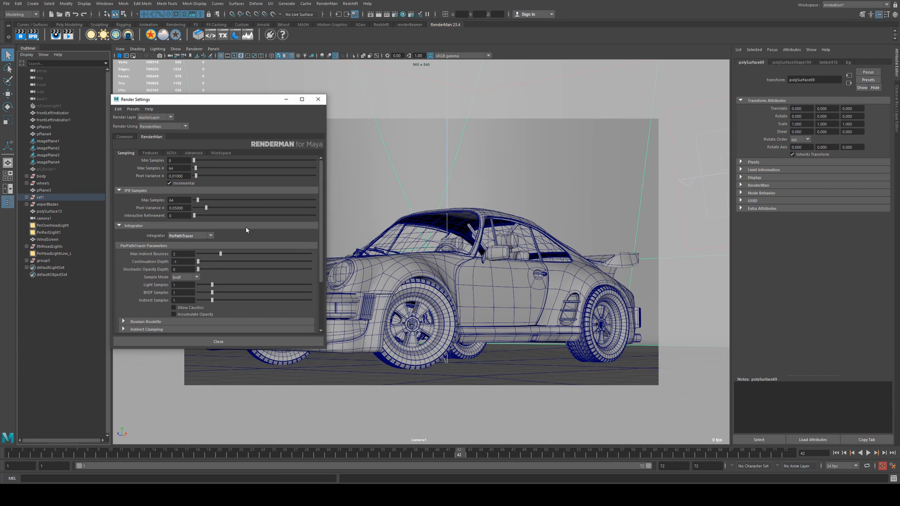
{"action": "mouse_move", "coordinate": [662, 290]}
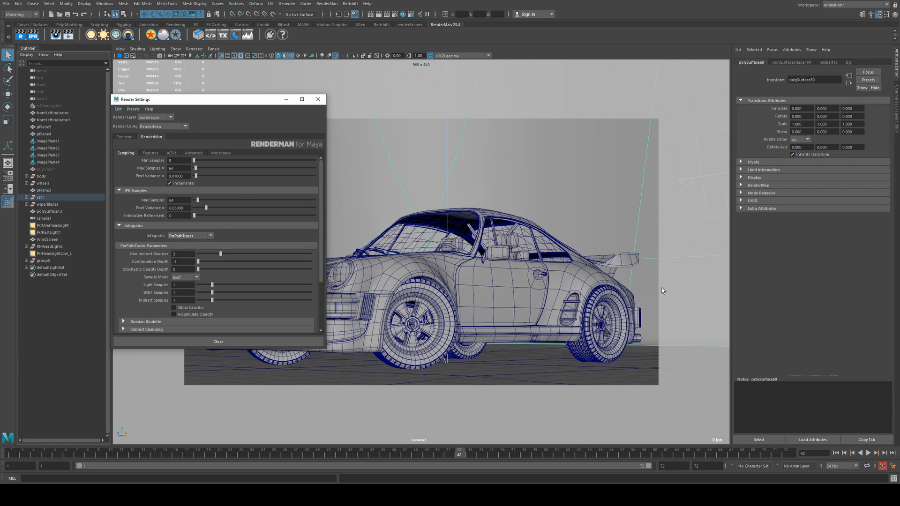
{"action": "mouse_move", "coordinate": [223, 162]}
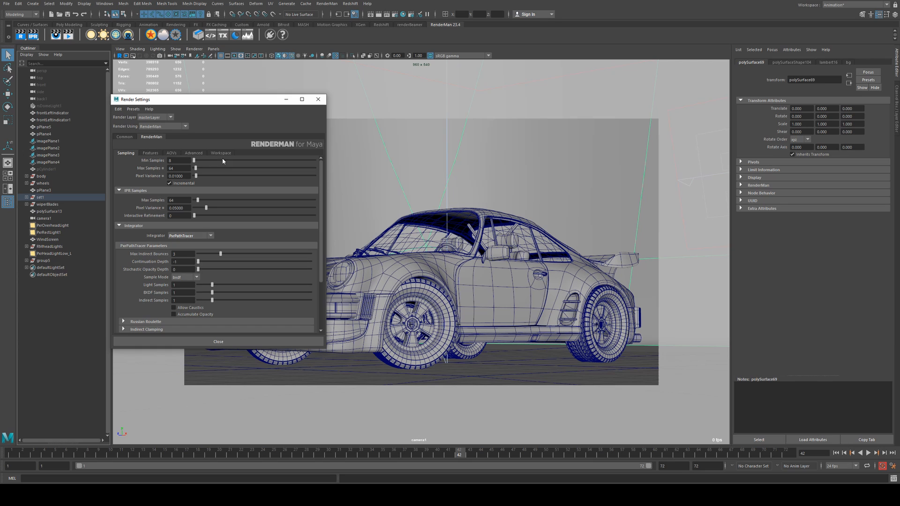
{"action": "left_click", "coordinate": [210, 235]}
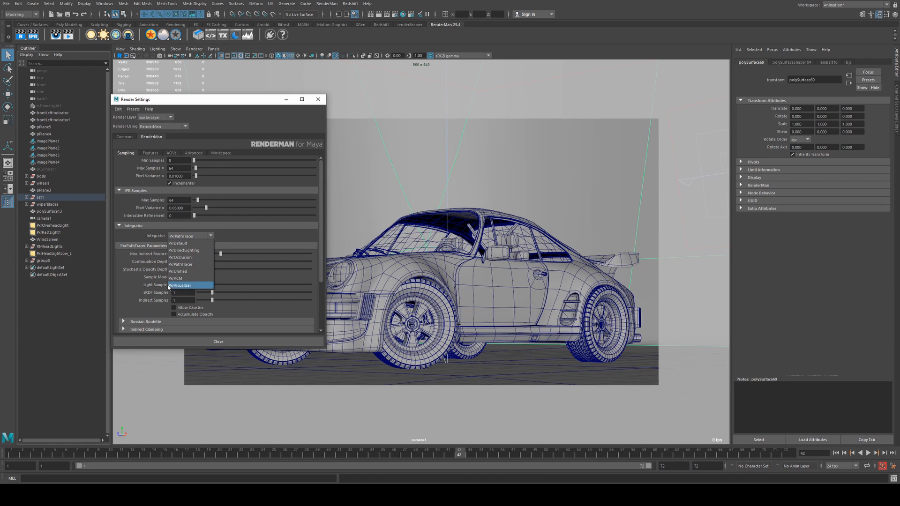
{"action": "mouse_move", "coordinate": [178, 271]}
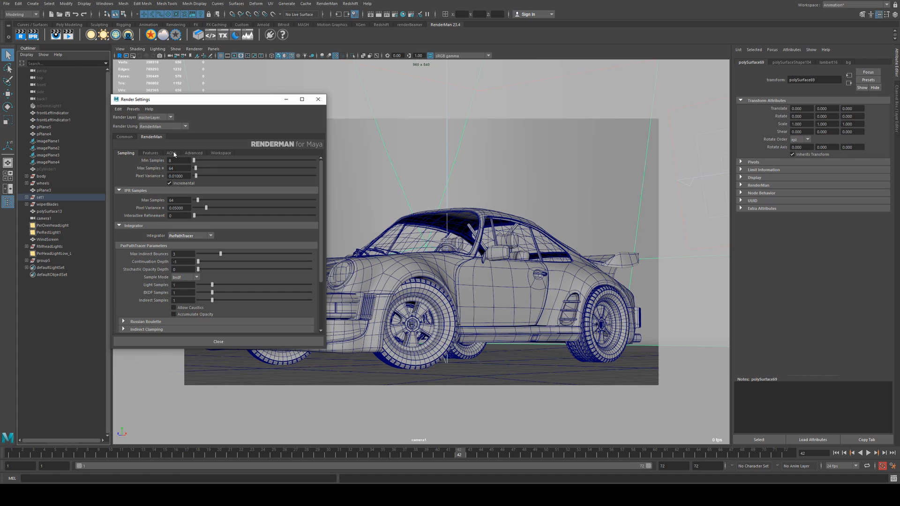
Show the RenderMan AOVs page listing the beauty display's Ci and alpha channels
{"action": "left_click", "coordinate": [170, 153]}
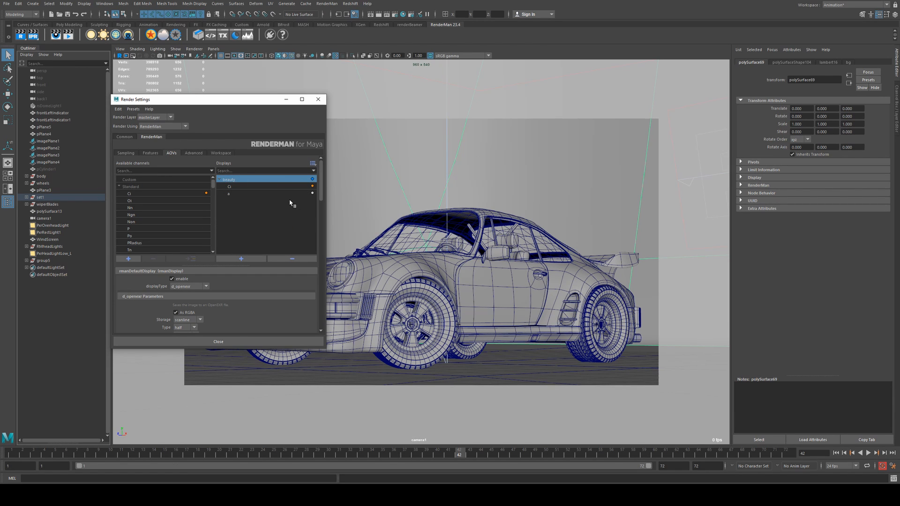
Start a RenderMan render of the Porsche to the IT image viewer
{"action": "left_click", "coordinate": [217, 341]}
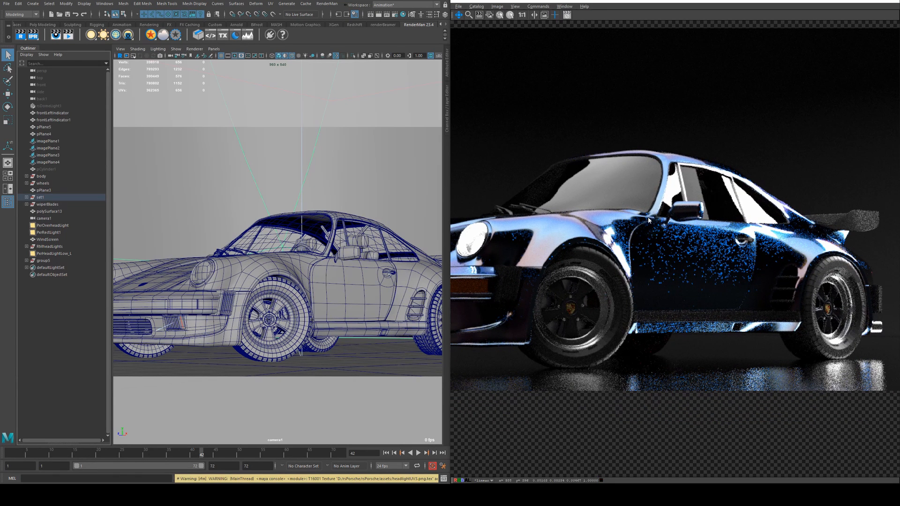
{"action": "mouse_move", "coordinate": [687, 251]}
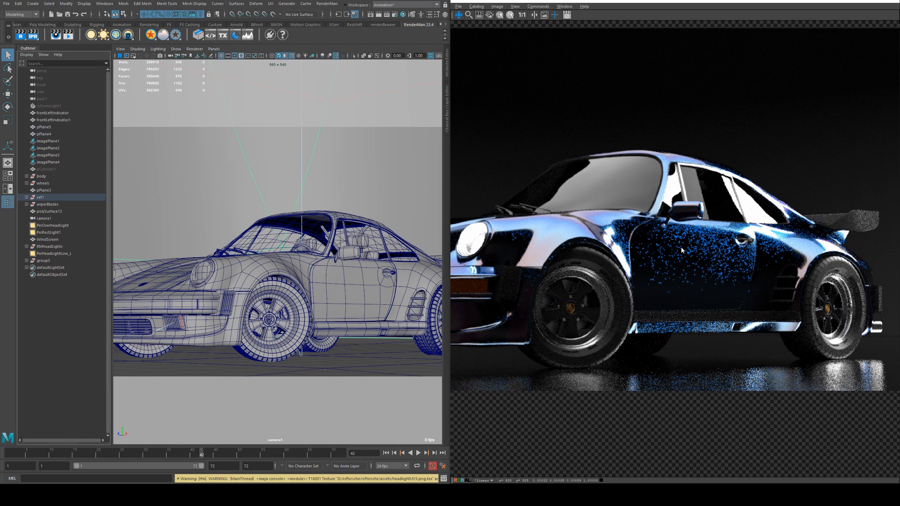
{"action": "mouse_move", "coordinate": [701, 254]}
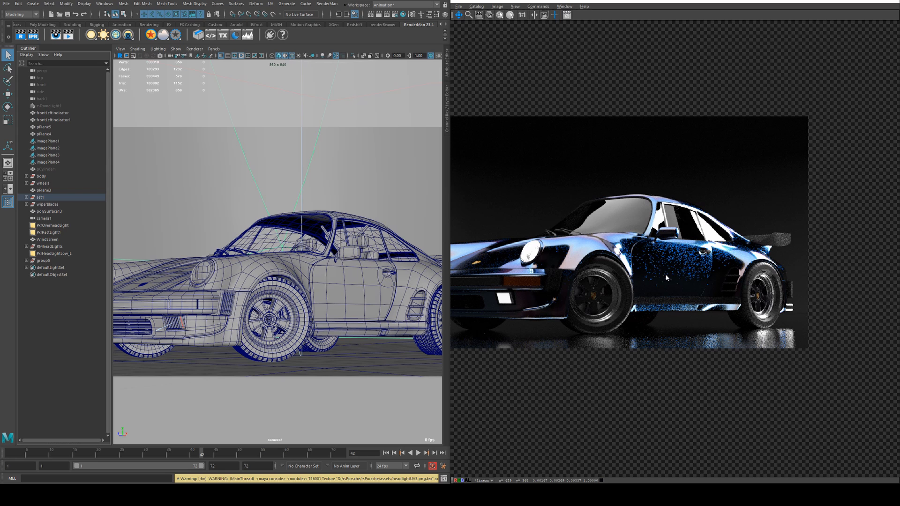
{"action": "mouse_move", "coordinate": [599, 279]}
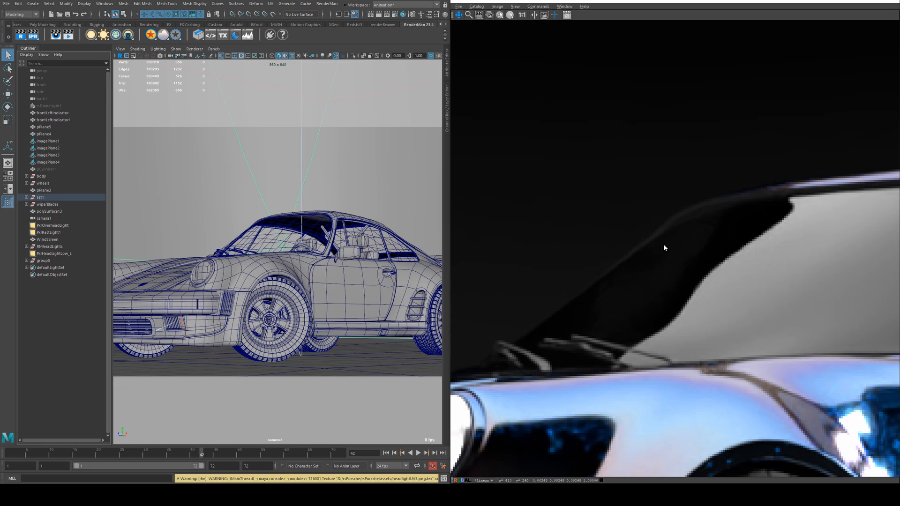
{"action": "mouse_move", "coordinate": [652, 325]}
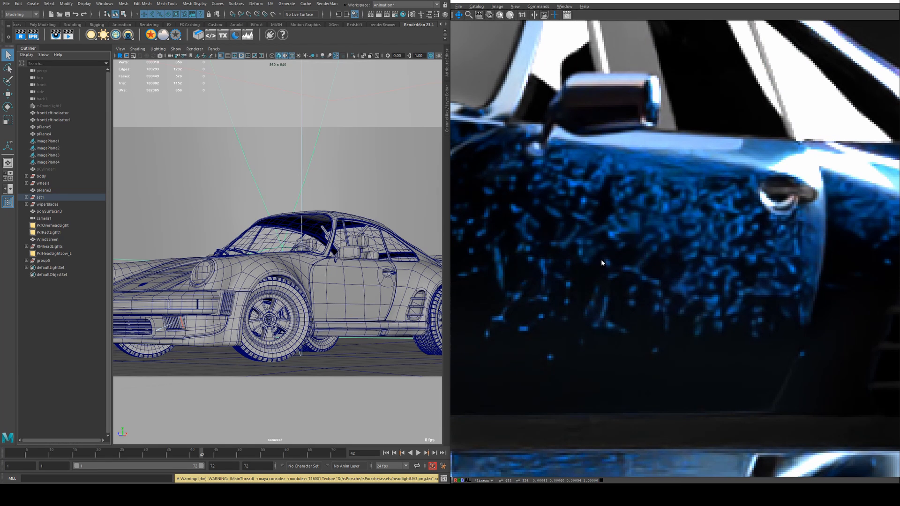
{"action": "mouse_move", "coordinate": [617, 227]}
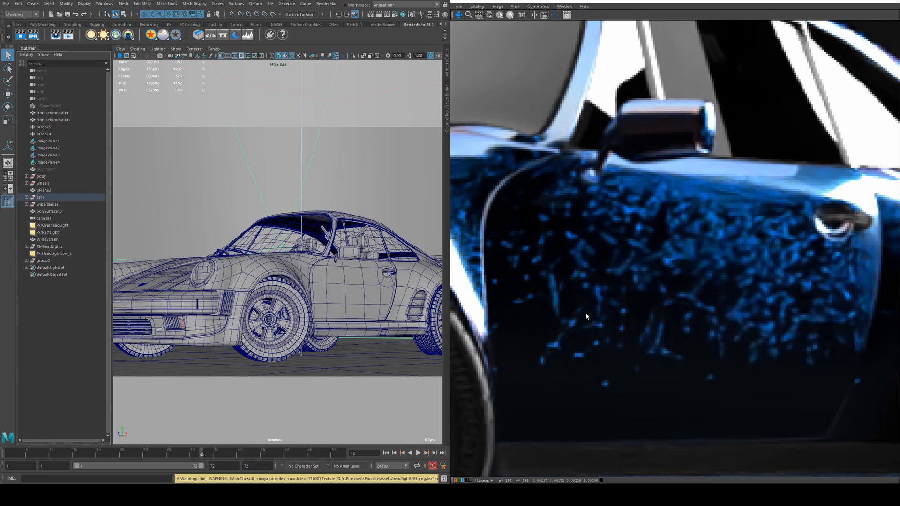
{"action": "mouse_move", "coordinate": [773, 271]}
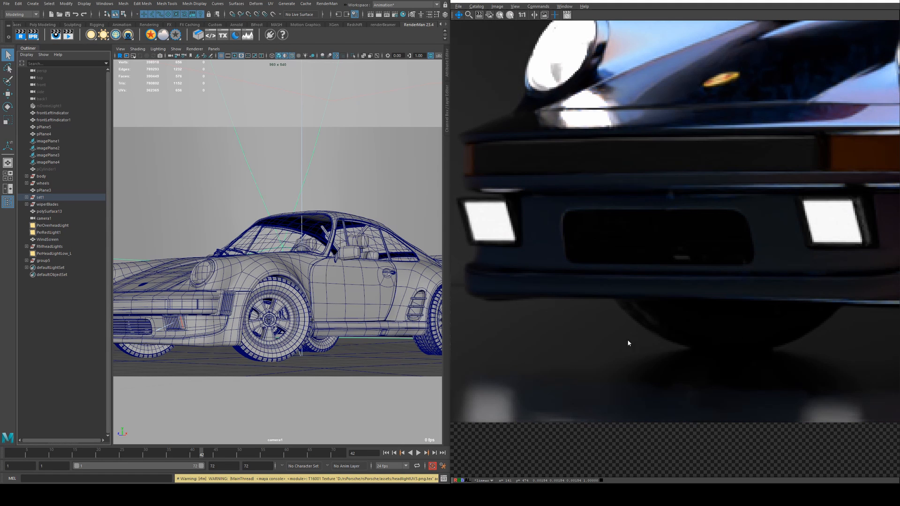
{"action": "mouse_move", "coordinate": [614, 315]}
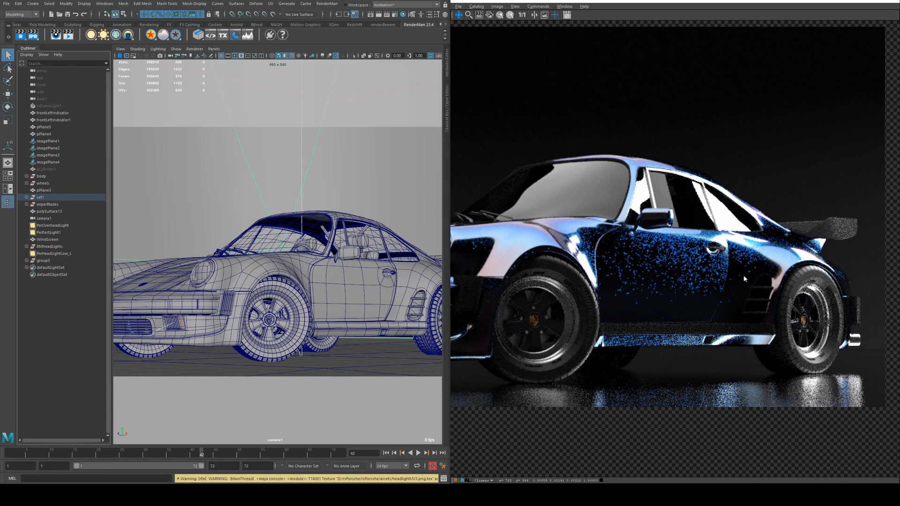
{"action": "mouse_move", "coordinate": [693, 254]}
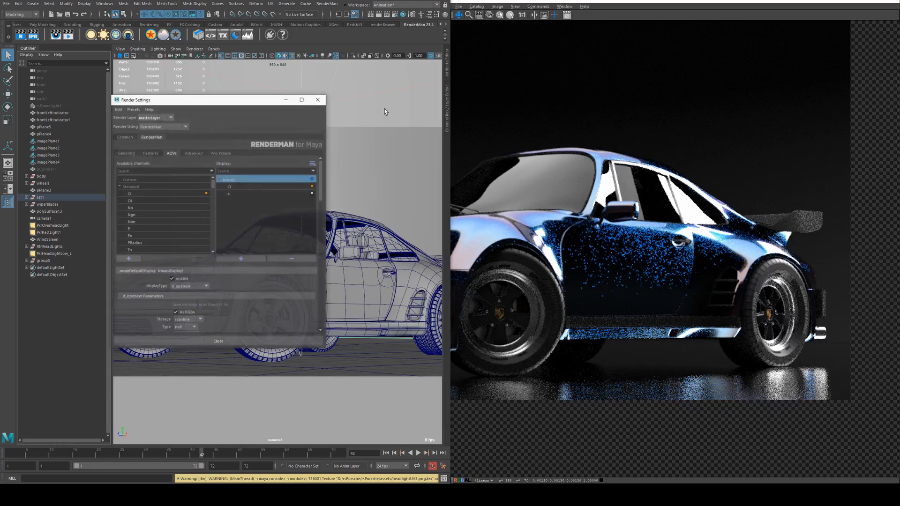
Set RenderMan Bucket Size to 64x64 in the Advanced settings
{"action": "left_click_drag", "start_coordinate": [200, 100], "coordinate": [268, 99]}
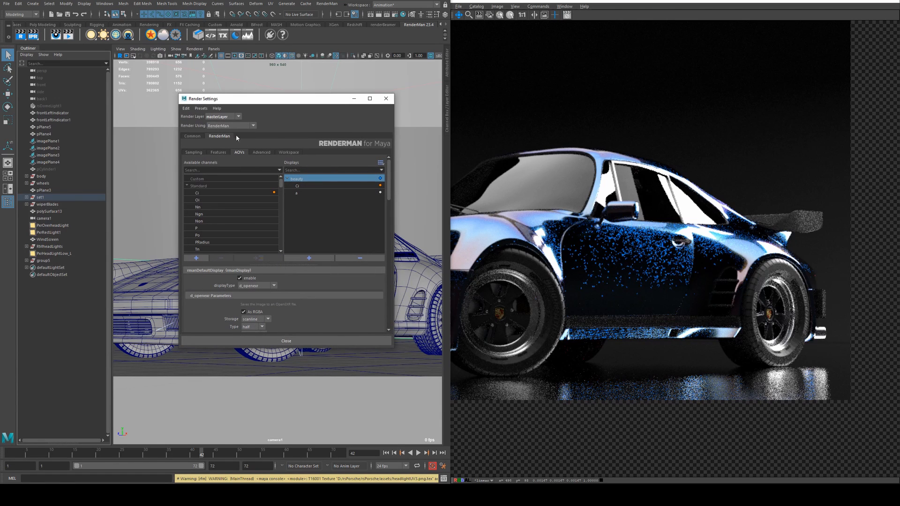
{"action": "mouse_move", "coordinate": [275, 150]}
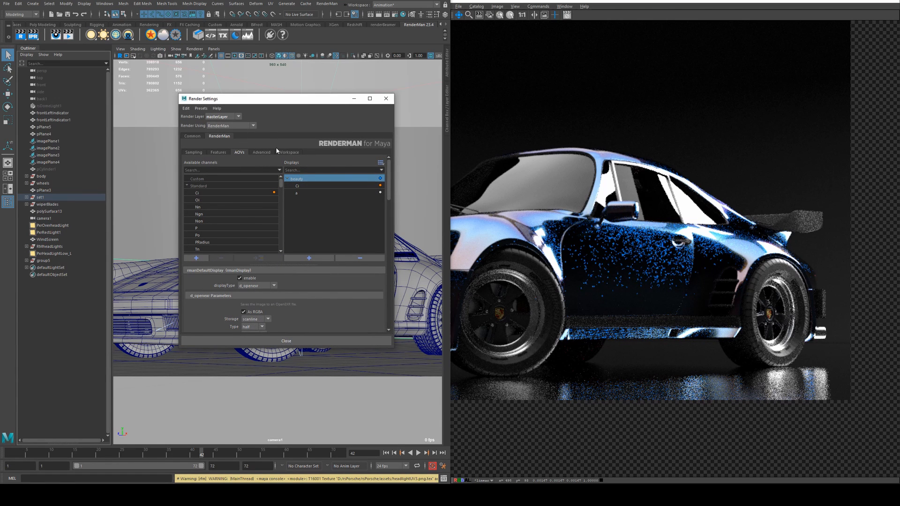
{"action": "left_click", "coordinate": [261, 152]}
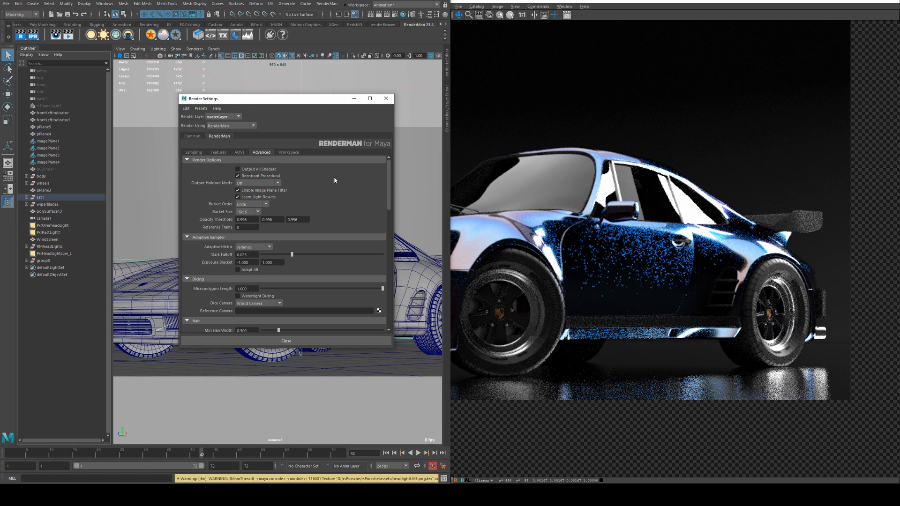
{"action": "mouse_move", "coordinate": [224, 218]}
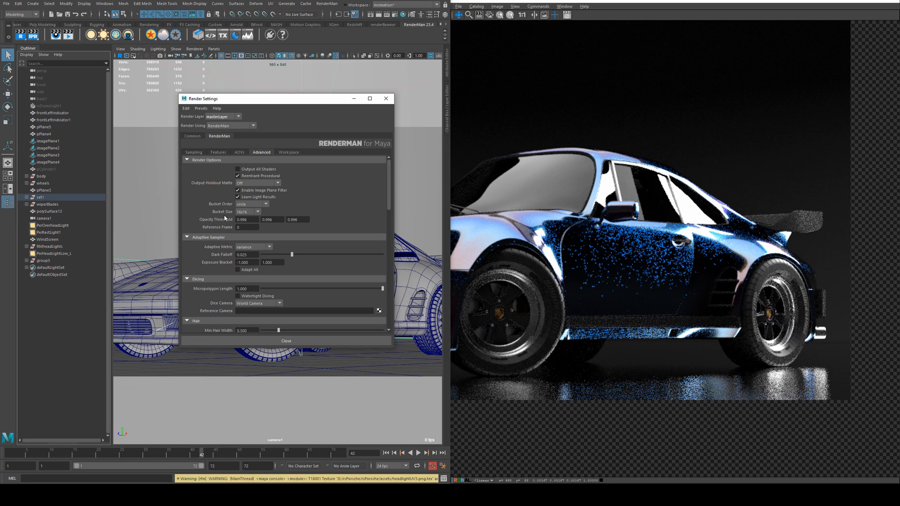
{"action": "left_click", "coordinate": [257, 211]}
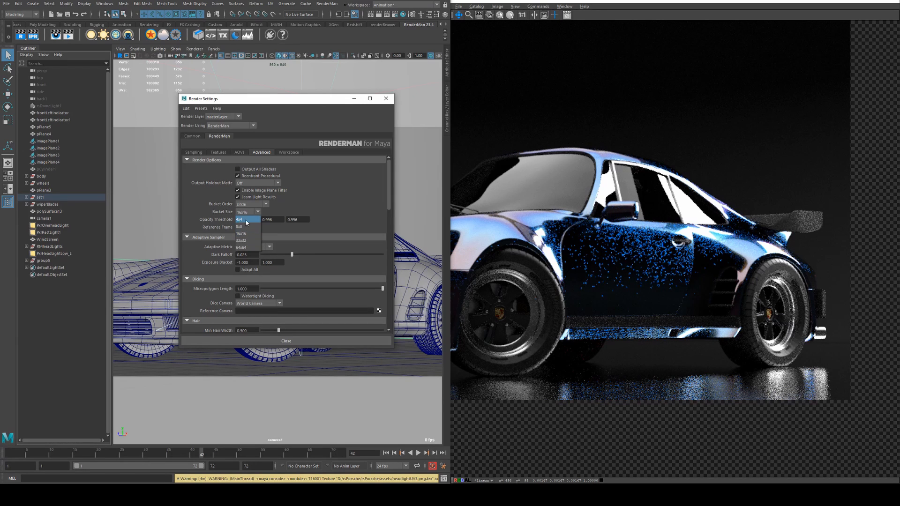
{"action": "left_click", "coordinate": [245, 219]}
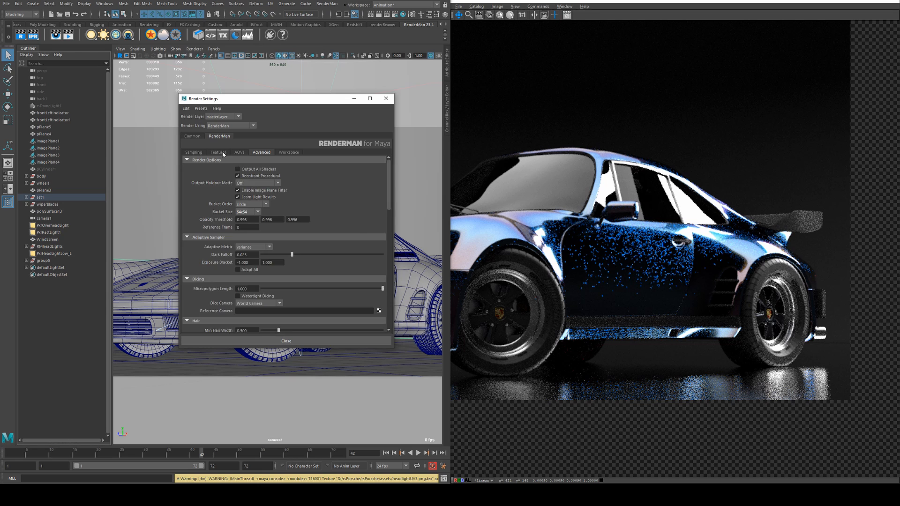
{"action": "left_click", "coordinate": [193, 151]}
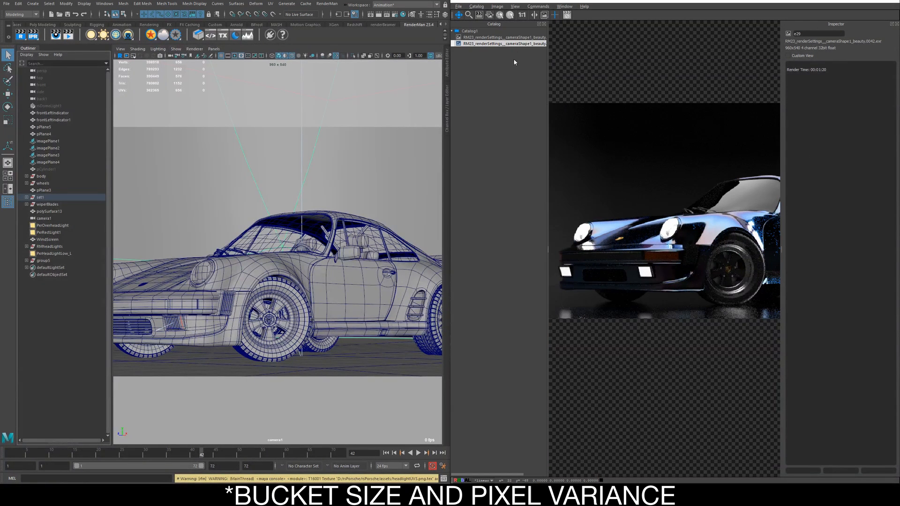
Flip between the earlier and newer renders in the IT catalog to compare times
{"action": "left_click", "coordinate": [499, 36]}
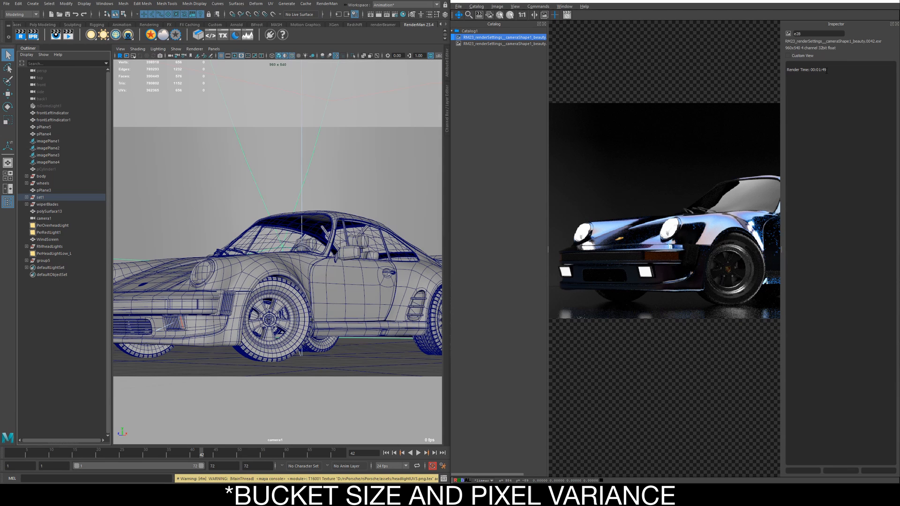
{"action": "left_click", "coordinate": [502, 43]}
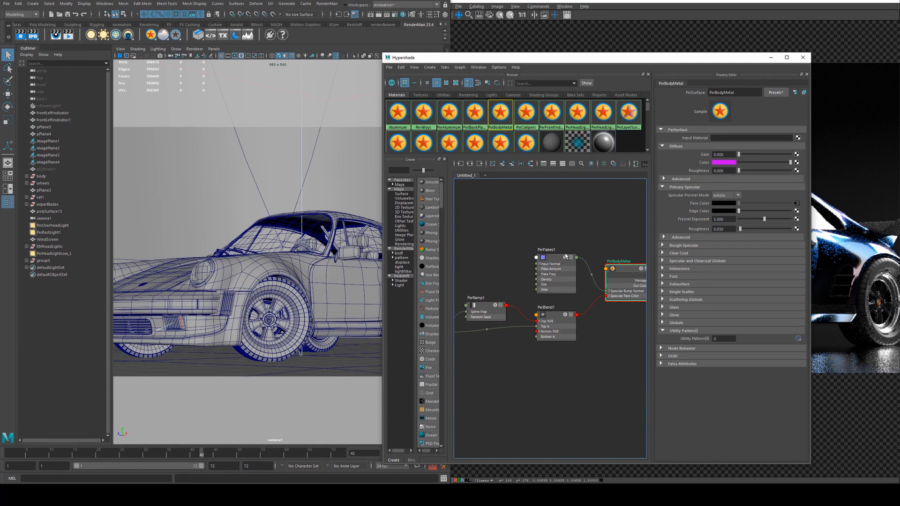
{"action": "left_click", "coordinate": [546, 250]}
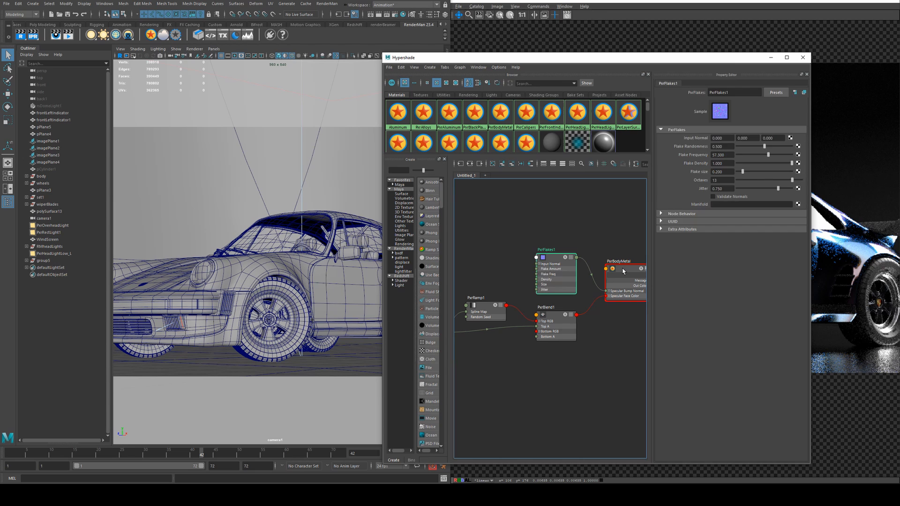
{"action": "left_click", "coordinate": [618, 269]}
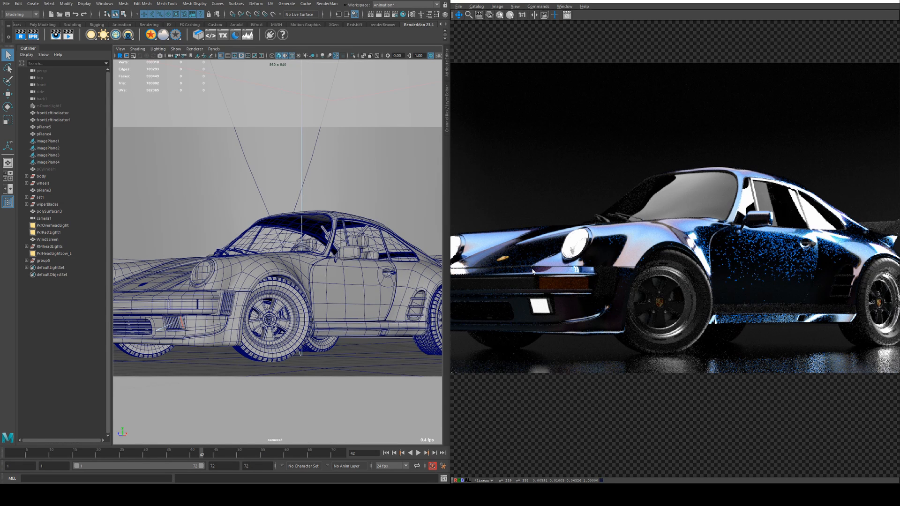
{"action": "mouse_move", "coordinate": [512, 42]}
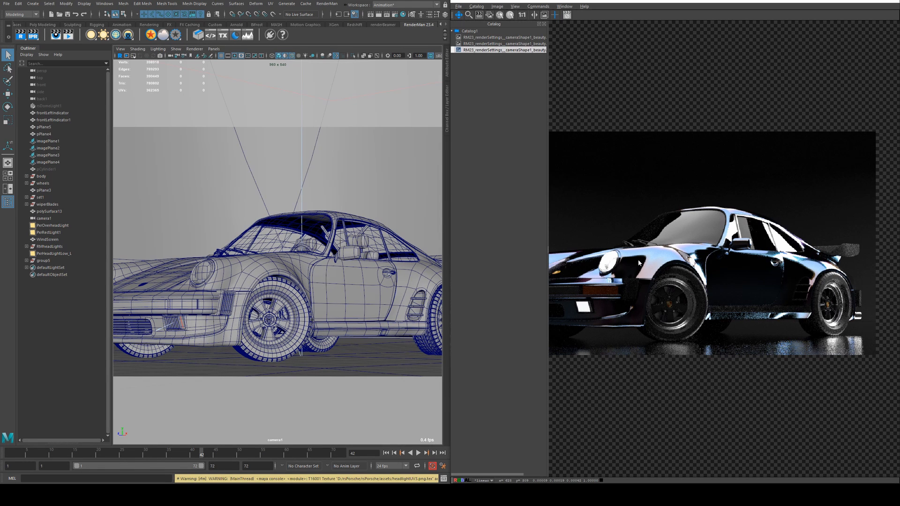
Switch among the three catalog renders to compare the smooth paint with the glittery one
{"action": "left_click", "coordinate": [502, 44]}
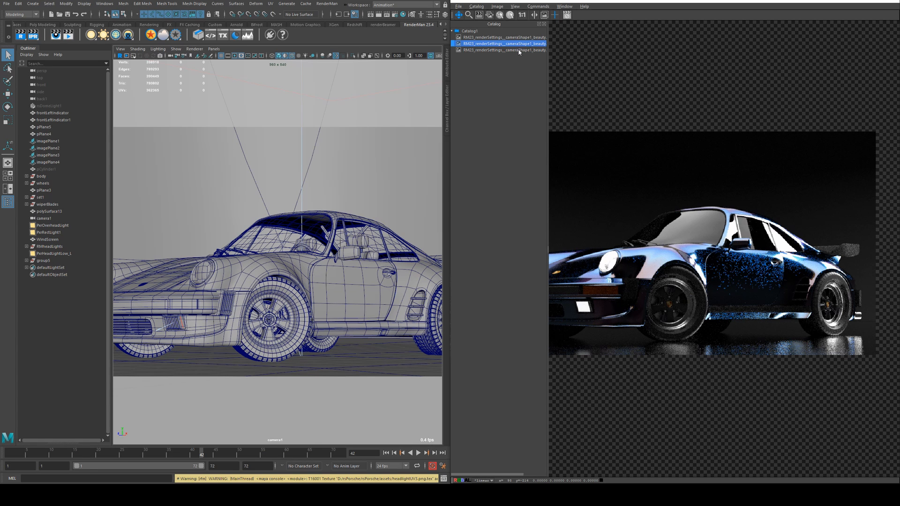
{"action": "left_click", "coordinate": [501, 49]}
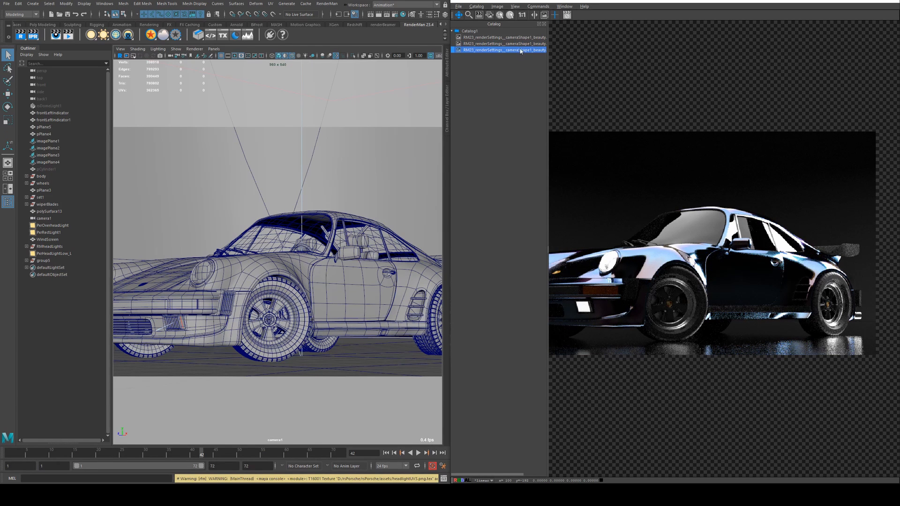
{"action": "left_click", "coordinate": [501, 43]}
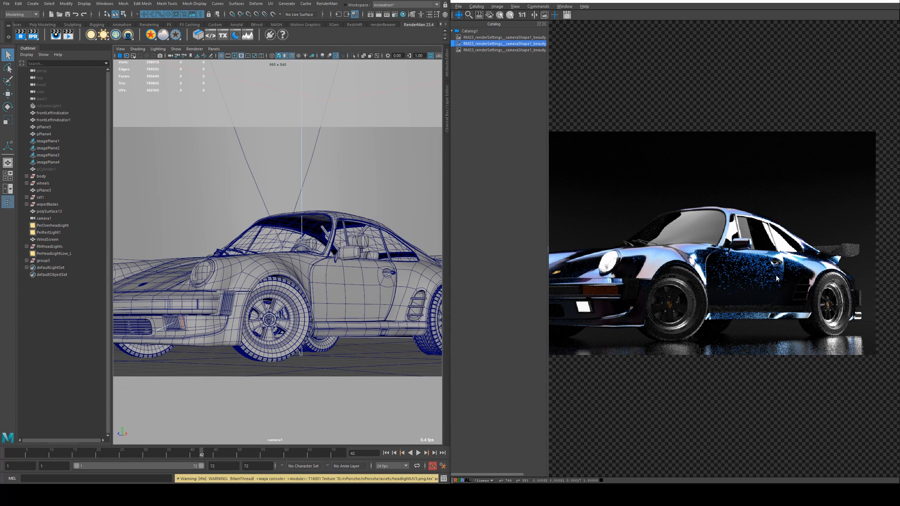
{"action": "mouse_move", "coordinate": [763, 273]}
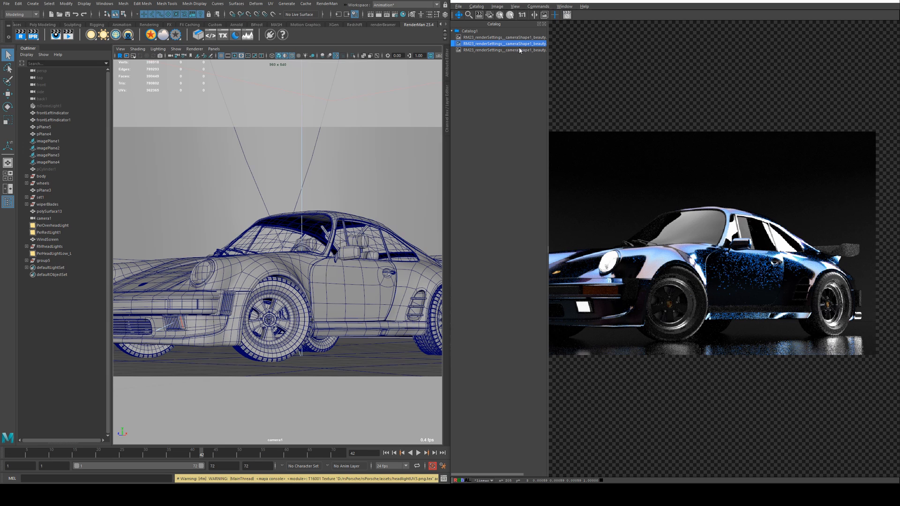
{"action": "mouse_move", "coordinate": [526, 62]}
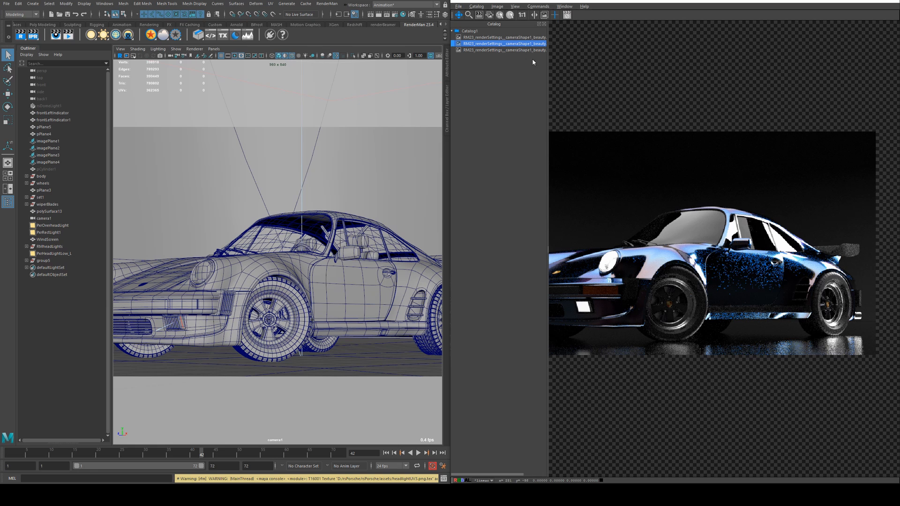
{"action": "mouse_move", "coordinate": [530, 53]}
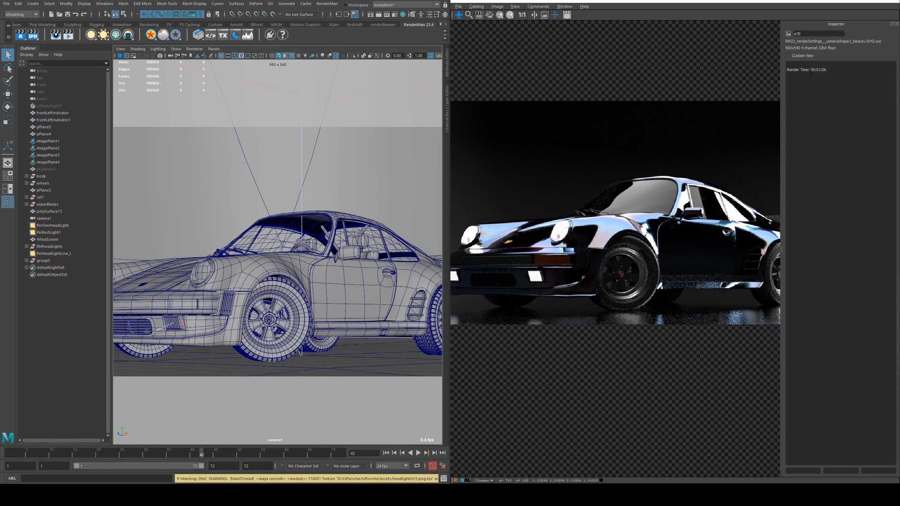
{"action": "mouse_move", "coordinate": [695, 202]}
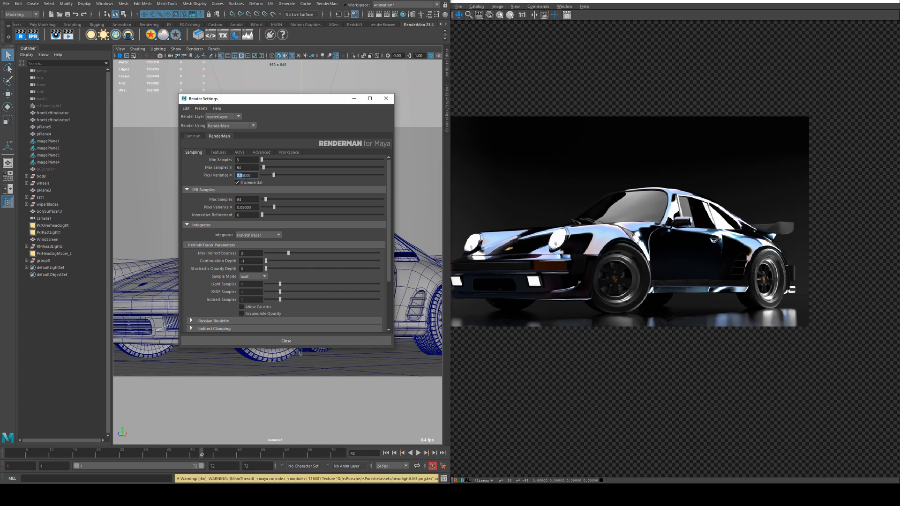
{"action": "type", "text": "0.01"}
{"action": "left_click", "coordinate": [247, 168]}
{"action": "type", "text": "32"}
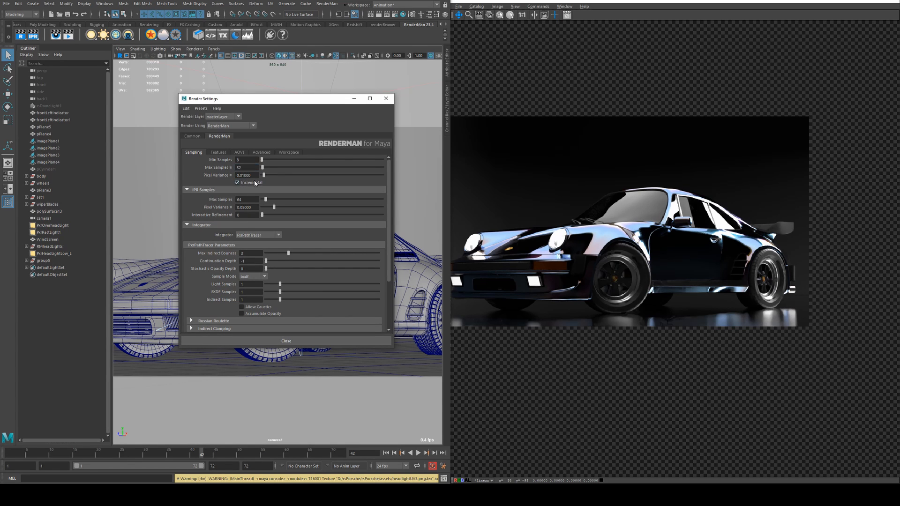
{"action": "left_click", "coordinate": [286, 340]}
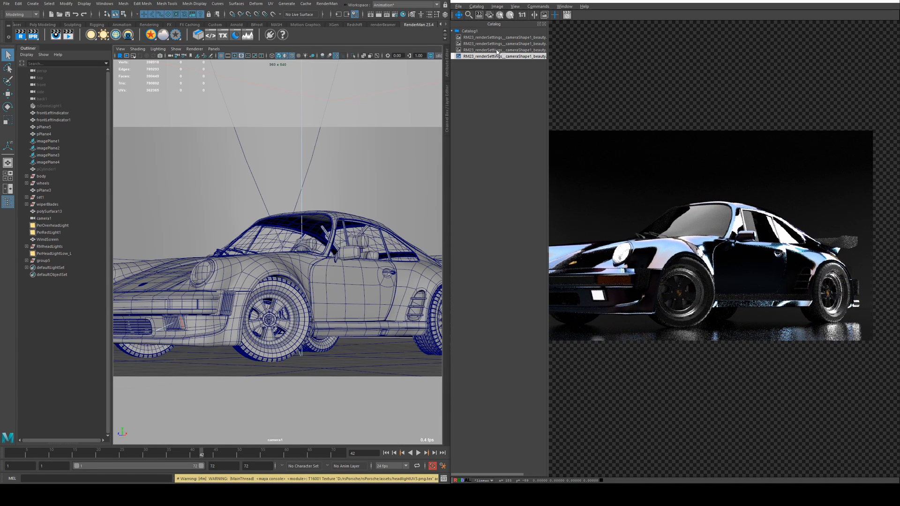
Compare the fourth render against earlier catalog entries zoomed in on the noisy car door
{"action": "left_click", "coordinate": [502, 56]}
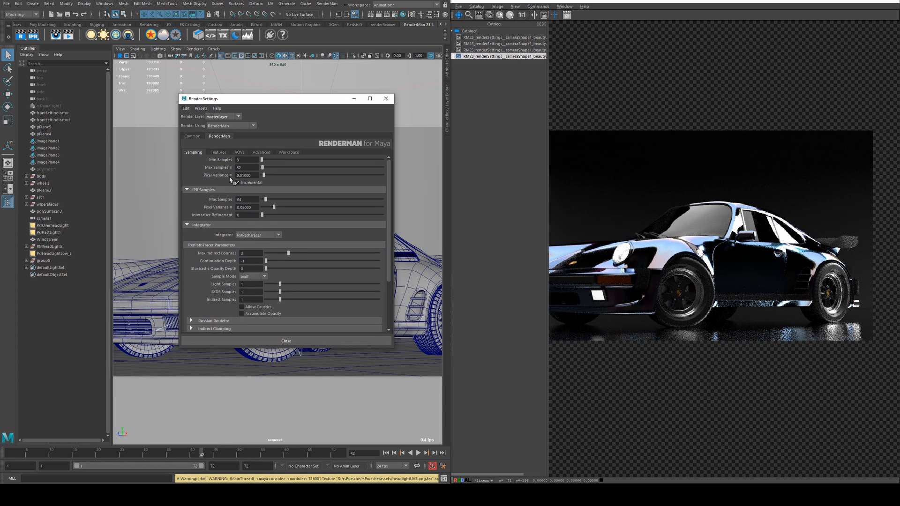
{"action": "left_click", "coordinate": [236, 181]}
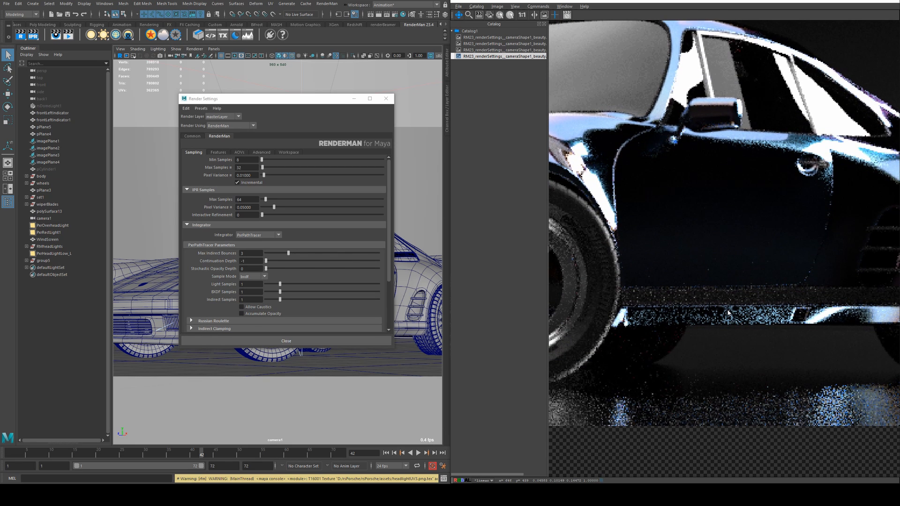
{"action": "left_click", "coordinate": [501, 50]}
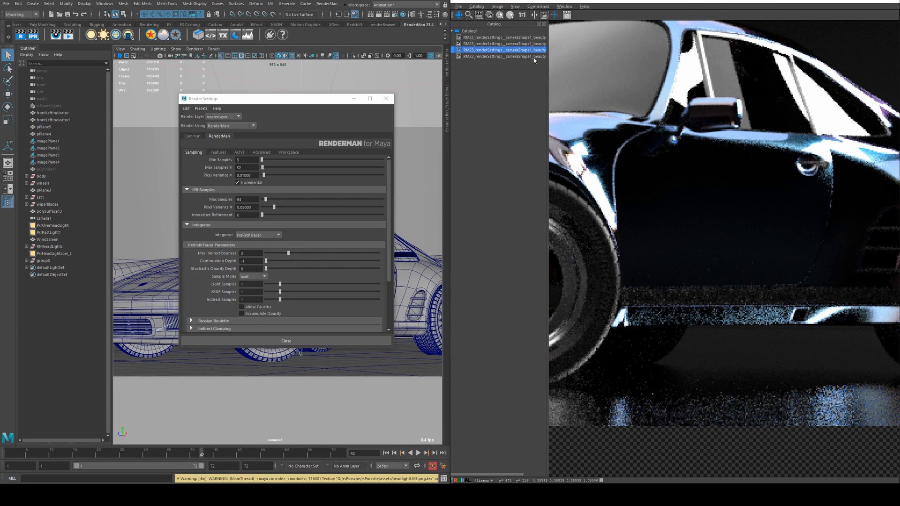
{"action": "left_click", "coordinate": [502, 56]}
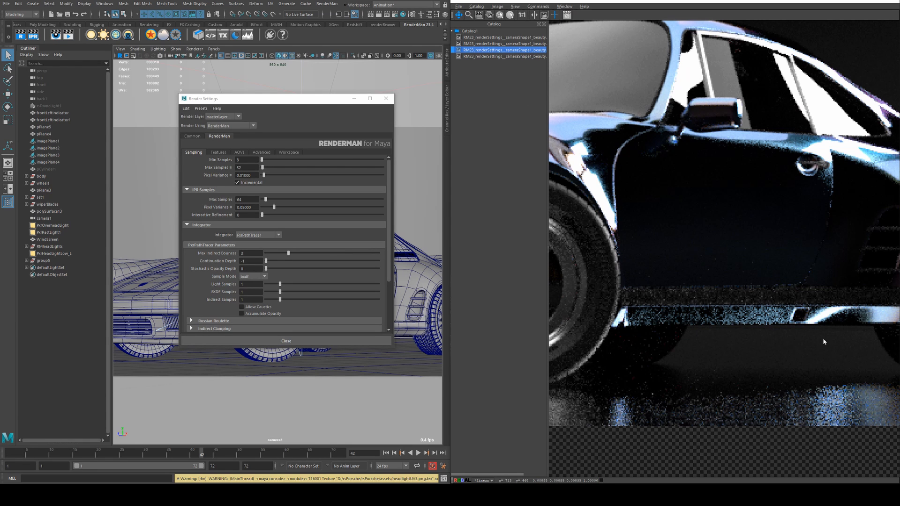
{"action": "left_click", "coordinate": [503, 55]}
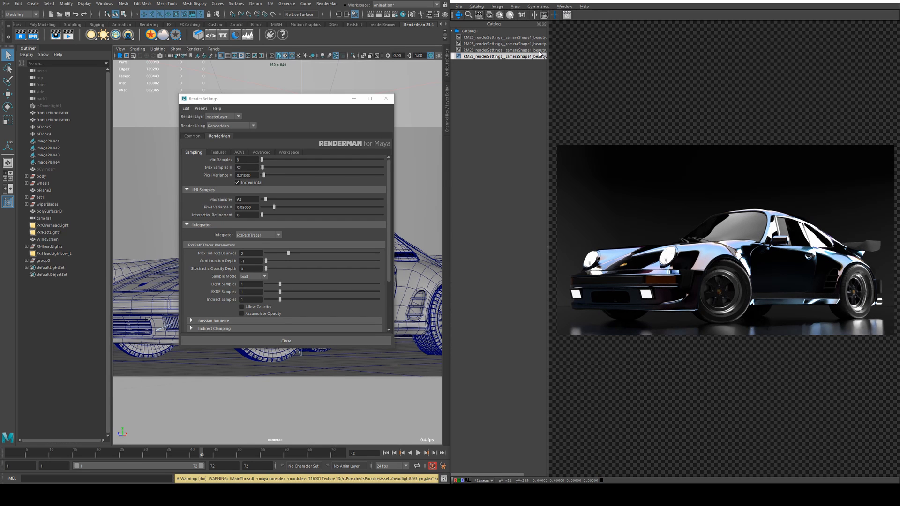
Flip between the two latest catalog renders and check them close up around a wheel
{"action": "left_click", "coordinate": [502, 50]}
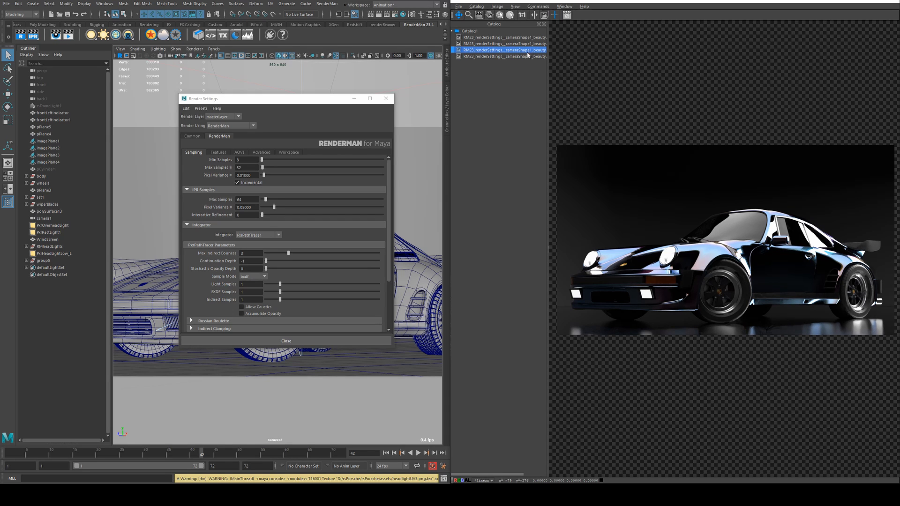
{"action": "left_click", "coordinate": [503, 57]}
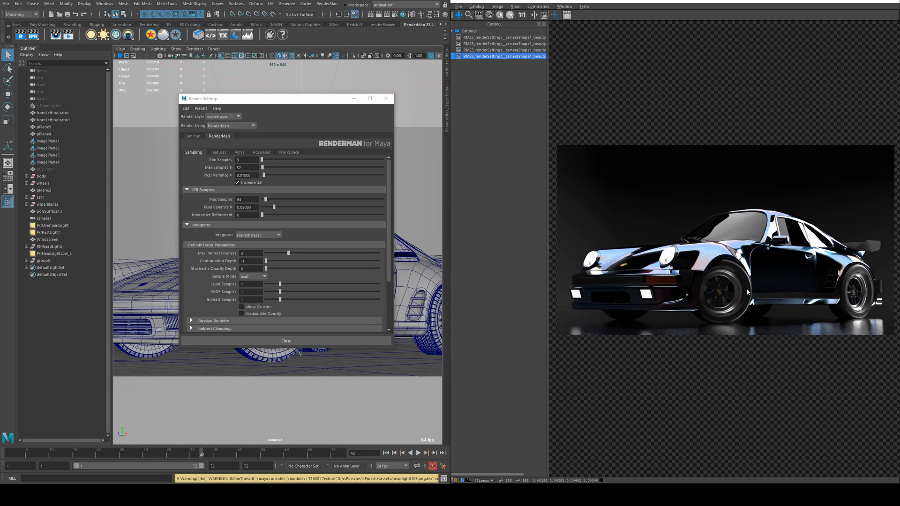
{"action": "mouse_move", "coordinate": [776, 305]}
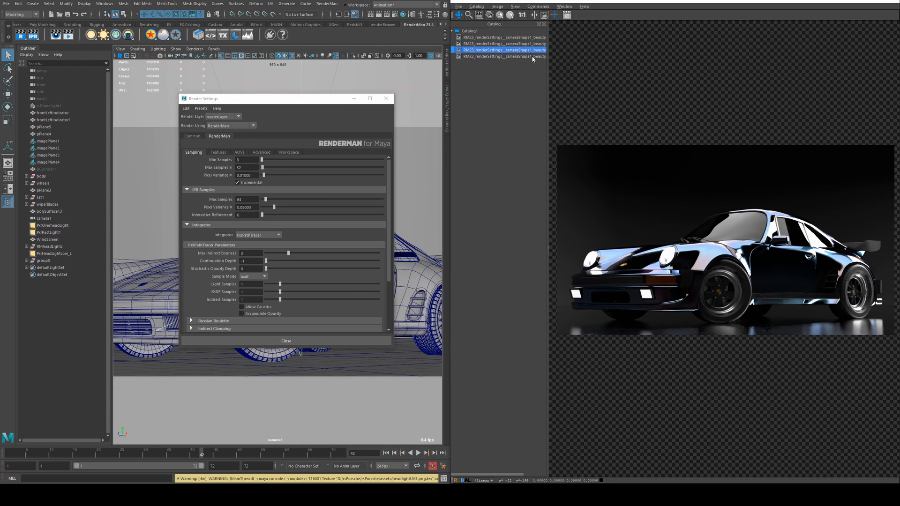
{"action": "left_click", "coordinate": [502, 56]}
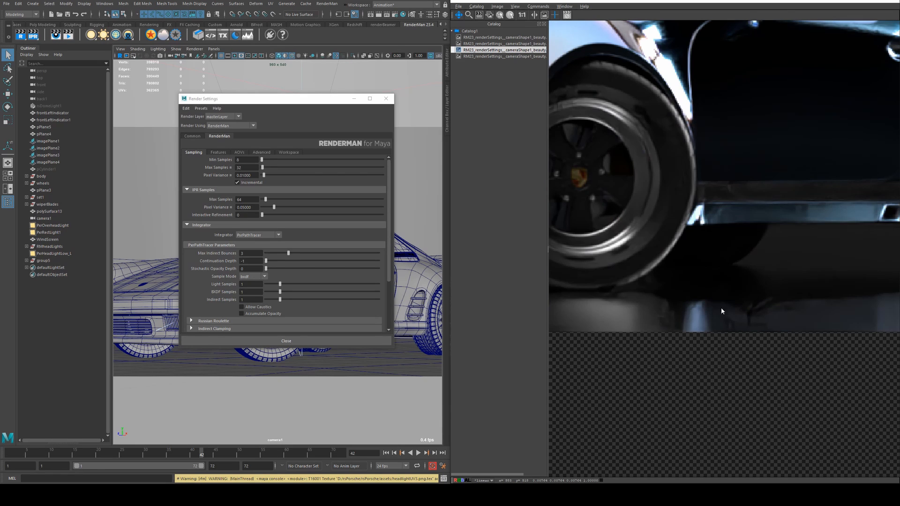
{"action": "left_click", "coordinate": [502, 56]}
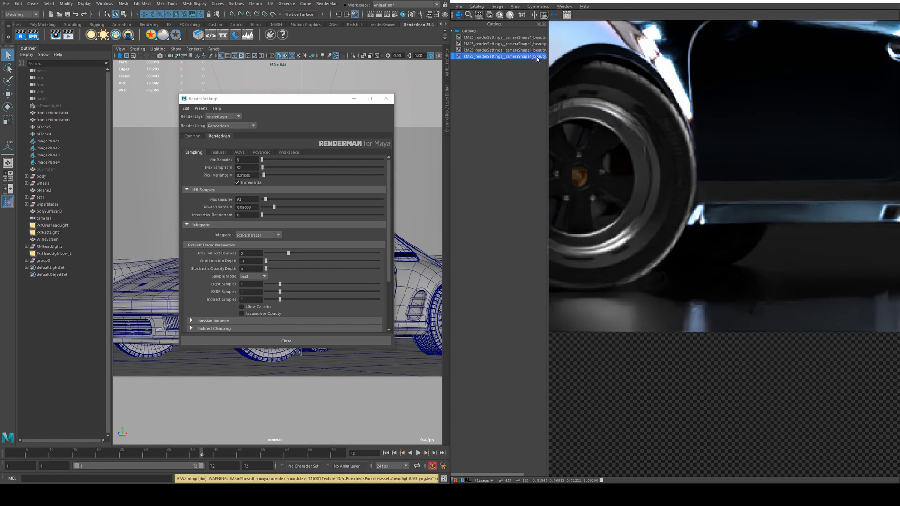
{"action": "left_click", "coordinate": [503, 49]}
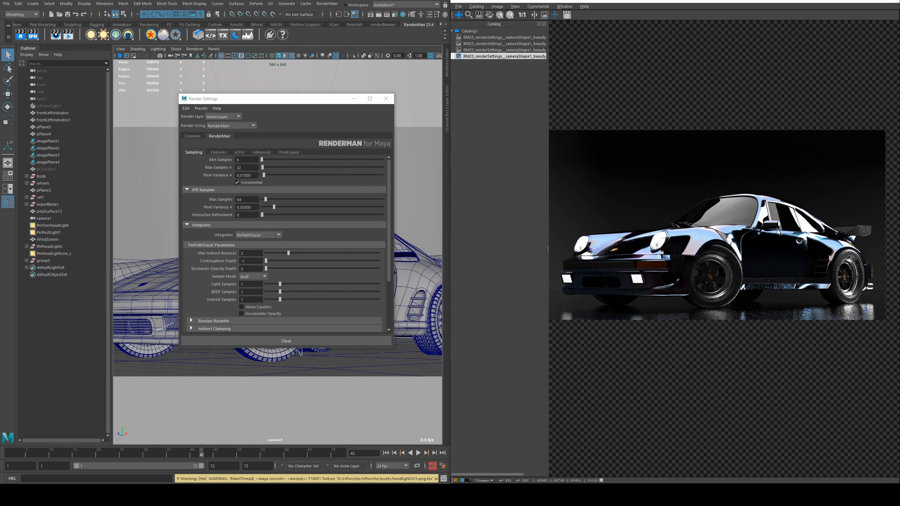
{"action": "mouse_move", "coordinate": [717, 184]}
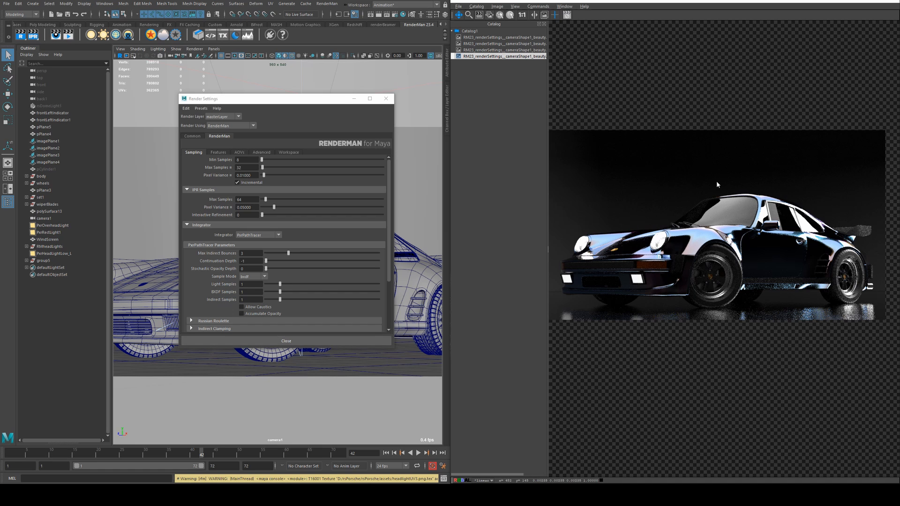
{"action": "mouse_move", "coordinate": [568, 62]}
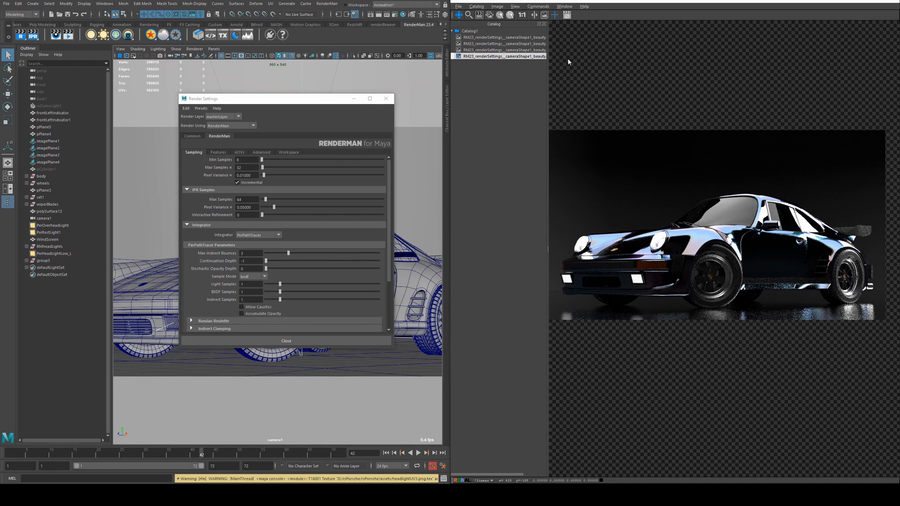
{"action": "mouse_move", "coordinate": [757, 201]}
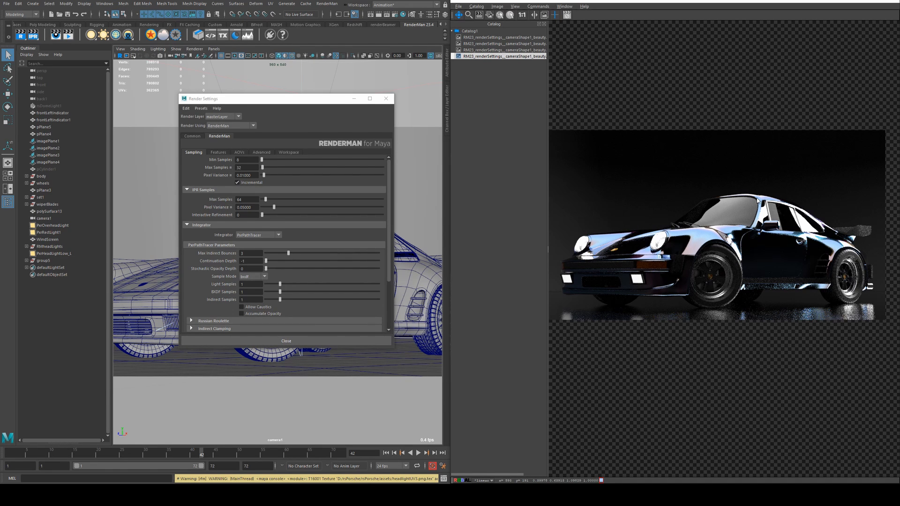
{"action": "mouse_move", "coordinate": [737, 248]}
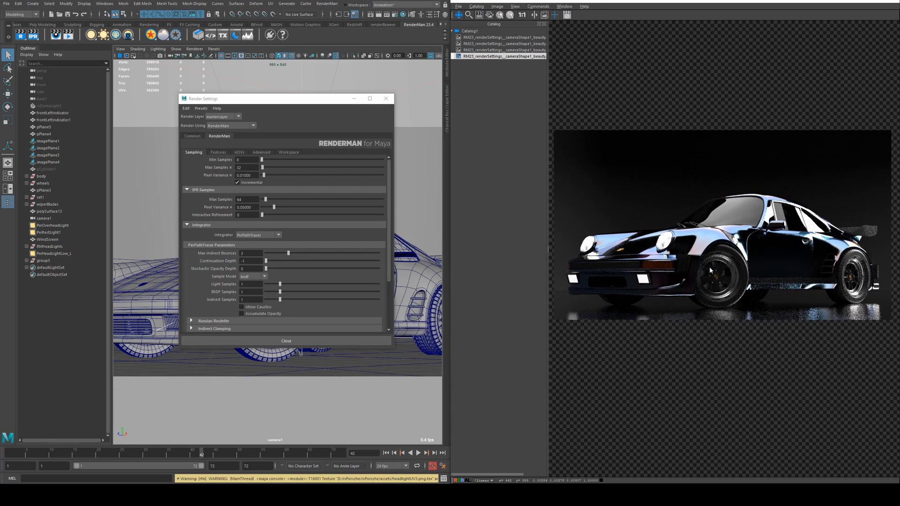
{"action": "mouse_move", "coordinate": [772, 224]}
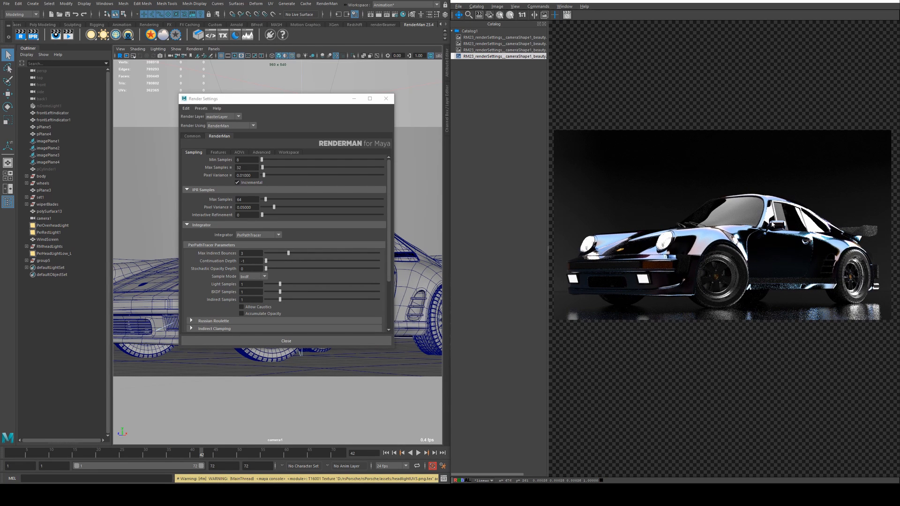
{"action": "mouse_move", "coordinate": [824, 265]}
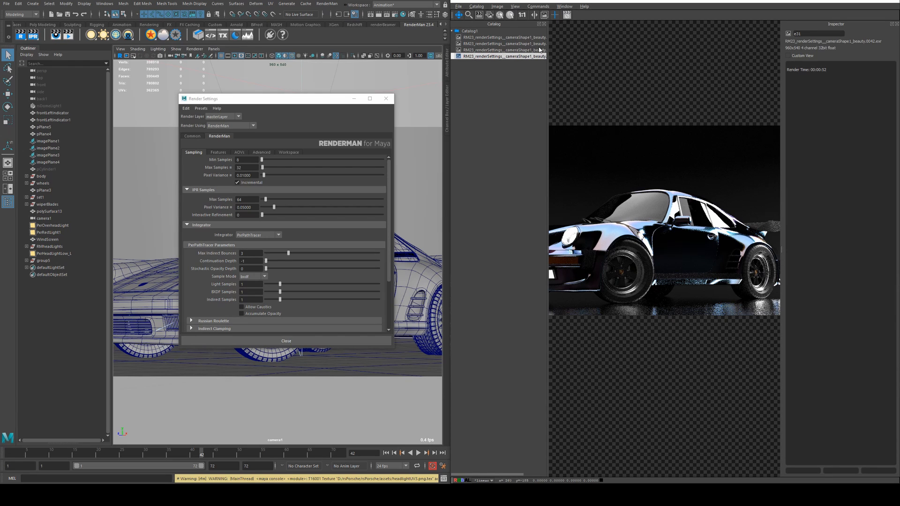
Compare the earlier render's 1:49 Render Time against the latest render's 52 seconds in the Inspector
{"action": "left_click", "coordinate": [502, 50]}
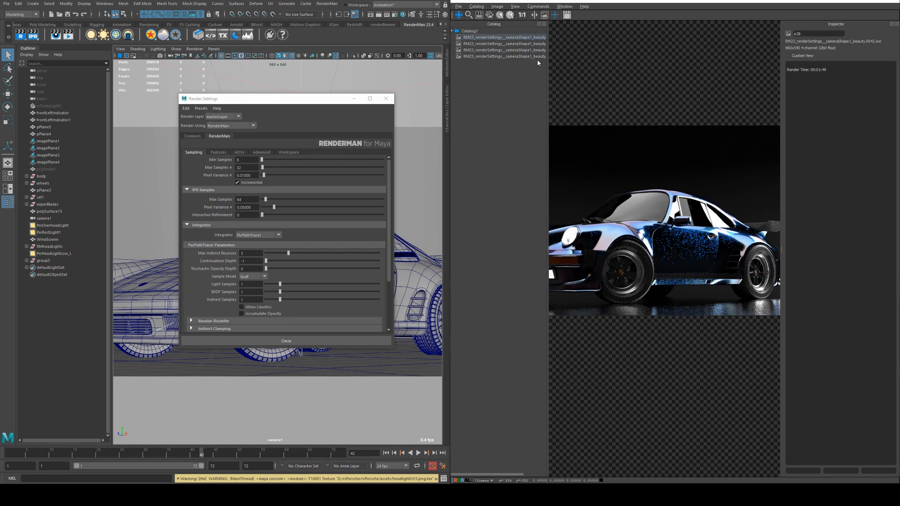
{"action": "left_click", "coordinate": [500, 56]}
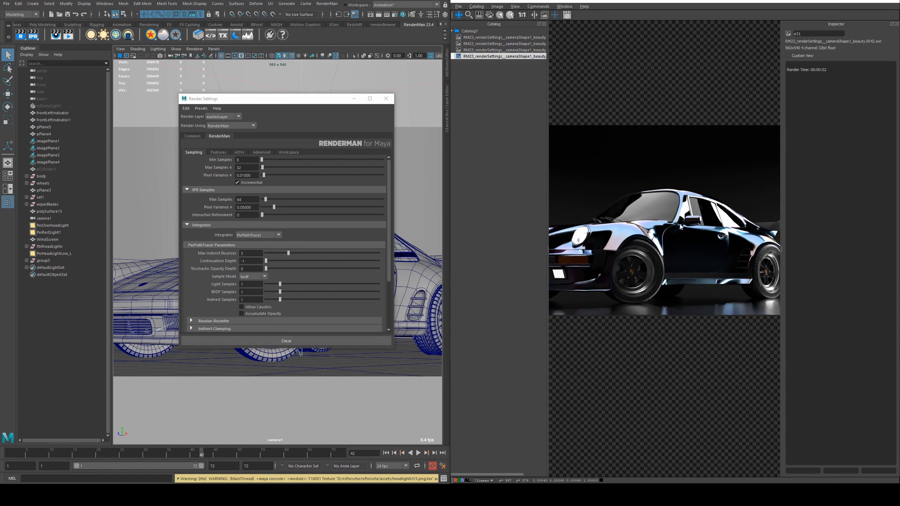
{"action": "mouse_move", "coordinate": [670, 231]}
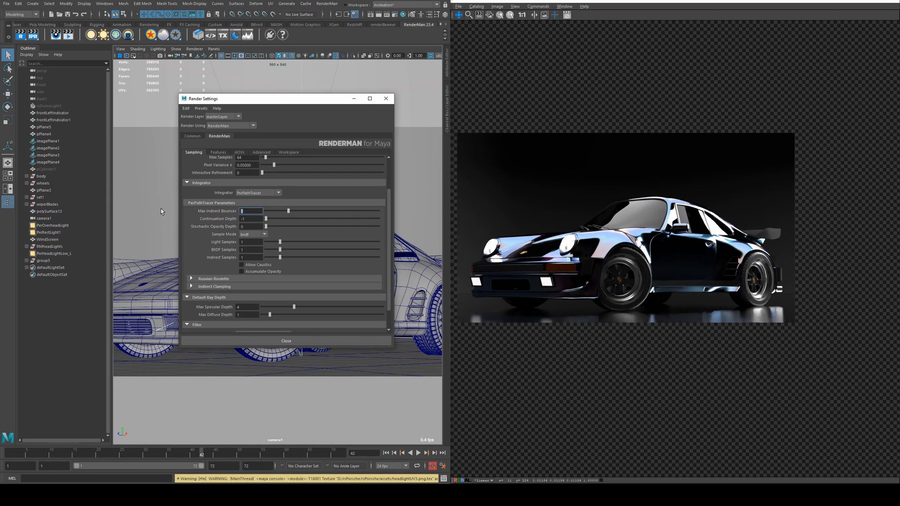
Set PxrPathTracer Max Indirect Bounces to 2 and re-render the car
{"action": "type", "text": "2"}
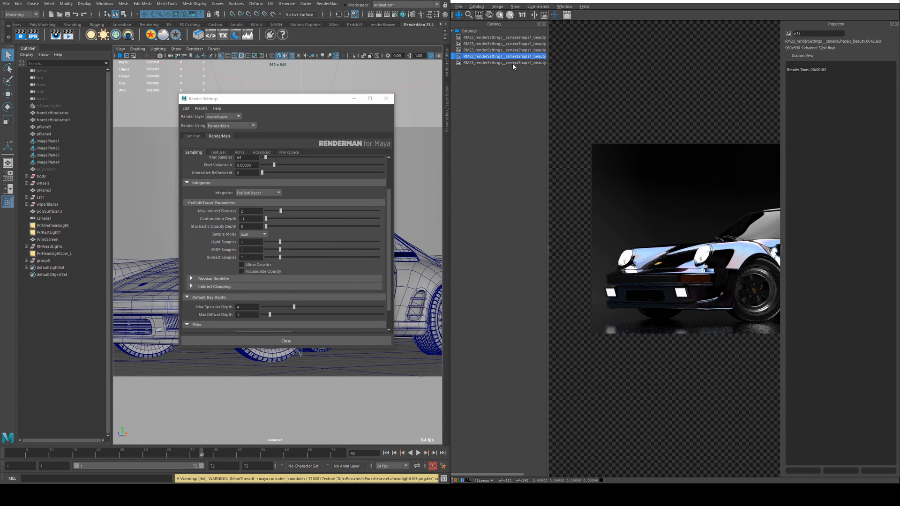
Flip between the fourth and fifth Porsche renders in the catalog, ending on the newest, darker one
{"action": "left_click", "coordinate": [504, 63]}
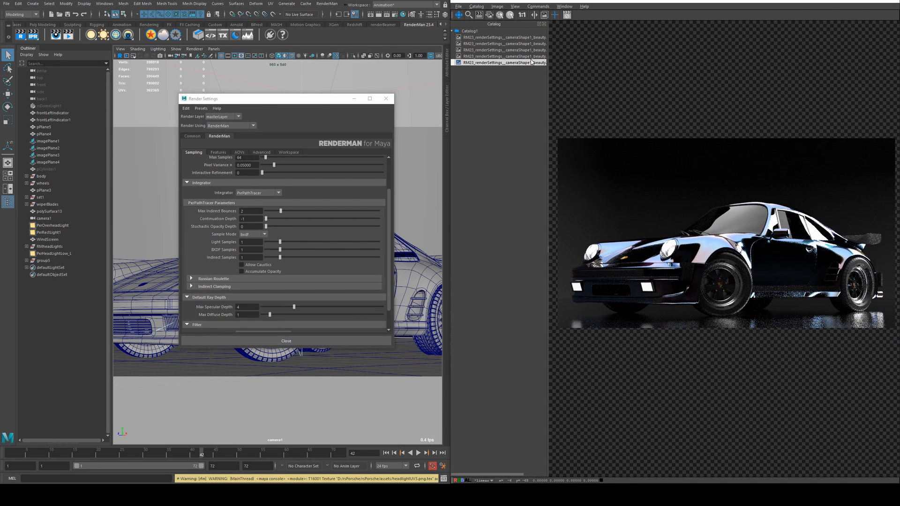
{"action": "left_click", "coordinate": [505, 63]}
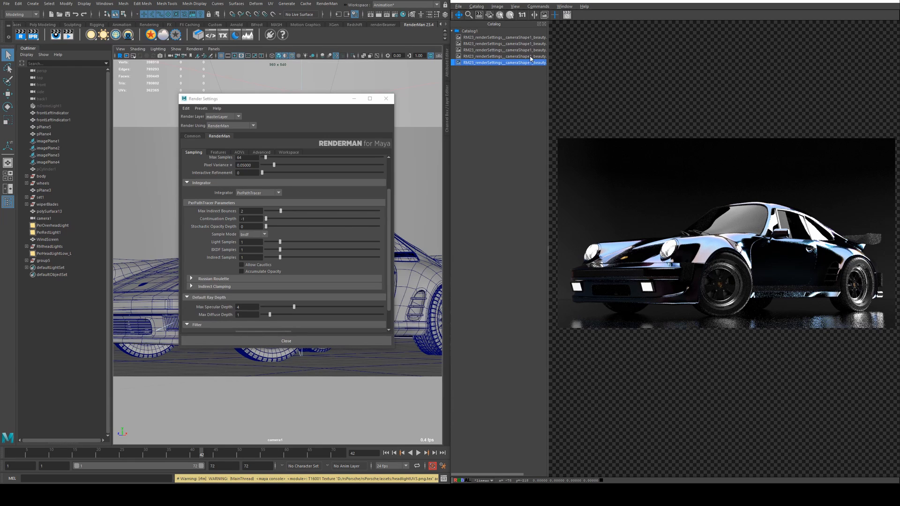
{"action": "left_click", "coordinate": [505, 56]}
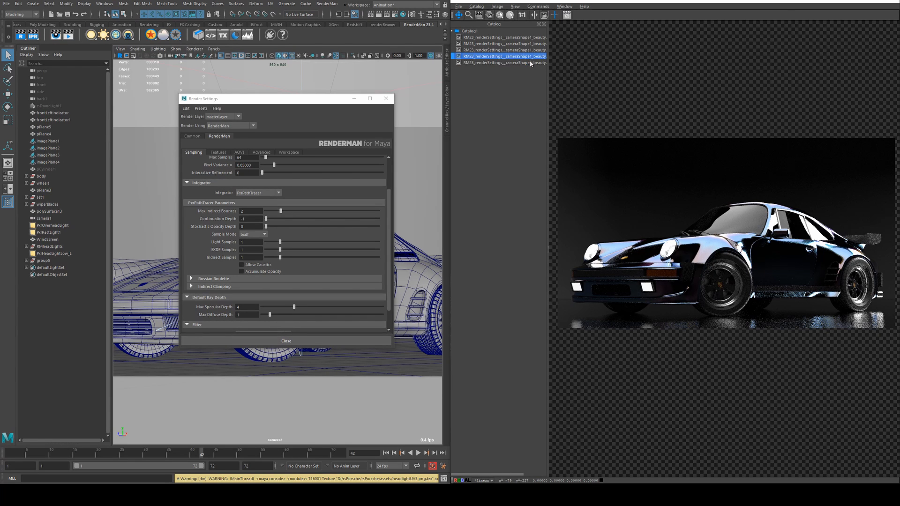
{"action": "left_click", "coordinate": [504, 63]}
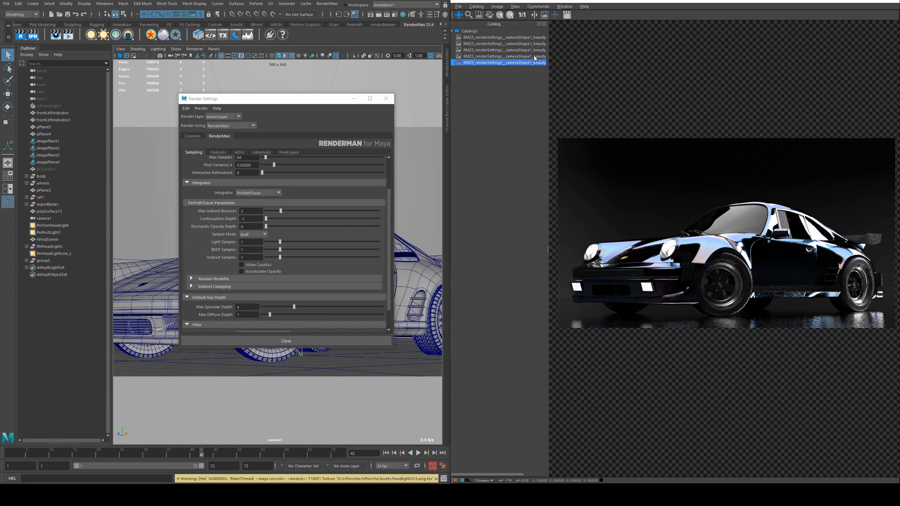
{"action": "mouse_move", "coordinate": [551, 65]}
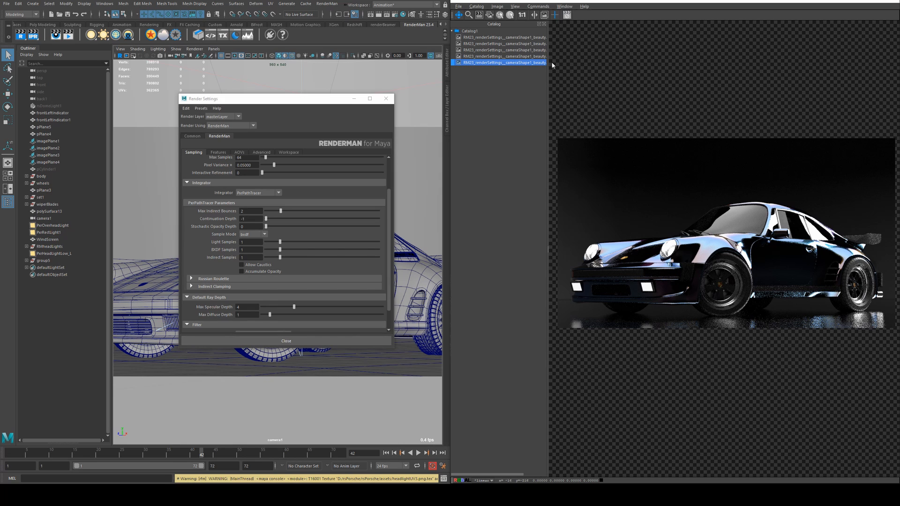
{"action": "mouse_move", "coordinate": [430, 274]}
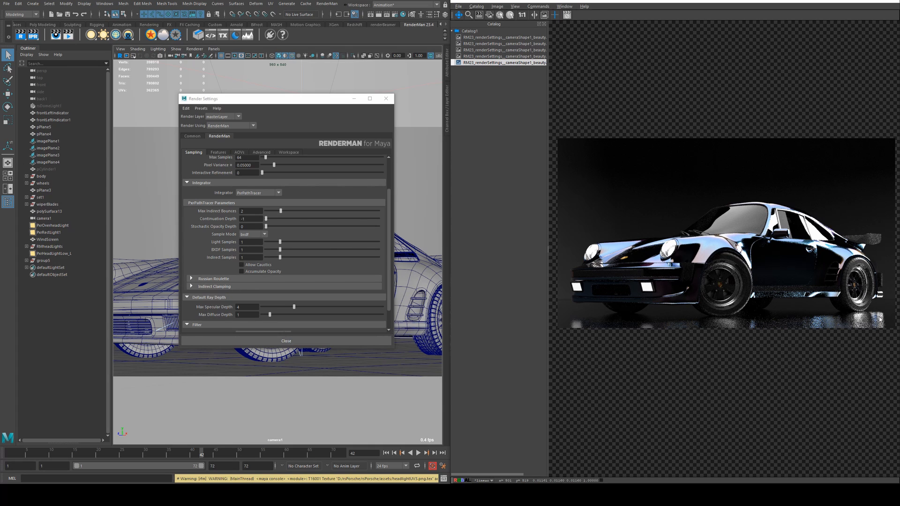
{"action": "mouse_move", "coordinate": [727, 149]}
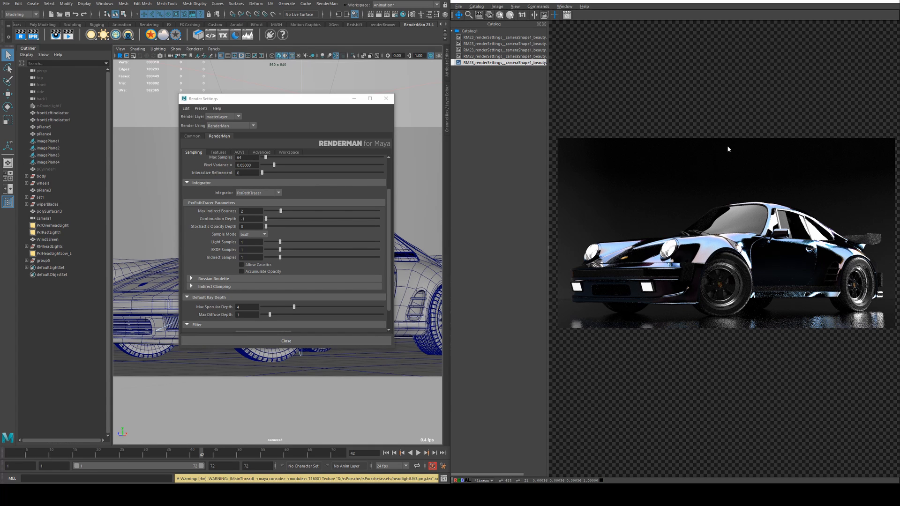
{"action": "mouse_move", "coordinate": [634, 175]}
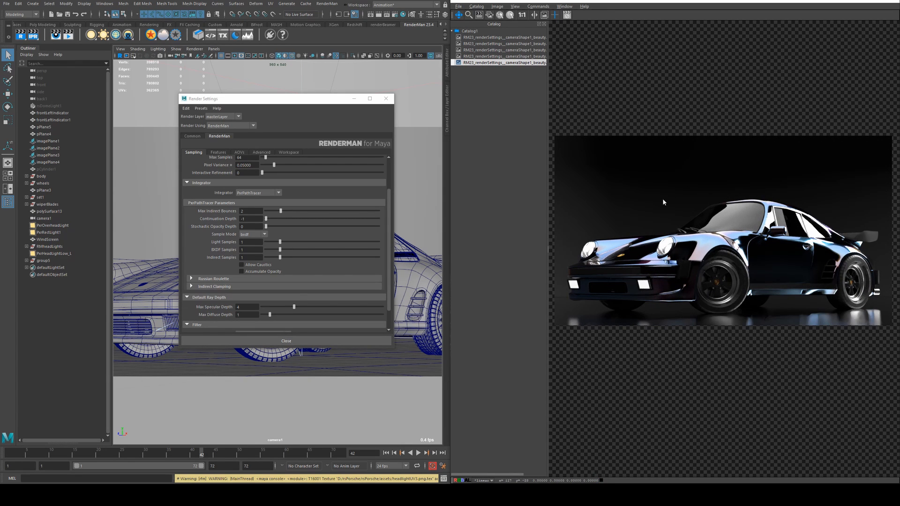
{"action": "left_click", "coordinate": [504, 56]}
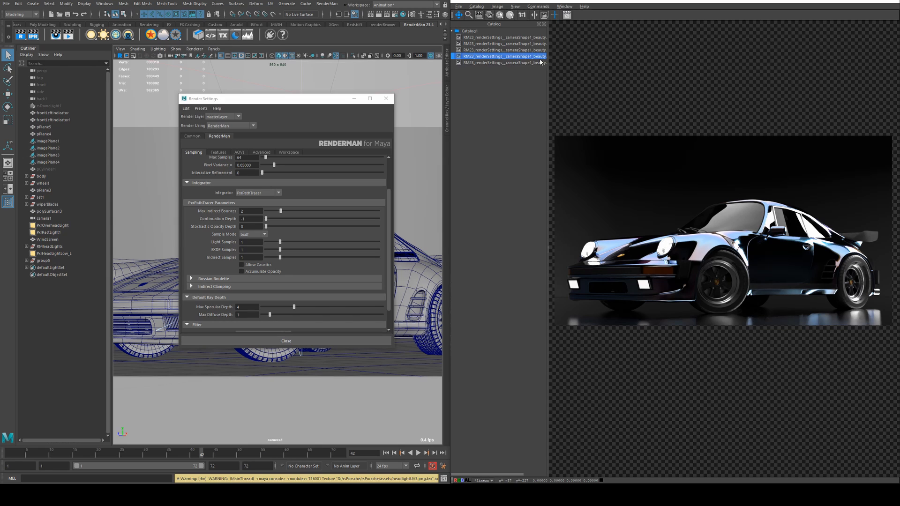
{"action": "left_click", "coordinate": [505, 63]}
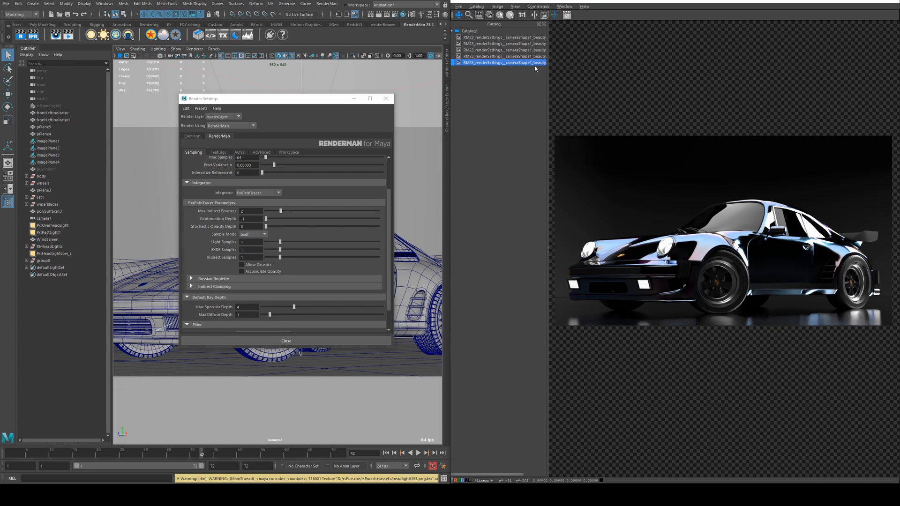
{"action": "mouse_move", "coordinate": [633, 286]}
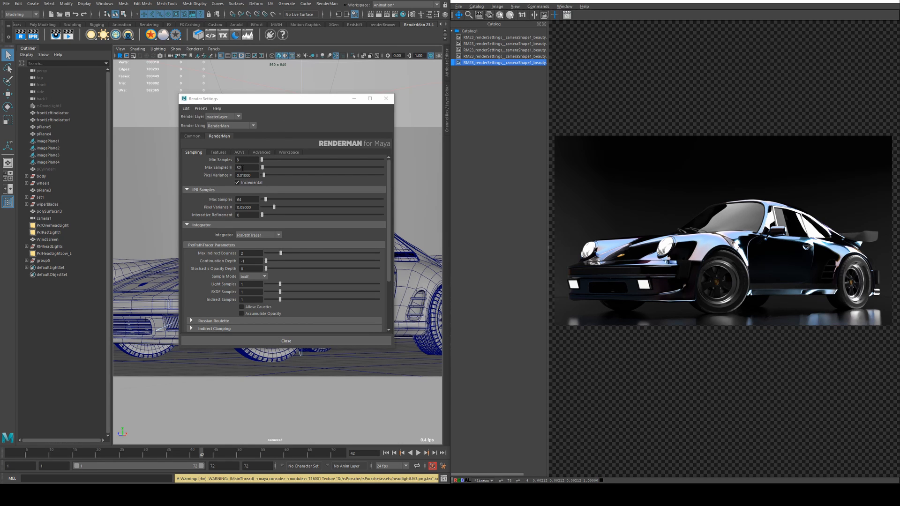
Set Max Indirect Bounces to 3 and show the Common settings with the 960x540 image size
{"action": "left_click", "coordinate": [251, 253]}
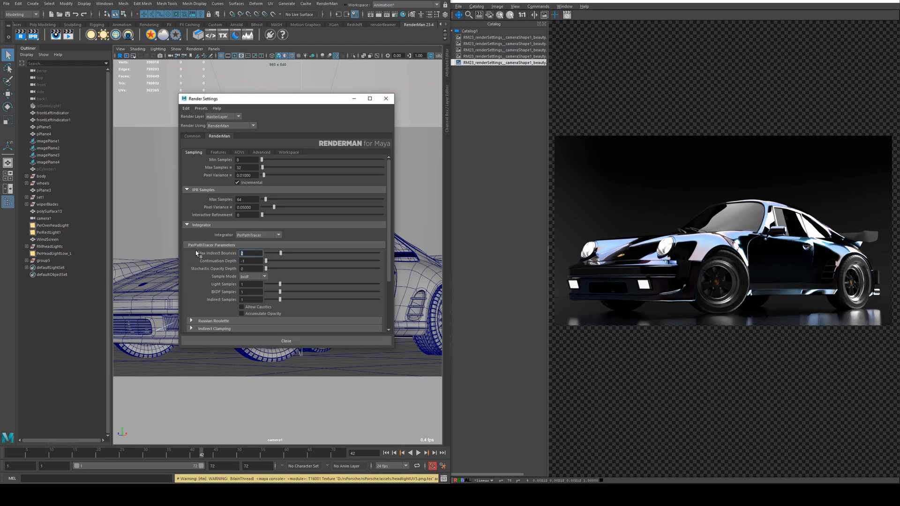
{"action": "type", "text": "3"}
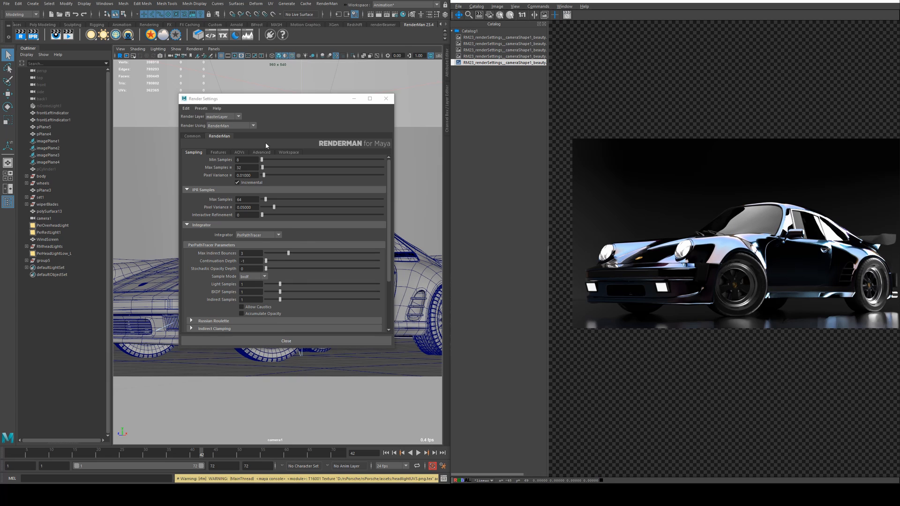
{"action": "left_click", "coordinate": [192, 136]}
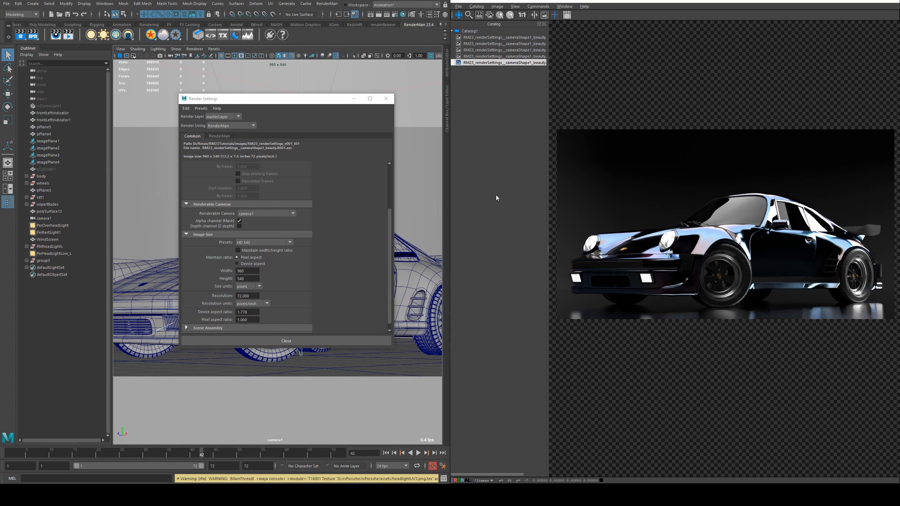
{"action": "mouse_move", "coordinate": [354, 234]}
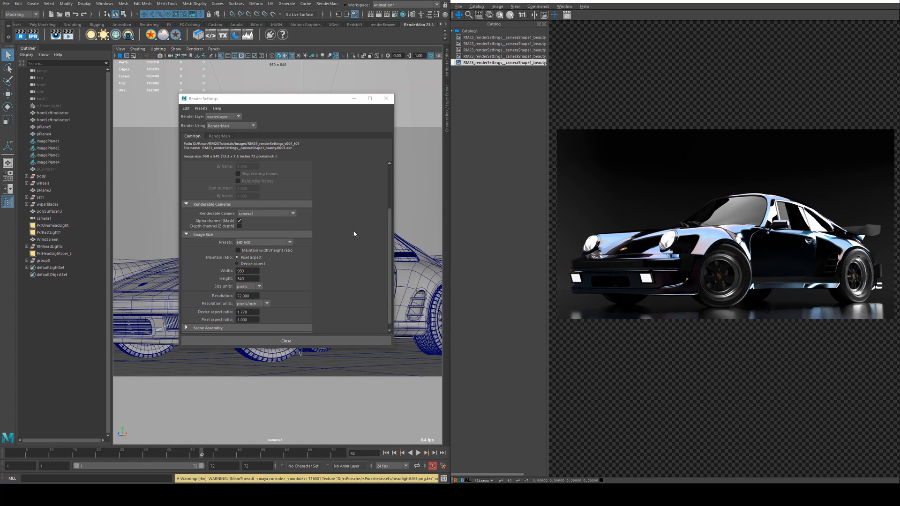
{"action": "mouse_move", "coordinate": [291, 238]}
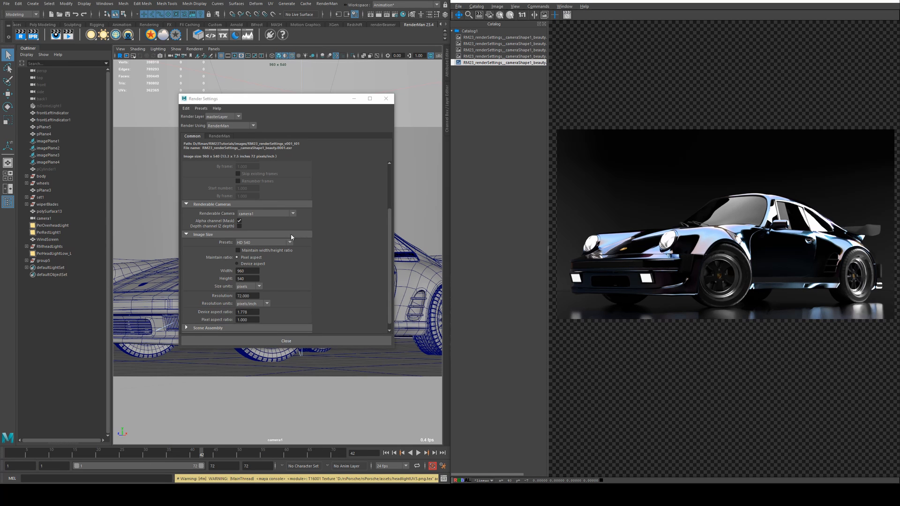
{"action": "mouse_move", "coordinate": [769, 301]}
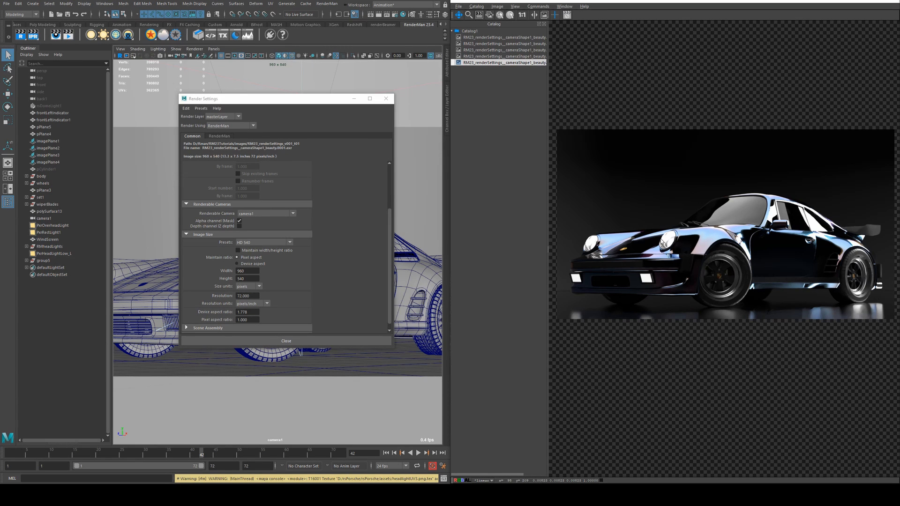
{"action": "mouse_move", "coordinate": [772, 259]}
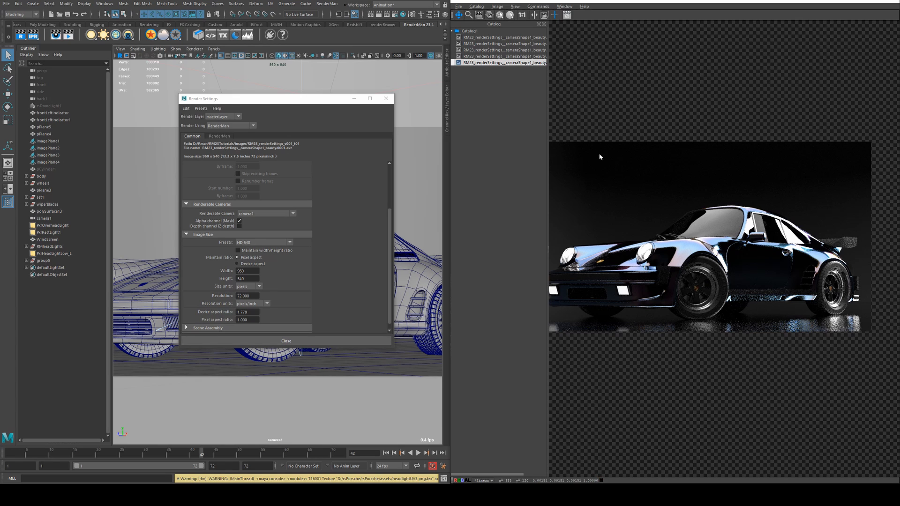
{"action": "mouse_move", "coordinate": [599, 193]}
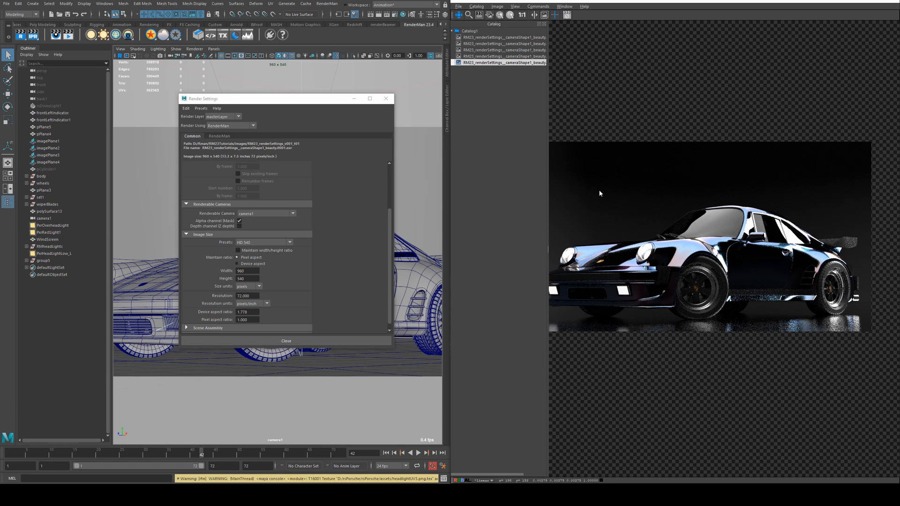
Return to the RenderMan settings with Incremental off and inspect the latest render's 51-second Render Time
{"action": "left_click", "coordinate": [219, 136]}
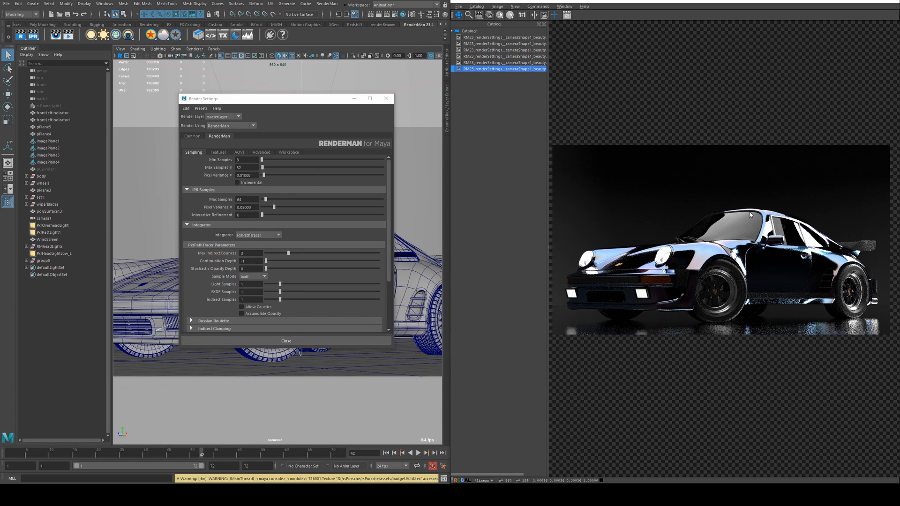
{"action": "mouse_move", "coordinate": [781, 214]}
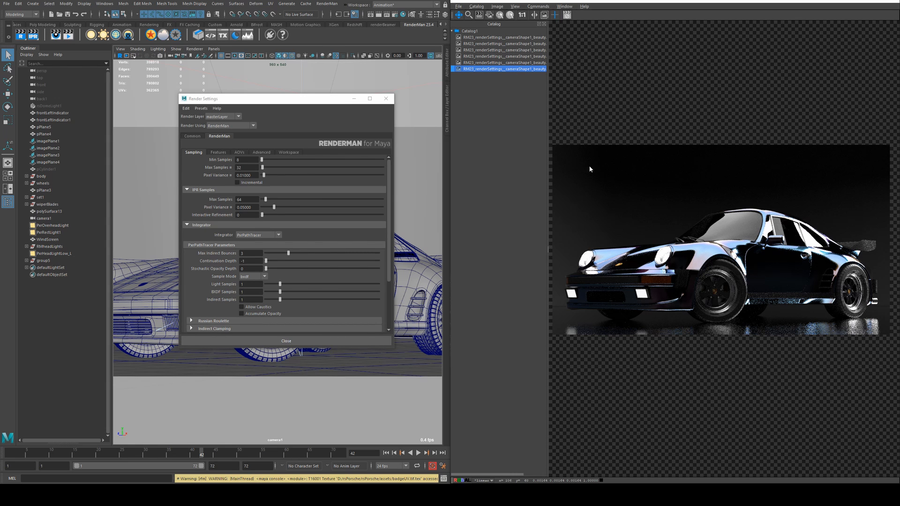
{"action": "right_click", "coordinate": [247, 167]}
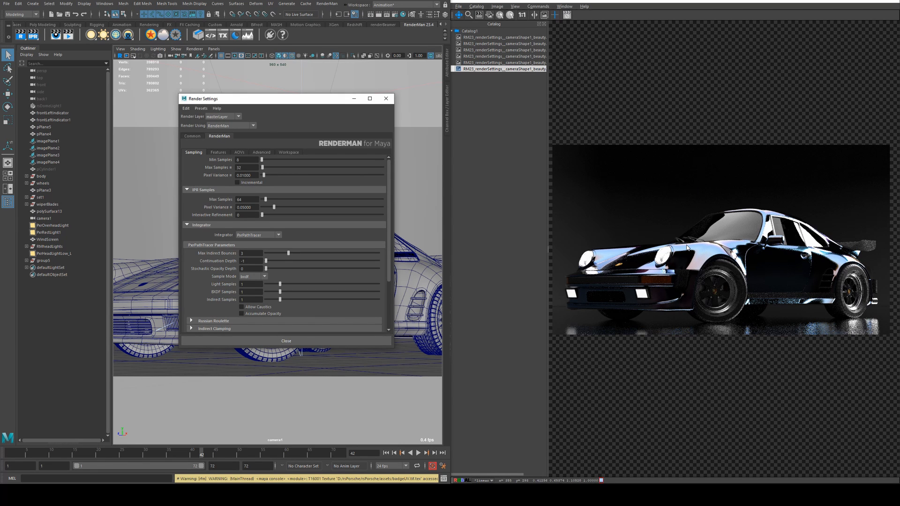
{"action": "mouse_move", "coordinate": [724, 217]}
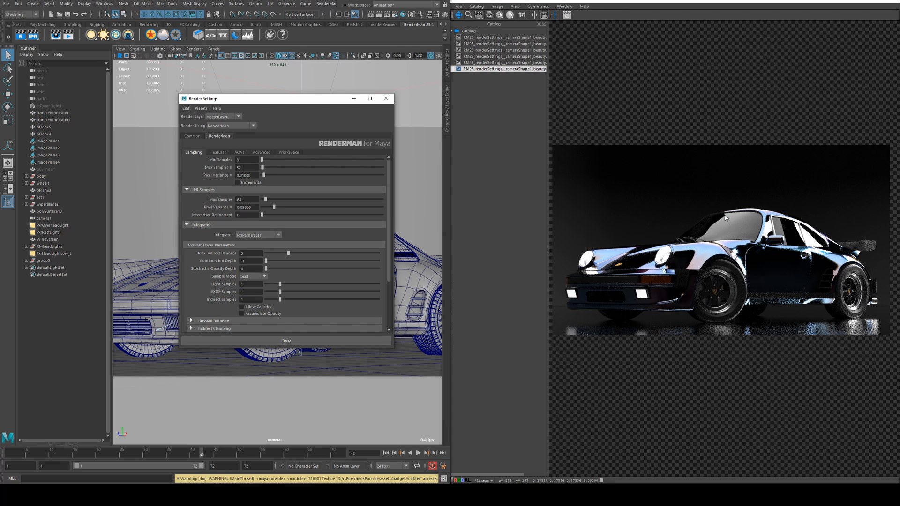
{"action": "mouse_move", "coordinate": [707, 209]}
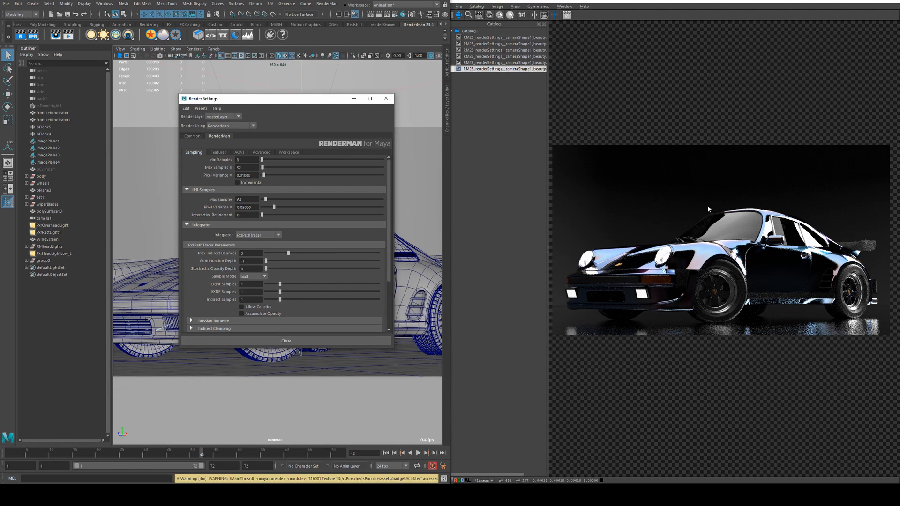
{"action": "mouse_move", "coordinate": [670, 173]}
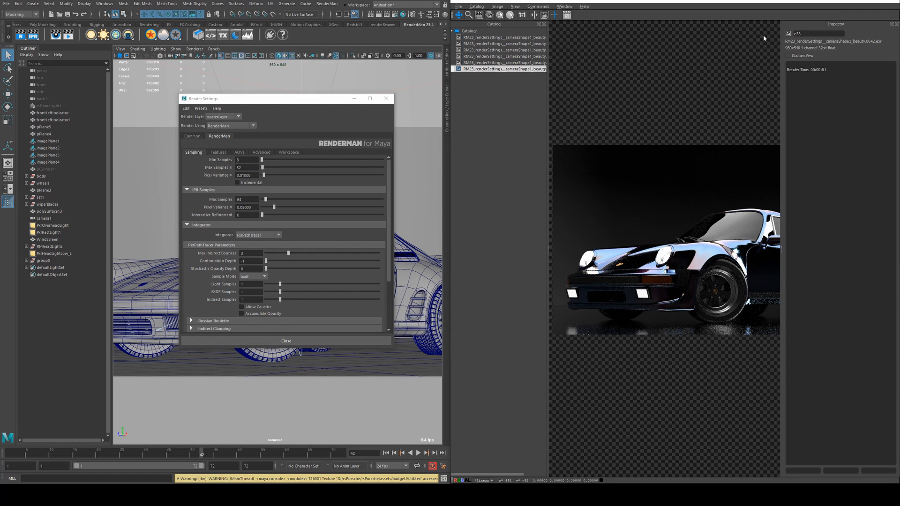
{"action": "mouse_move", "coordinate": [517, 60]}
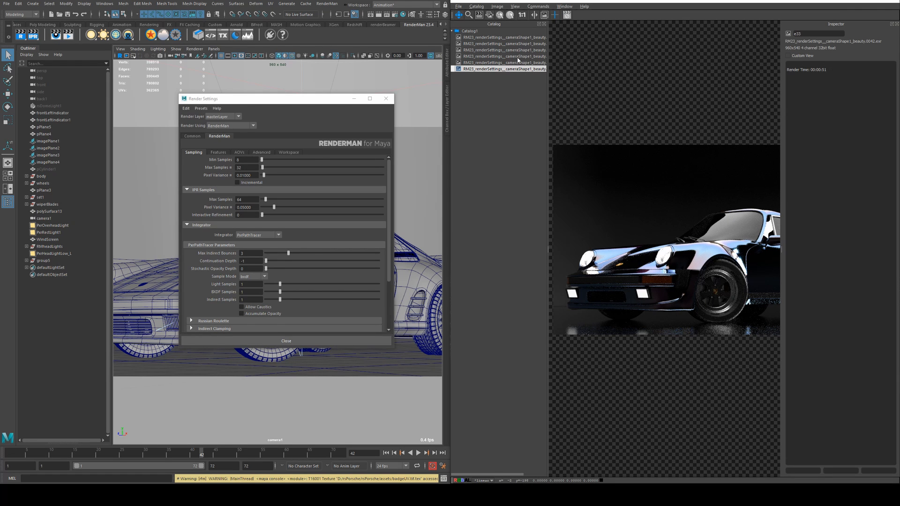
{"action": "left_click", "coordinate": [499, 55]}
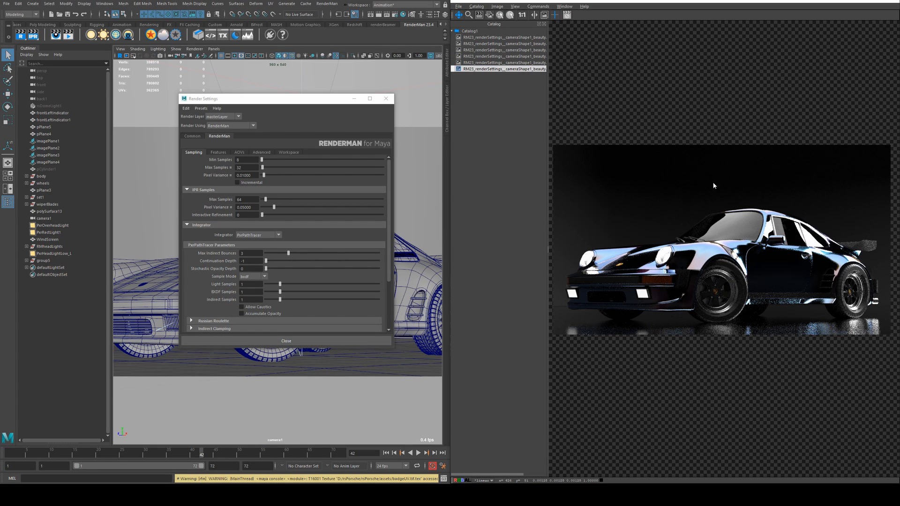
{"action": "mouse_move", "coordinate": [683, 208]}
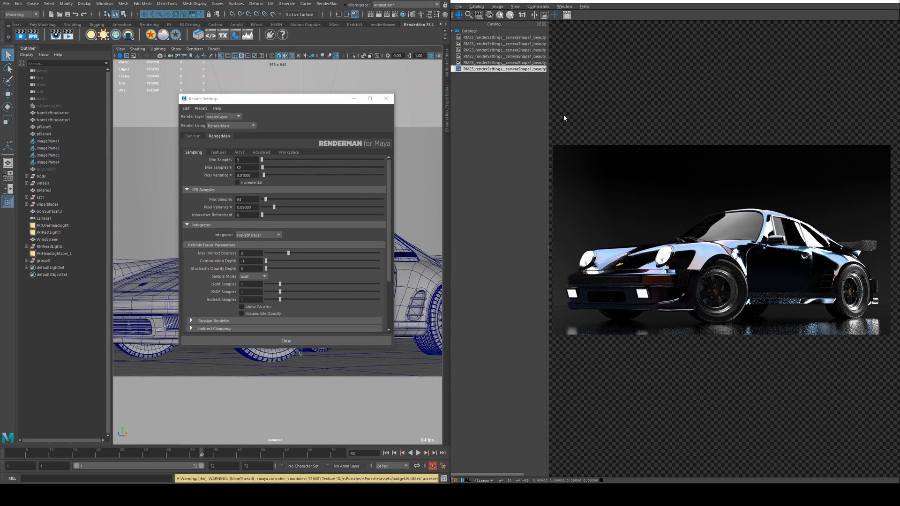
{"action": "left_click", "coordinate": [502, 37]}
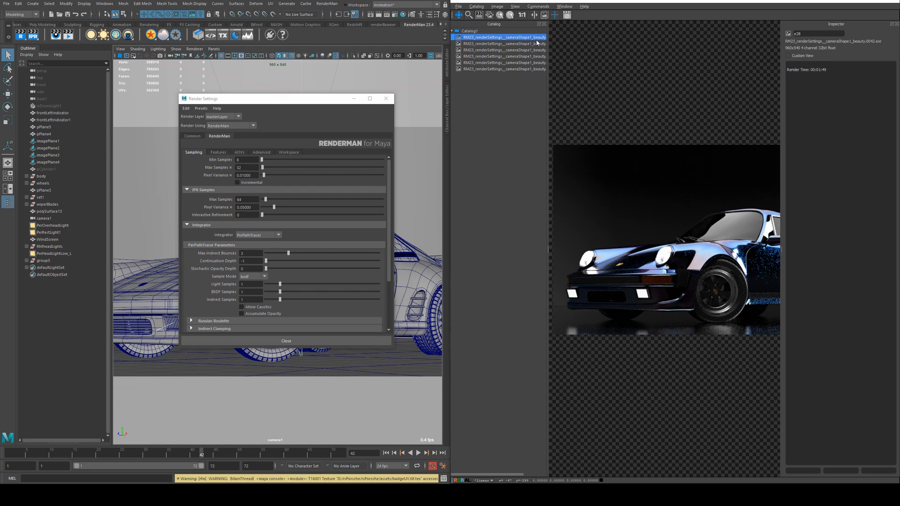
{"action": "left_click", "coordinate": [502, 68]}
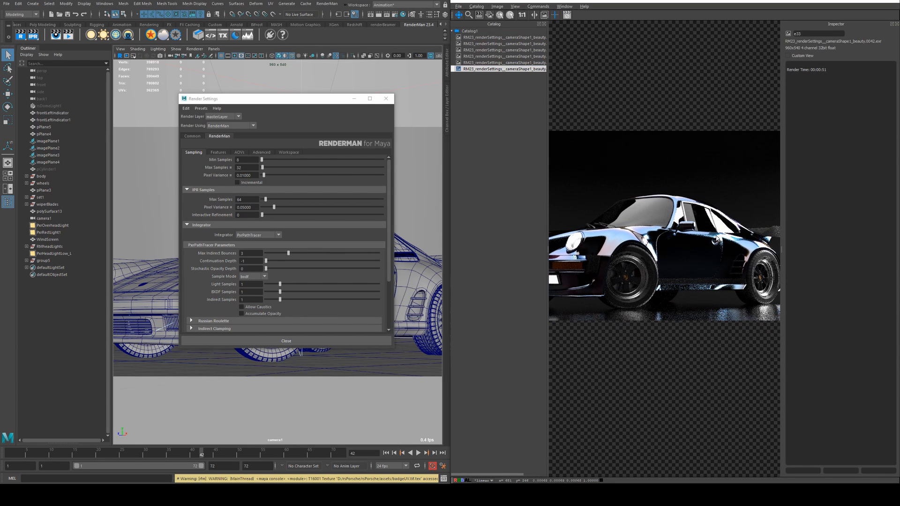
{"action": "mouse_move", "coordinate": [716, 238]}
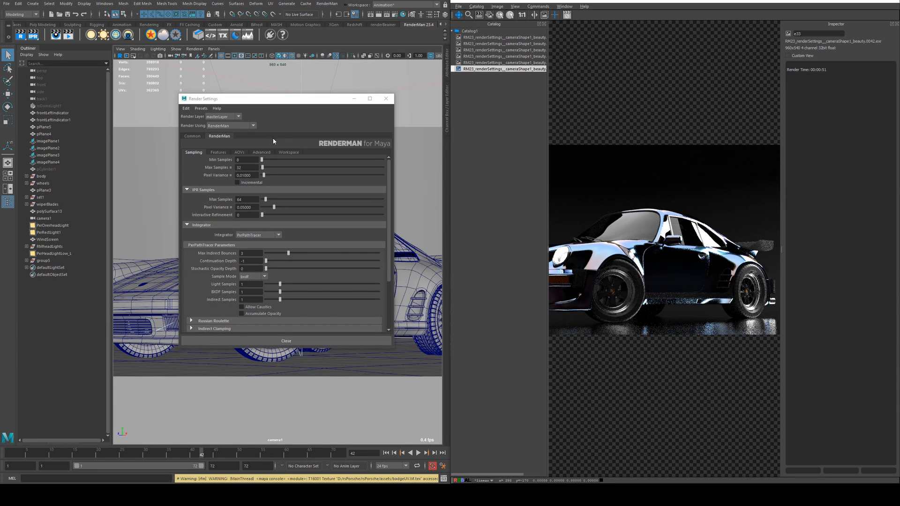
{"action": "mouse_move", "coordinate": [288, 288]}
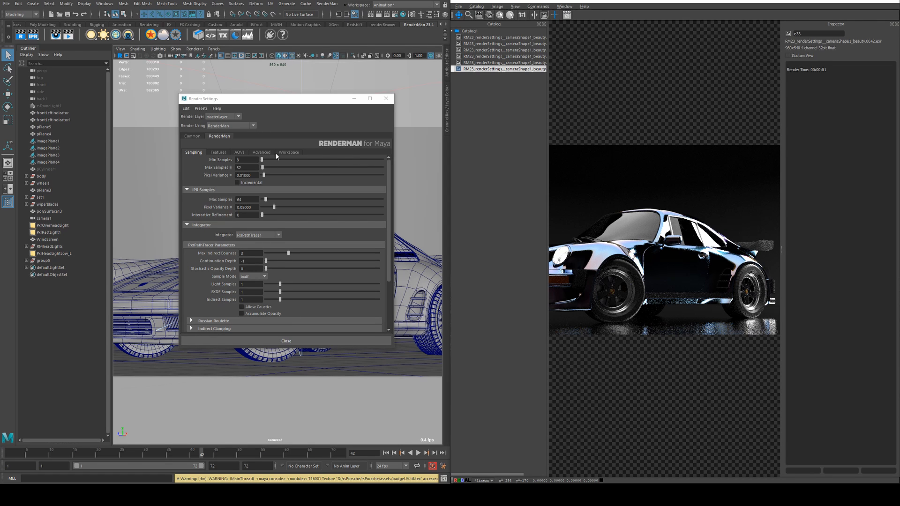
{"action": "mouse_move", "coordinate": [611, 210]}
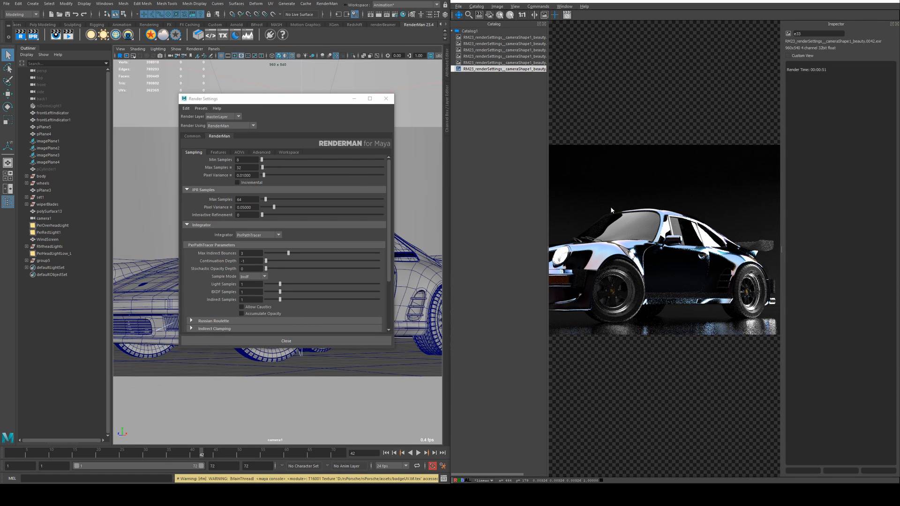